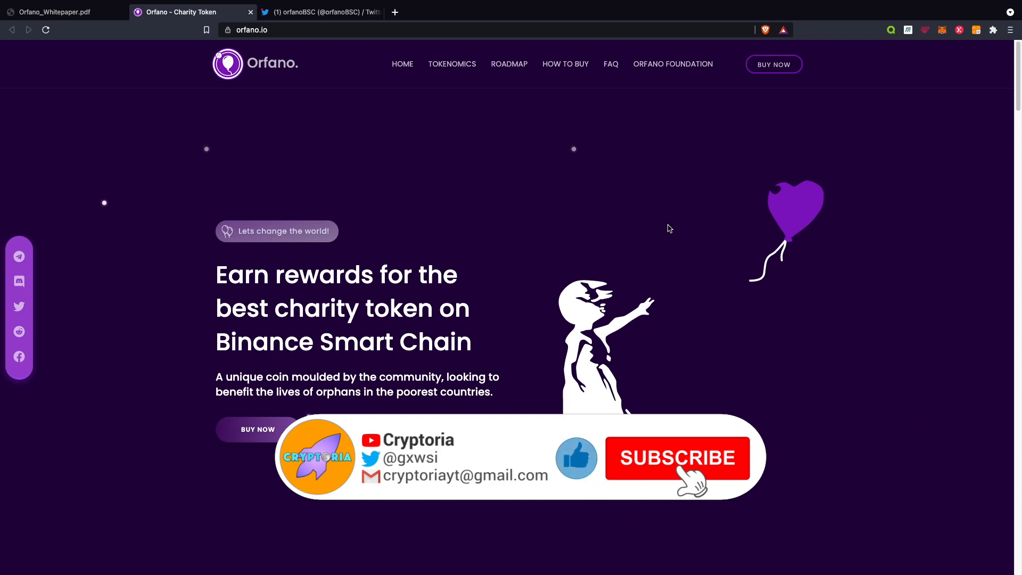
- Move through the whitepaper from the Mission Statement toward the Current Accomplishments and Future Plans page
{"action": "left_click", "coordinate": [677, 458]}
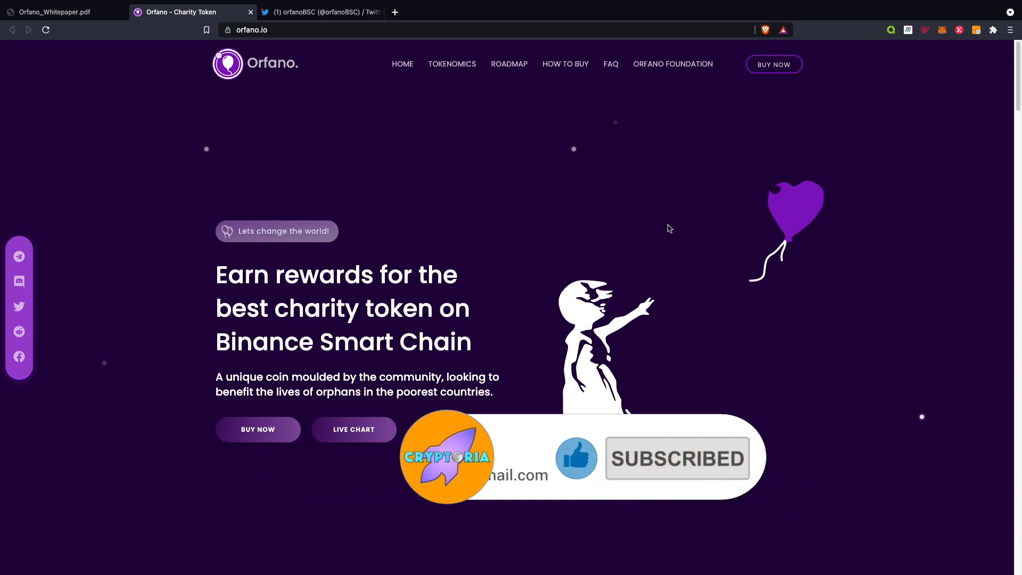
{"action": "left_click", "coordinate": [54, 12]}
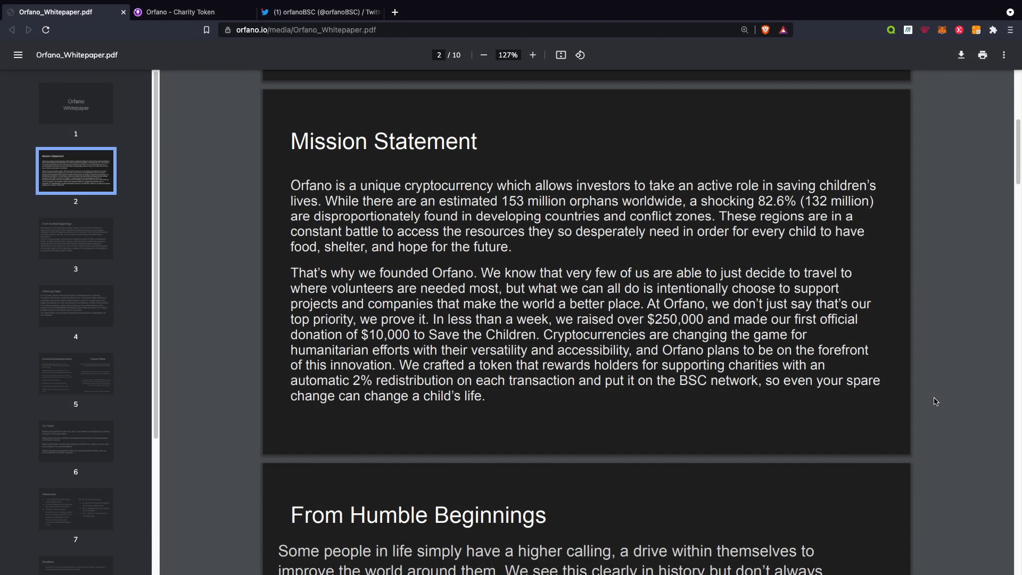
{"action": "mouse_move", "coordinate": [967, 333]}
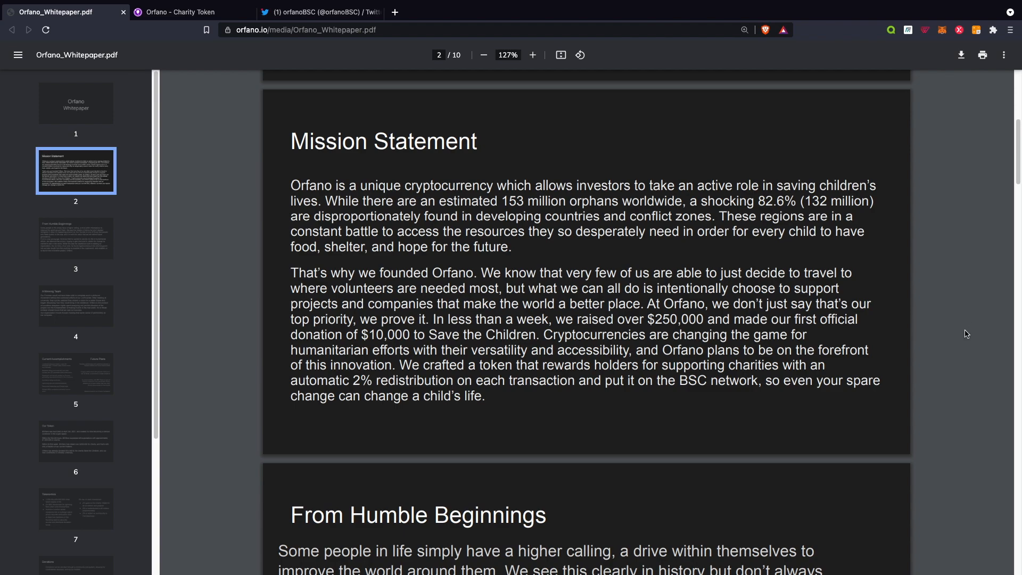
{"action": "mouse_move", "coordinate": [361, 178]}
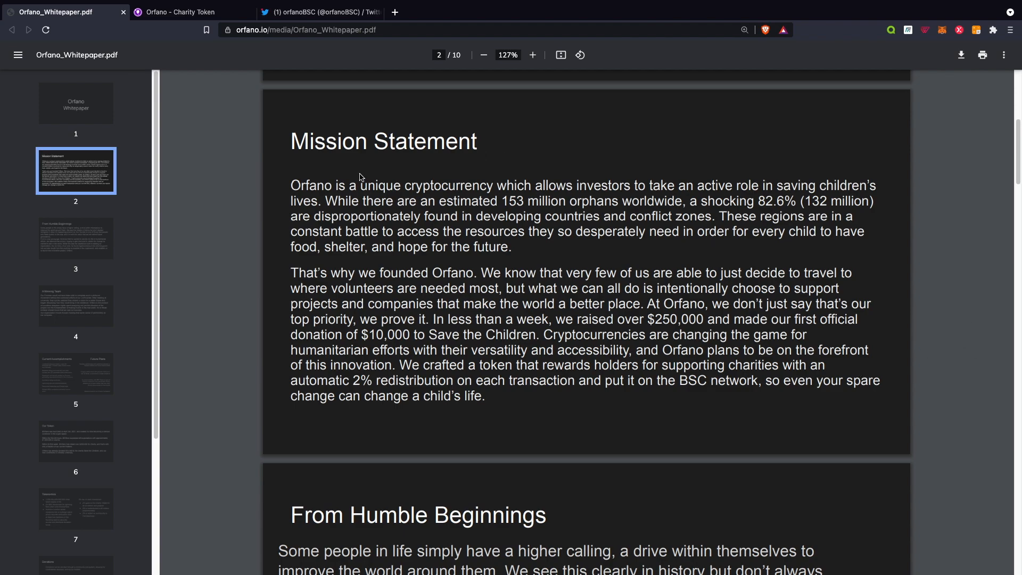
{"action": "mouse_move", "coordinate": [382, 203]}
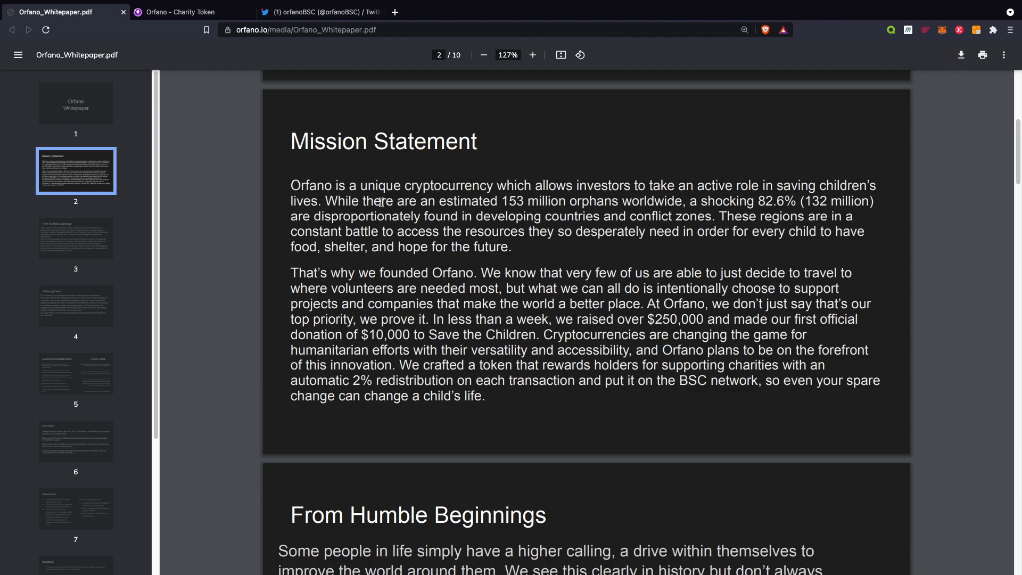
{"action": "mouse_move", "coordinate": [669, 192]}
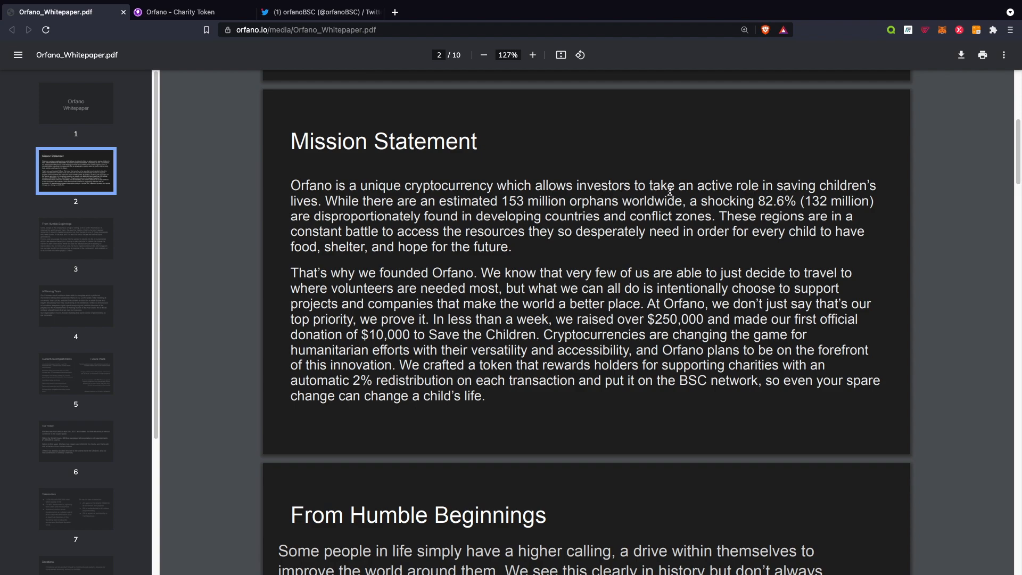
{"action": "mouse_move", "coordinate": [279, 297]}
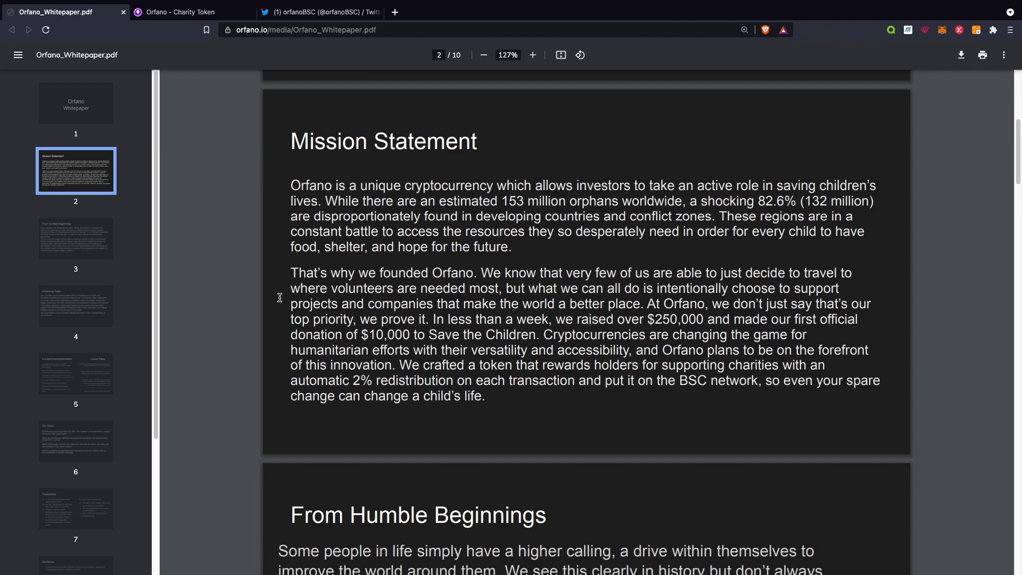
{"action": "mouse_move", "coordinate": [475, 203]}
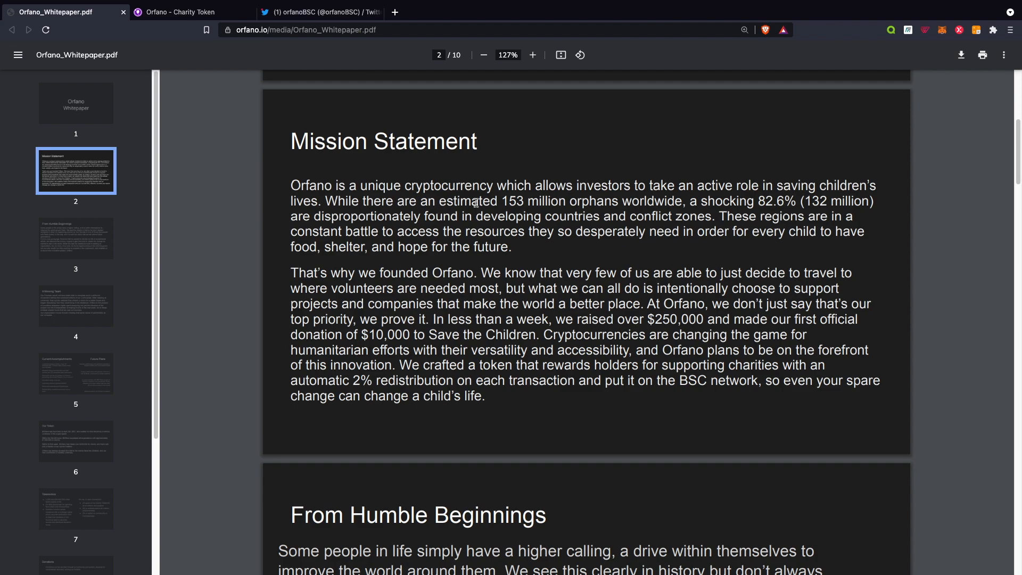
{"action": "mouse_move", "coordinate": [492, 228]}
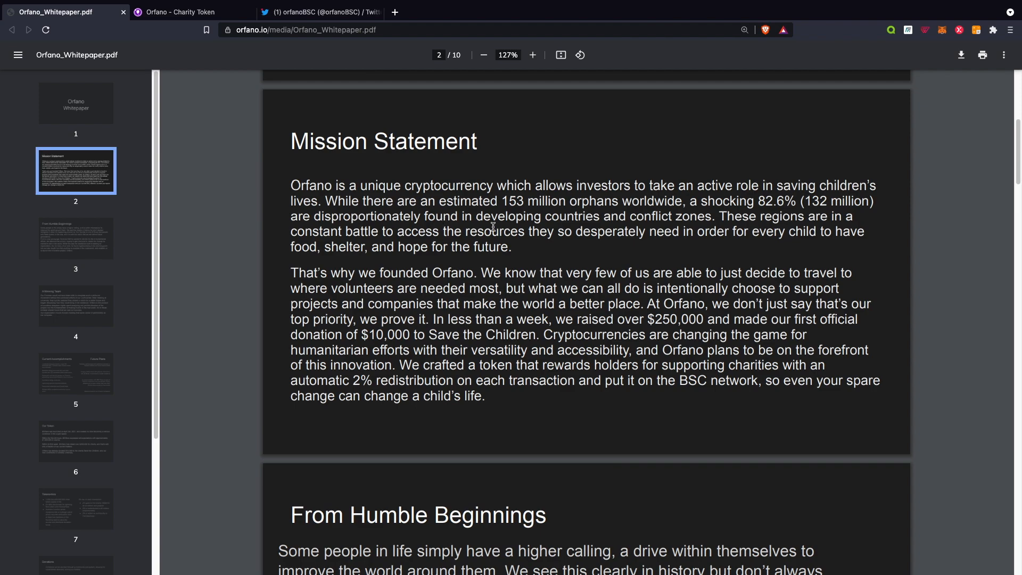
{"action": "mouse_move", "coordinate": [737, 233]}
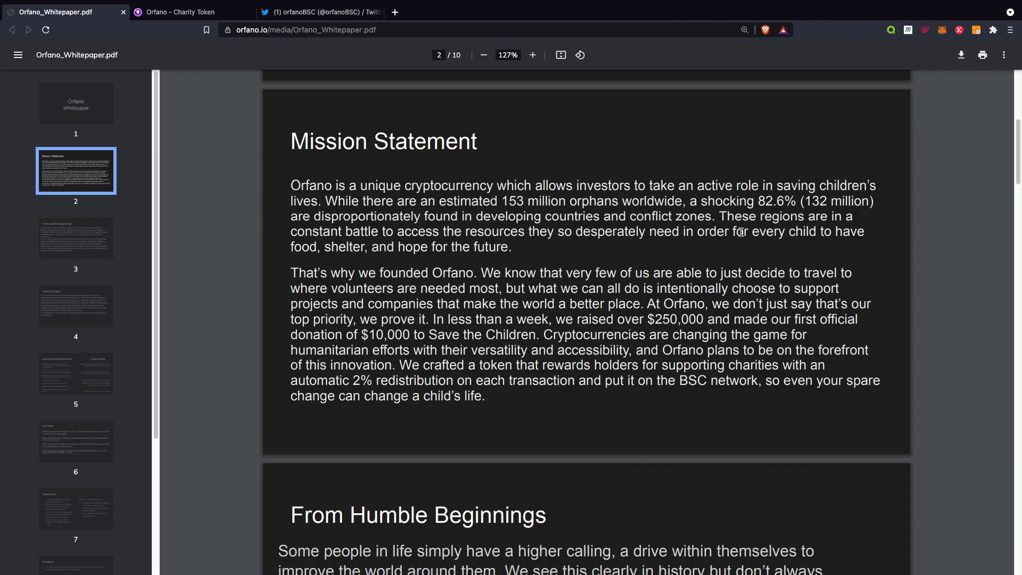
{"action": "mouse_move", "coordinate": [347, 232]}
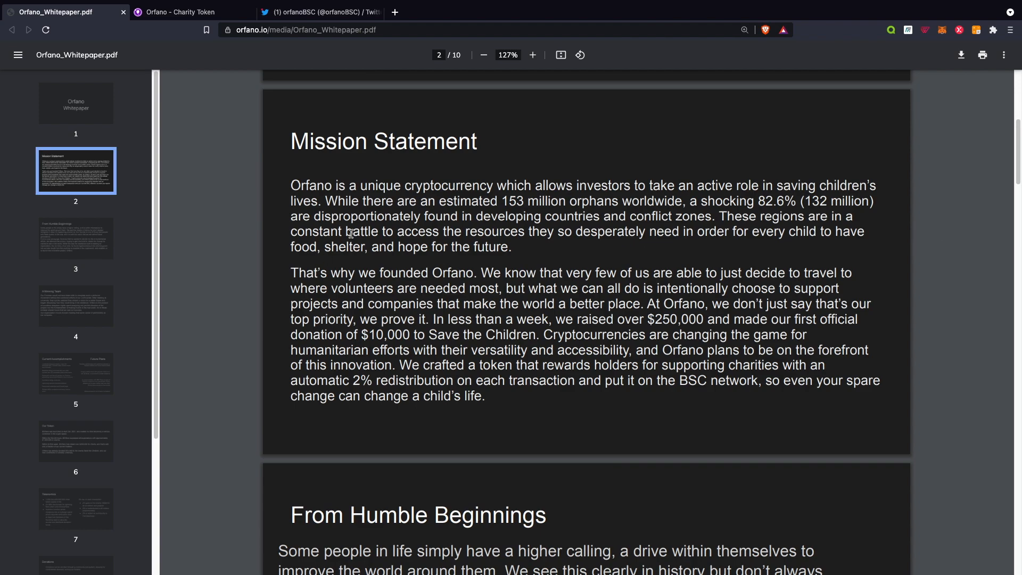
{"action": "mouse_move", "coordinate": [502, 234]}
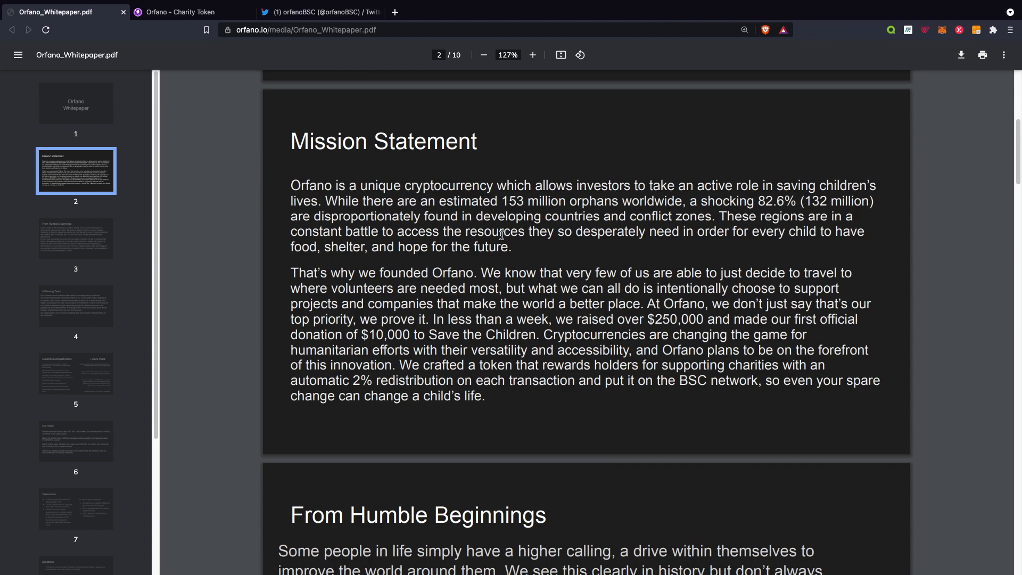
{"action": "mouse_move", "coordinate": [725, 239]}
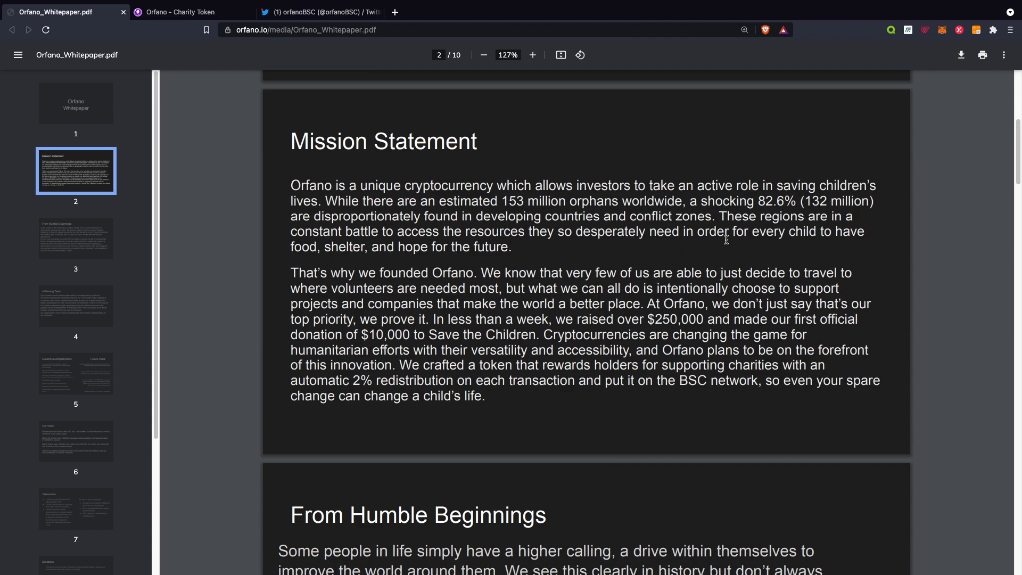
{"action": "mouse_move", "coordinate": [417, 267]}
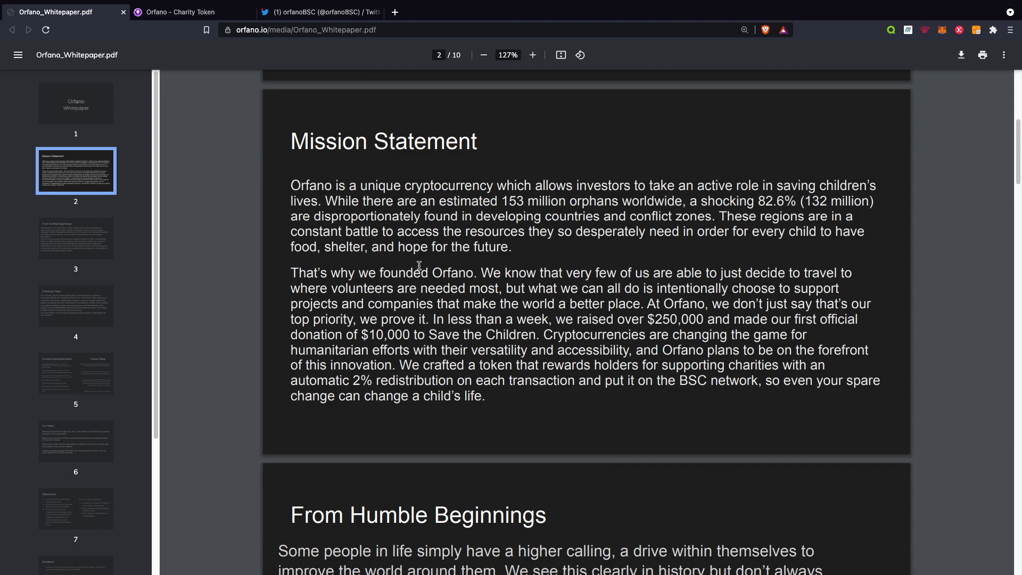
{"action": "mouse_move", "coordinate": [680, 301]}
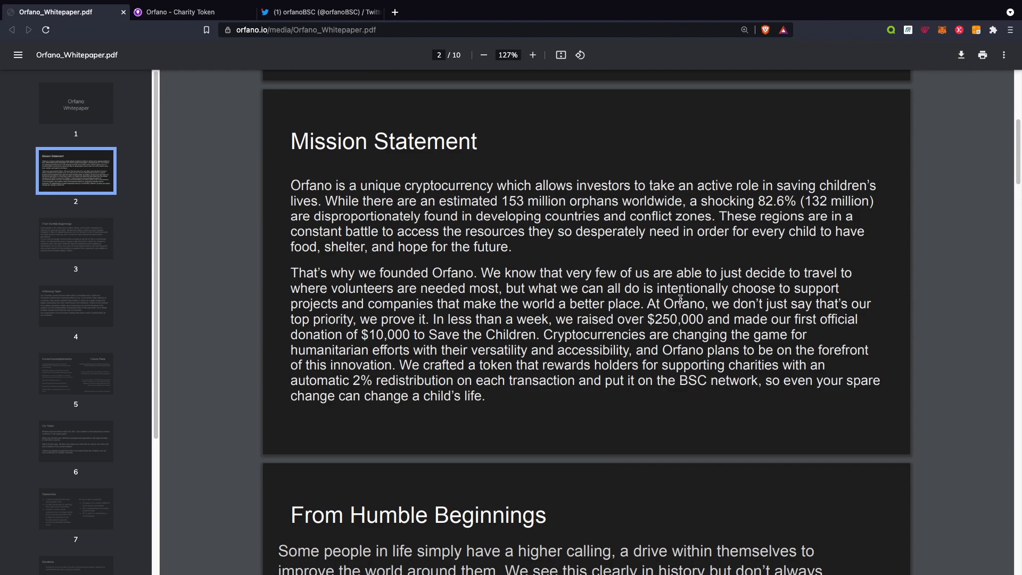
{"action": "mouse_move", "coordinate": [746, 311]}
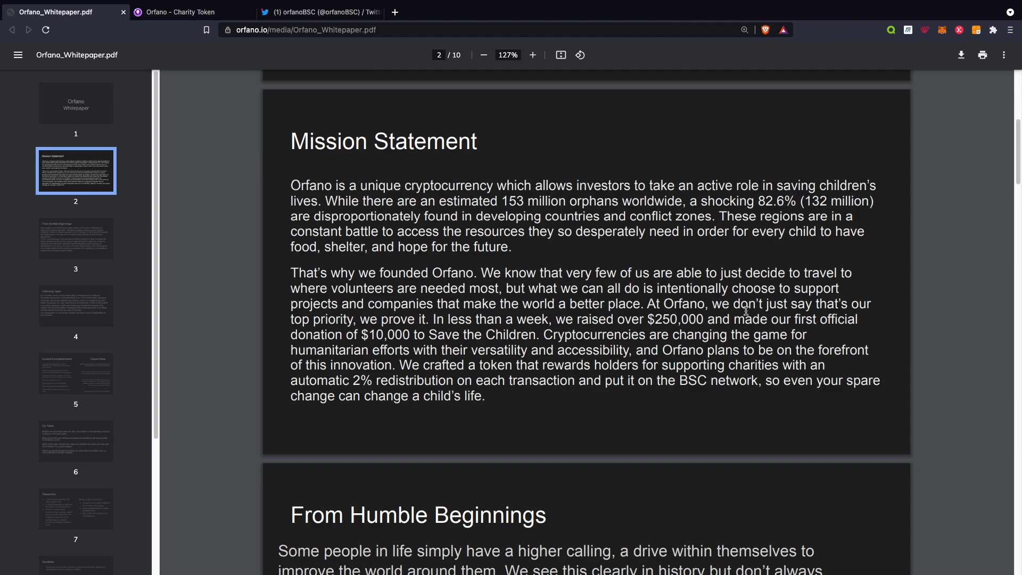
{"action": "mouse_move", "coordinate": [406, 326]}
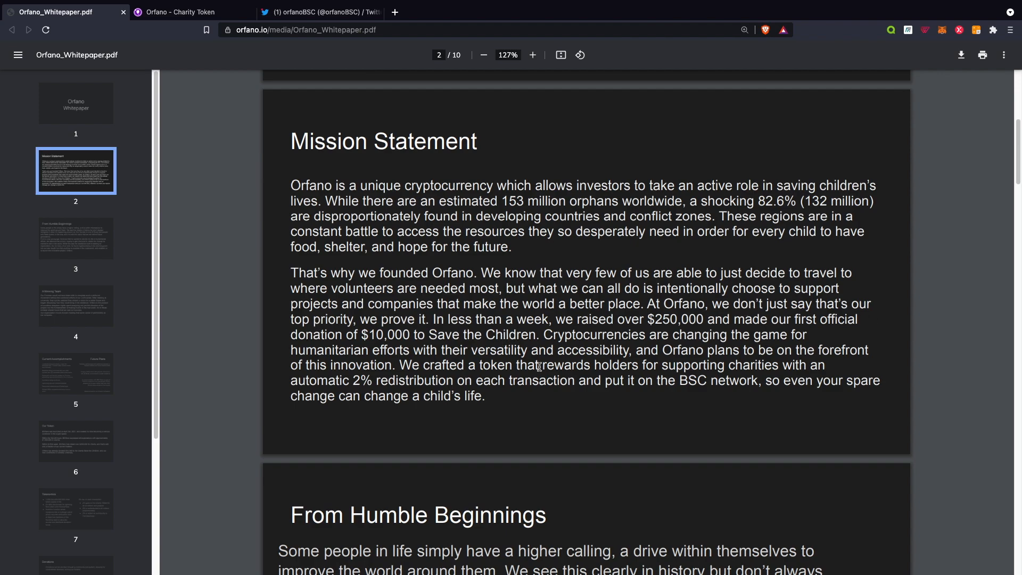
{"action": "mouse_move", "coordinate": [695, 326]}
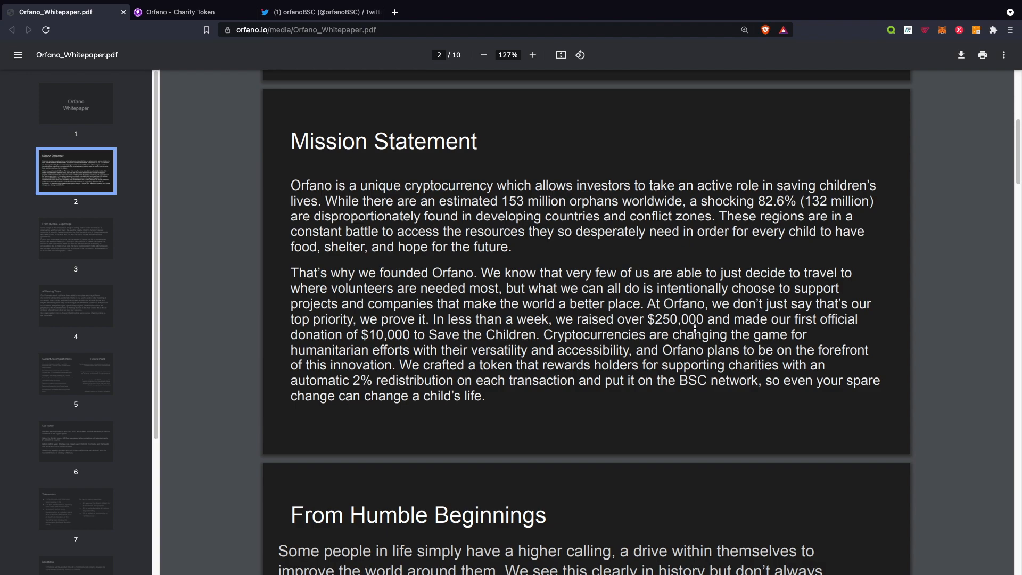
{"action": "mouse_move", "coordinate": [409, 342]}
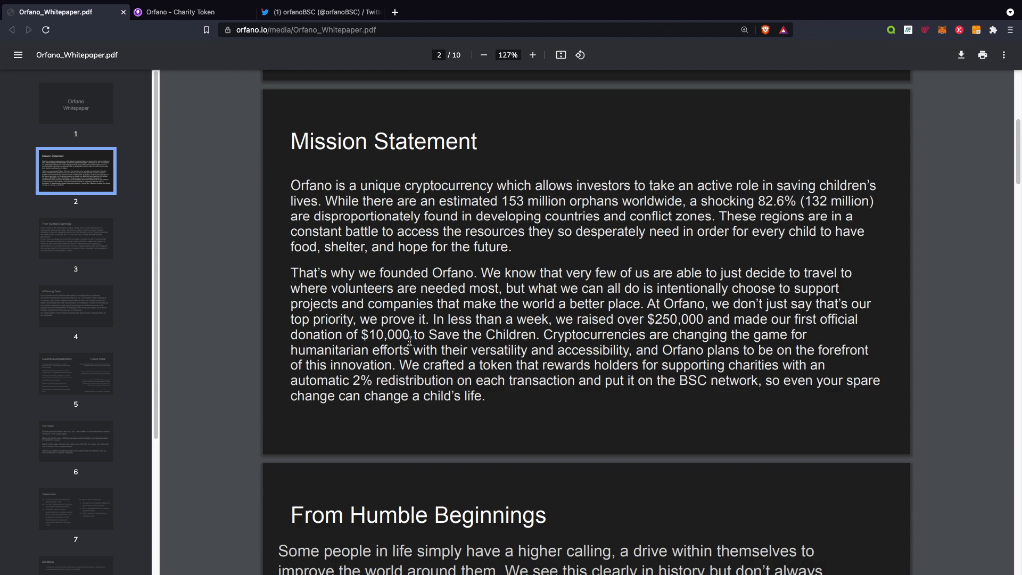
{"action": "mouse_move", "coordinate": [481, 345]}
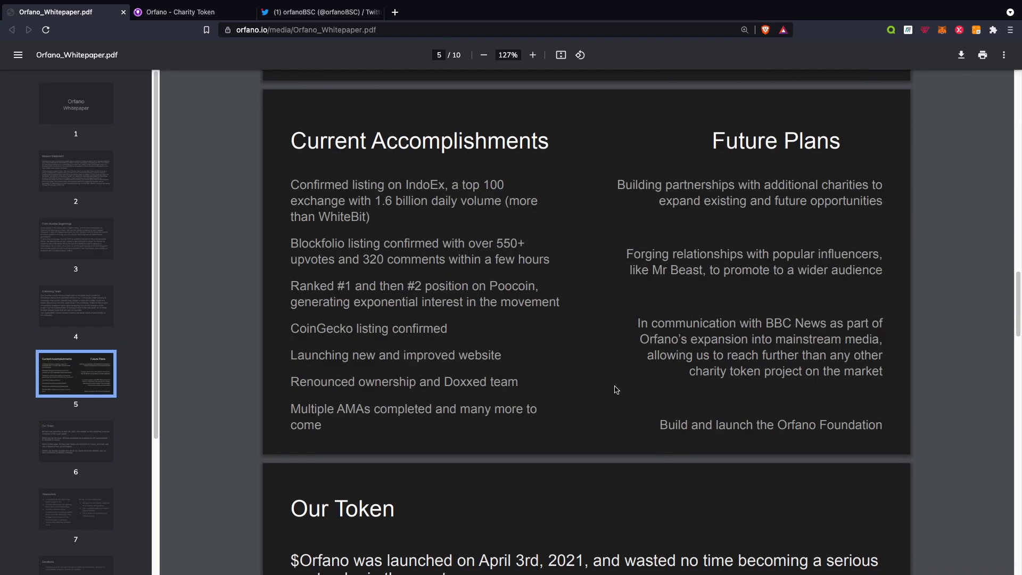
- Scroll to whitepaper page 7 showing Tokenomics with the 6% transaction tax and start of Donations
{"action": "scroll", "scroll_direction": "down", "scroll_amount": 3}
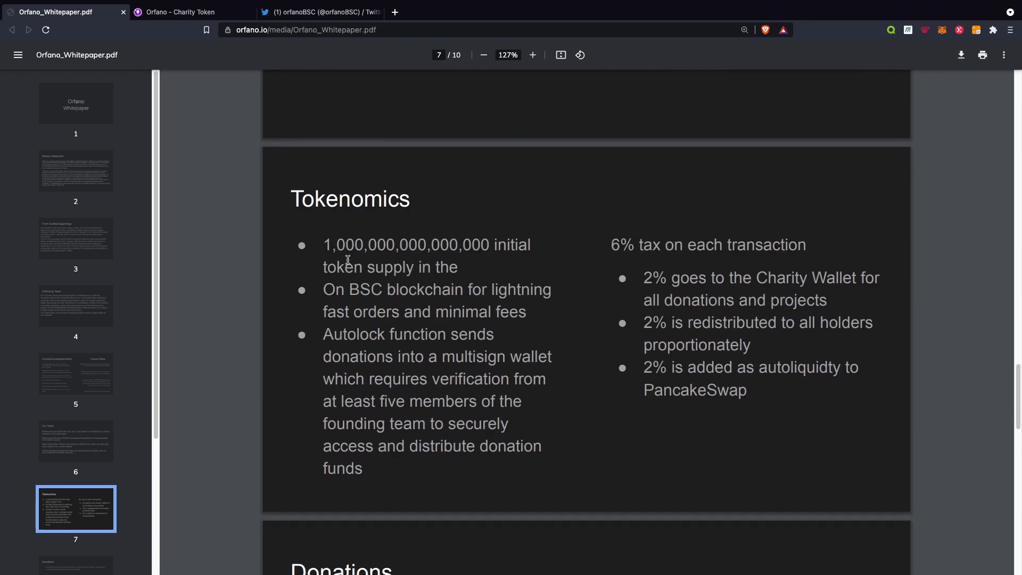
{"action": "mouse_move", "coordinate": [347, 294]}
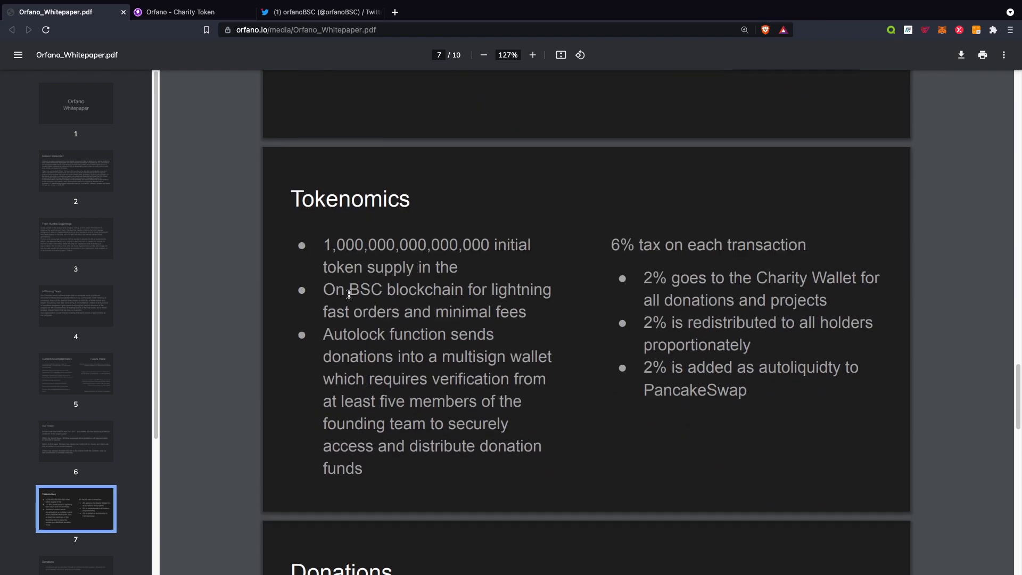
{"action": "mouse_move", "coordinate": [435, 324]}
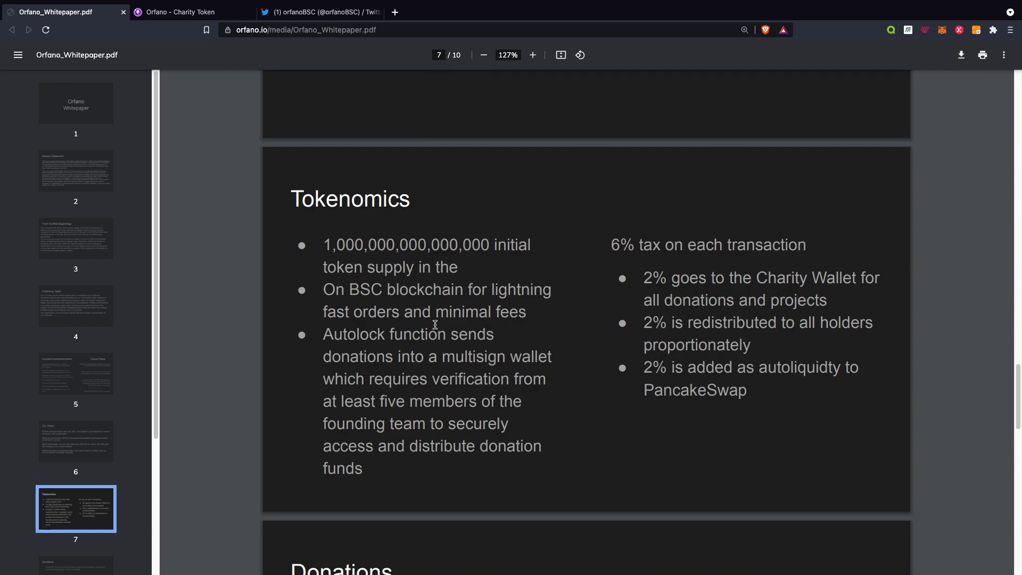
{"action": "mouse_move", "coordinate": [437, 342]}
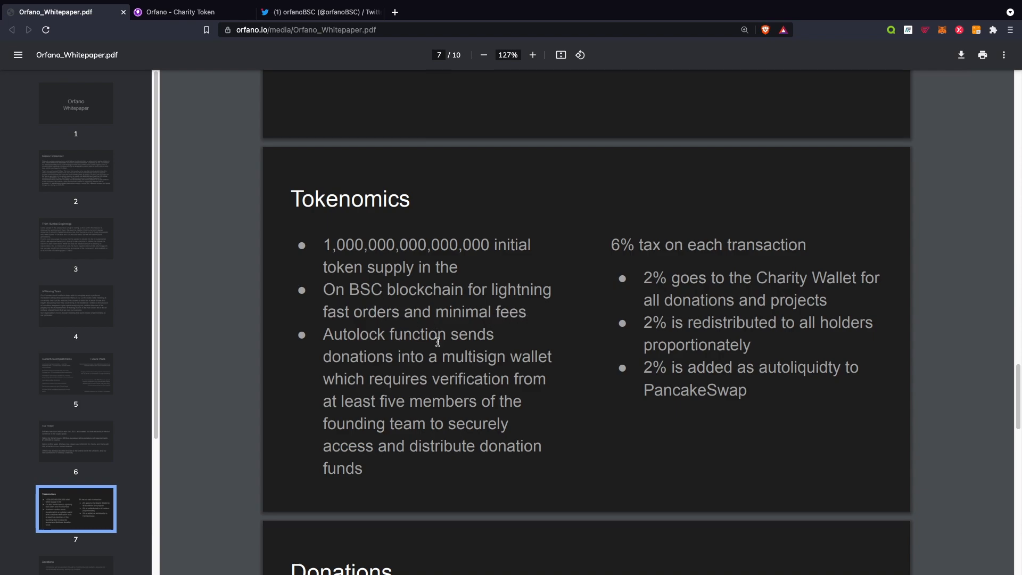
{"action": "mouse_move", "coordinate": [469, 365]}
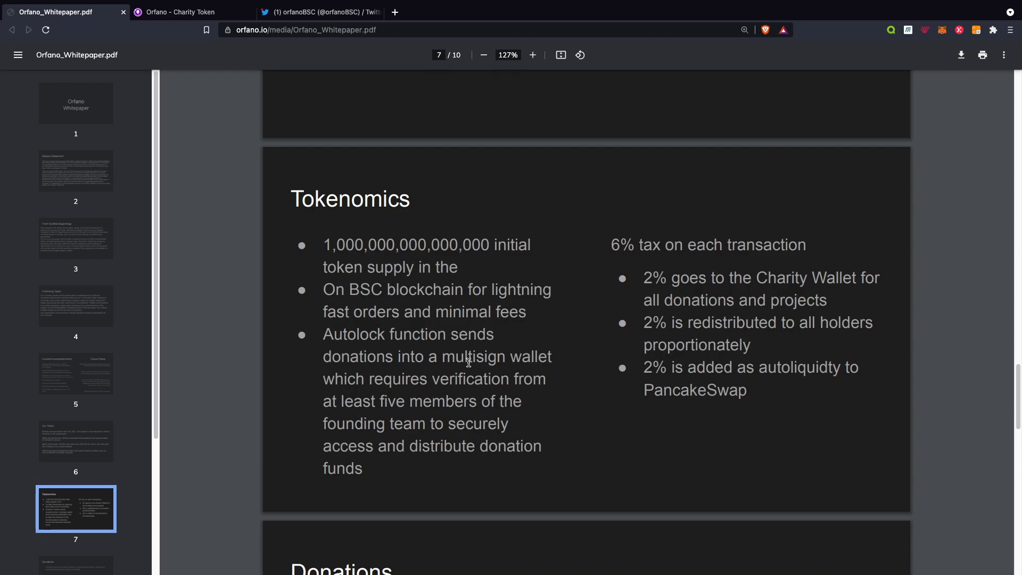
{"action": "mouse_move", "coordinate": [484, 390]}
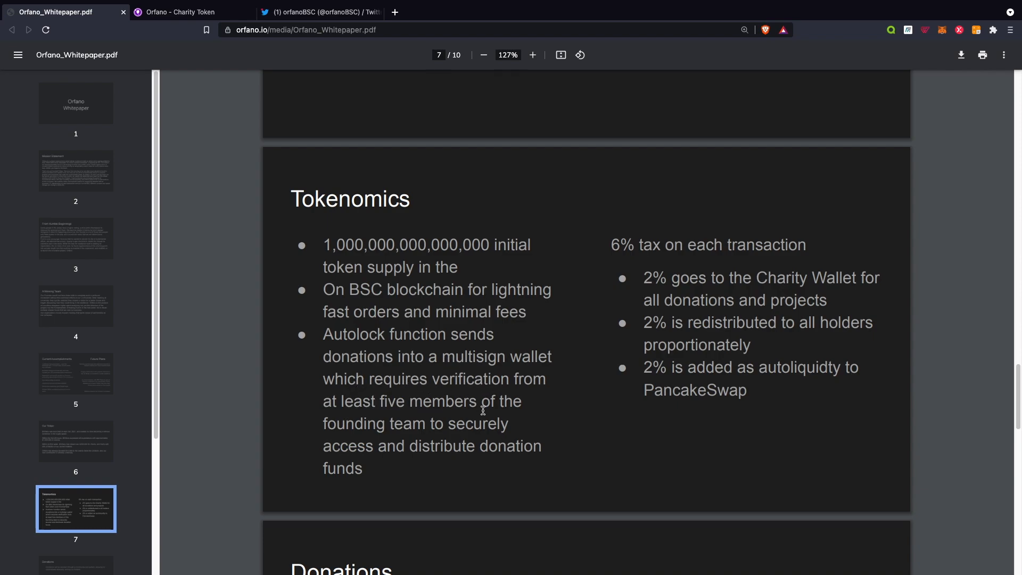
{"action": "mouse_move", "coordinate": [390, 435]}
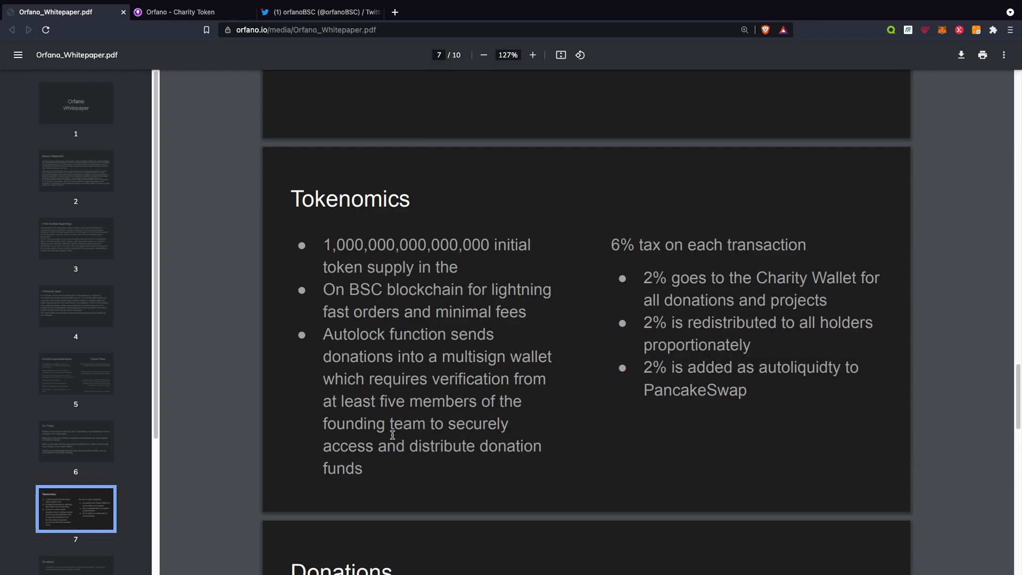
{"action": "mouse_move", "coordinate": [425, 483]}
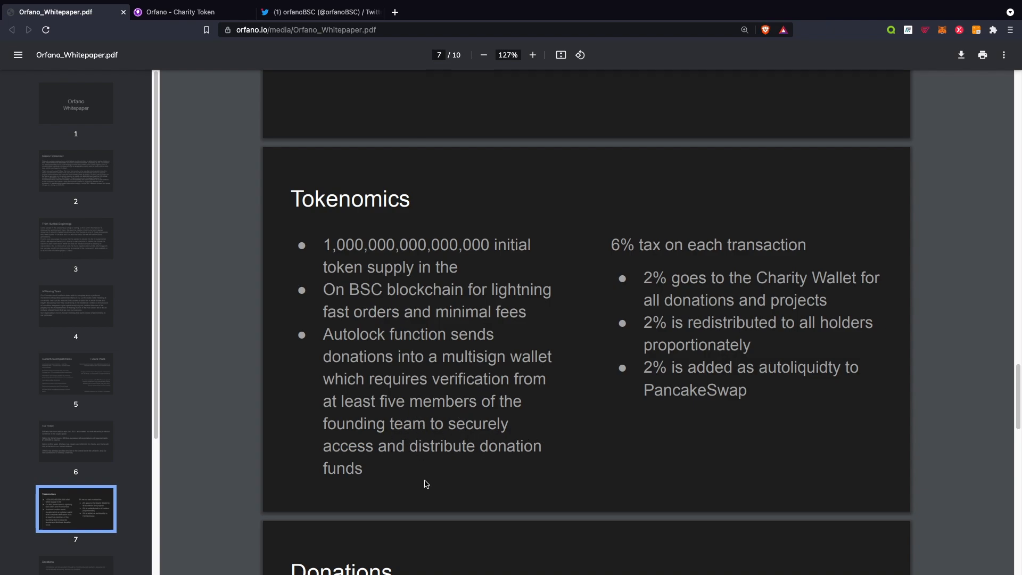
{"action": "mouse_move", "coordinate": [783, 255]}
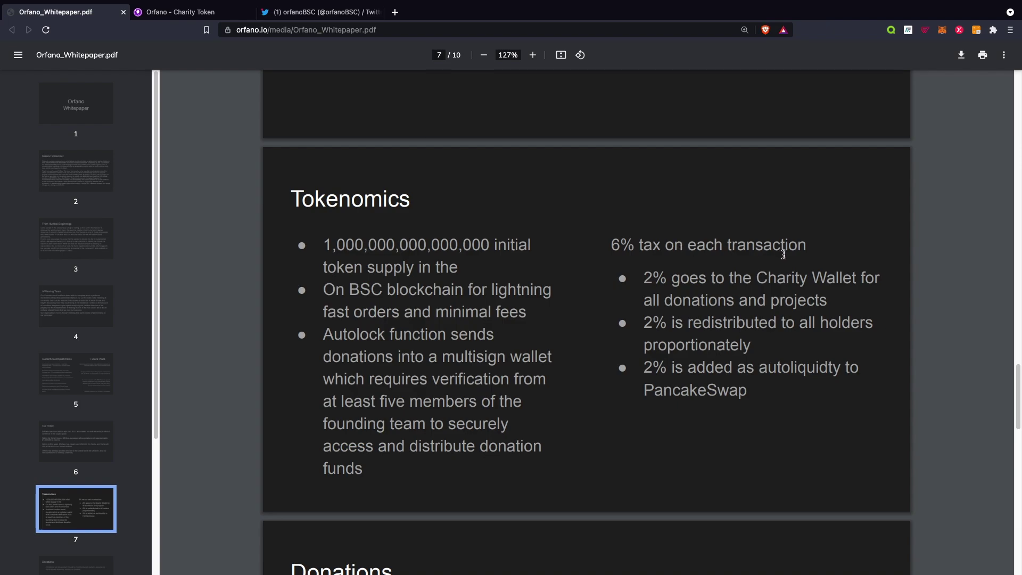
{"action": "mouse_move", "coordinate": [769, 285]}
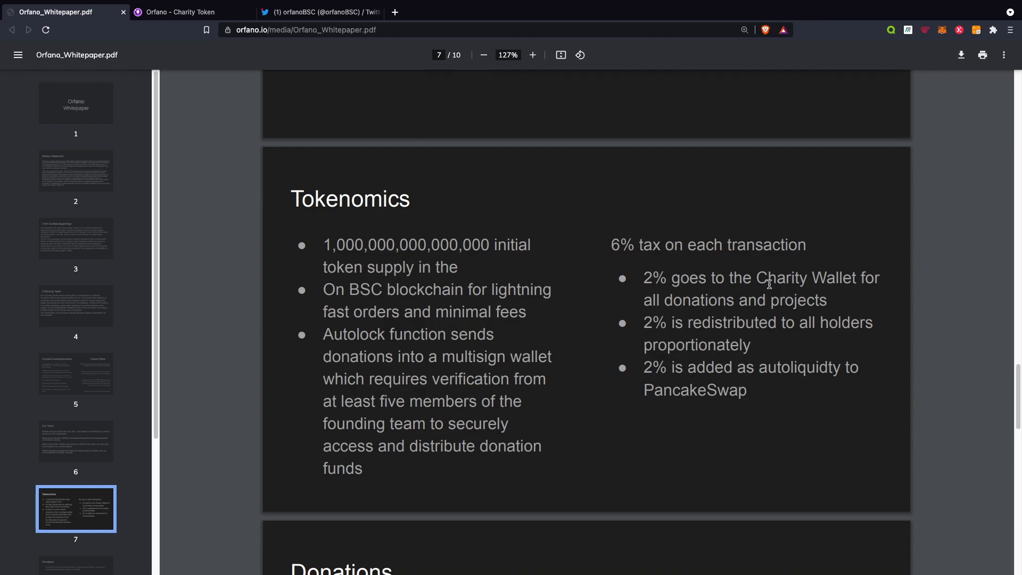
{"action": "mouse_move", "coordinate": [755, 301]}
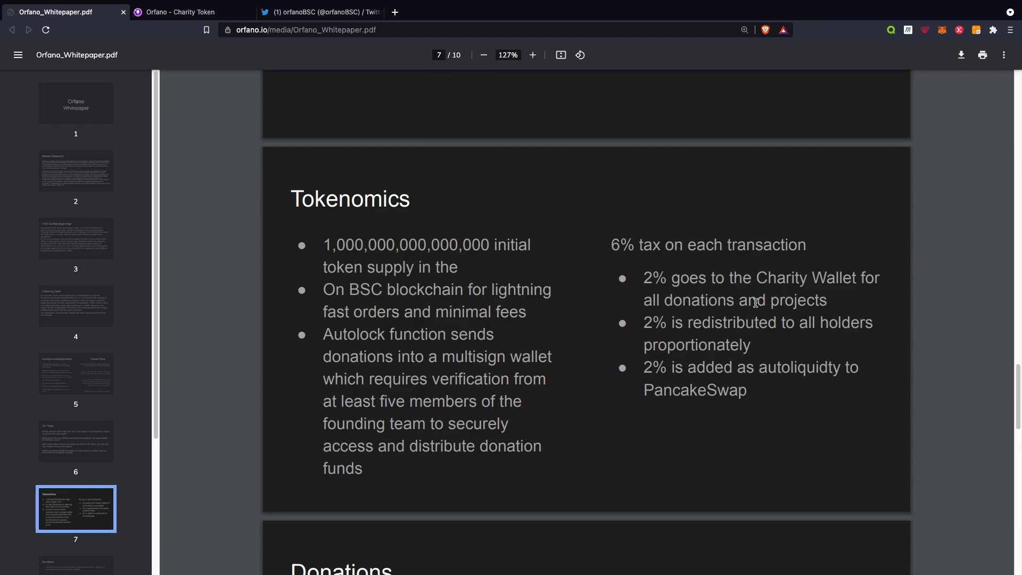
{"action": "mouse_move", "coordinate": [794, 322]}
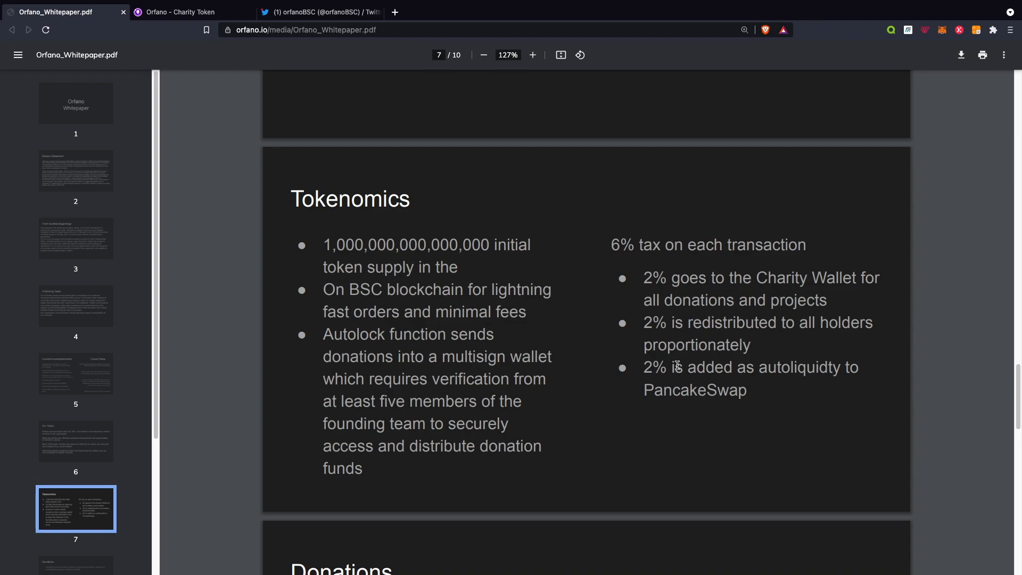
{"action": "mouse_move", "coordinate": [739, 374]}
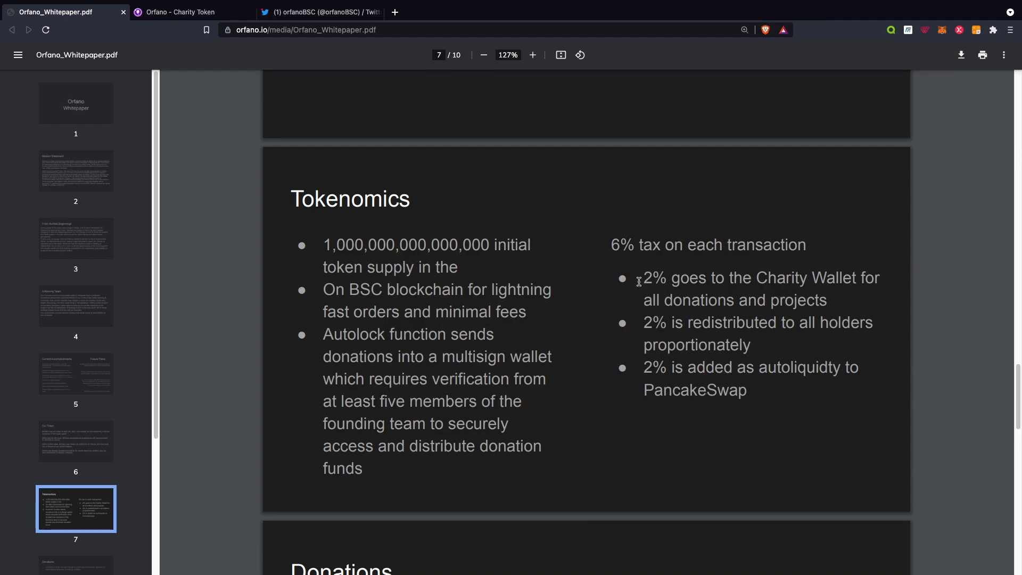
{"action": "scroll", "scroll_direction": "down", "scroll_amount": 3}
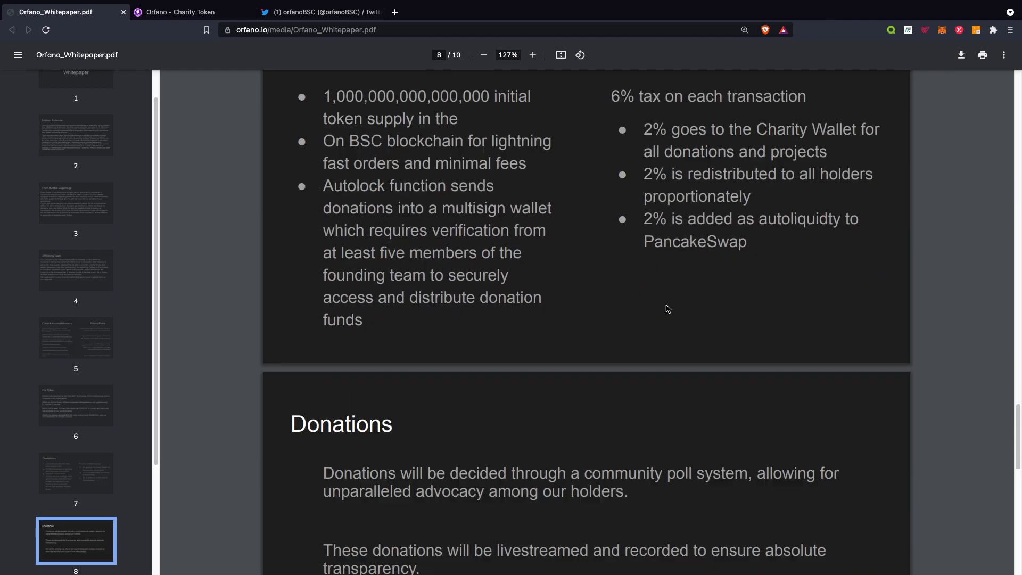
{"action": "scroll", "scroll_direction": "up", "scroll_amount": 3}
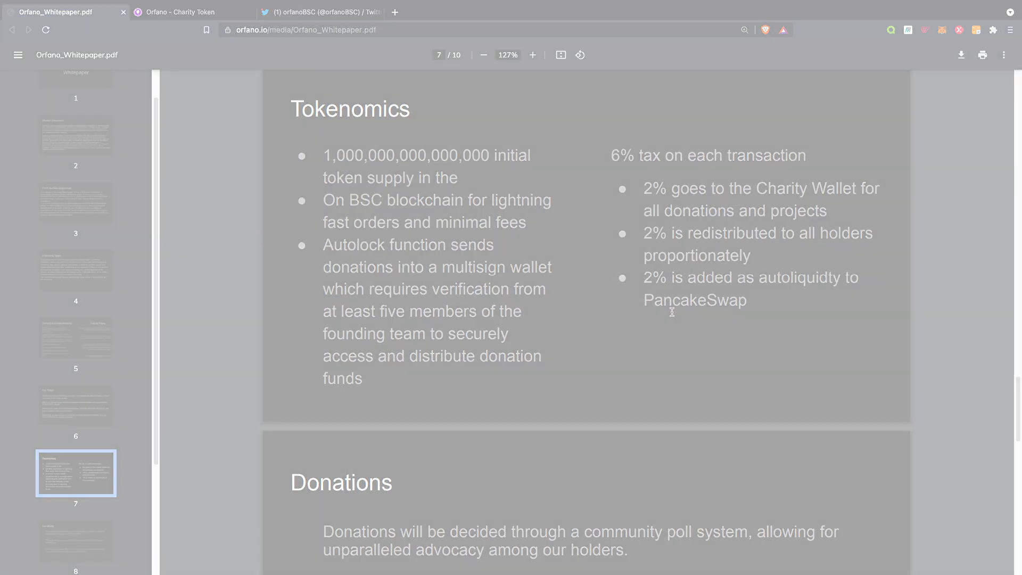
- Switch to the 'Orfano – Charity Token' tab showing the Binance Smart Chain charity token headline
{"action": "left_click", "coordinate": [190, 12]}
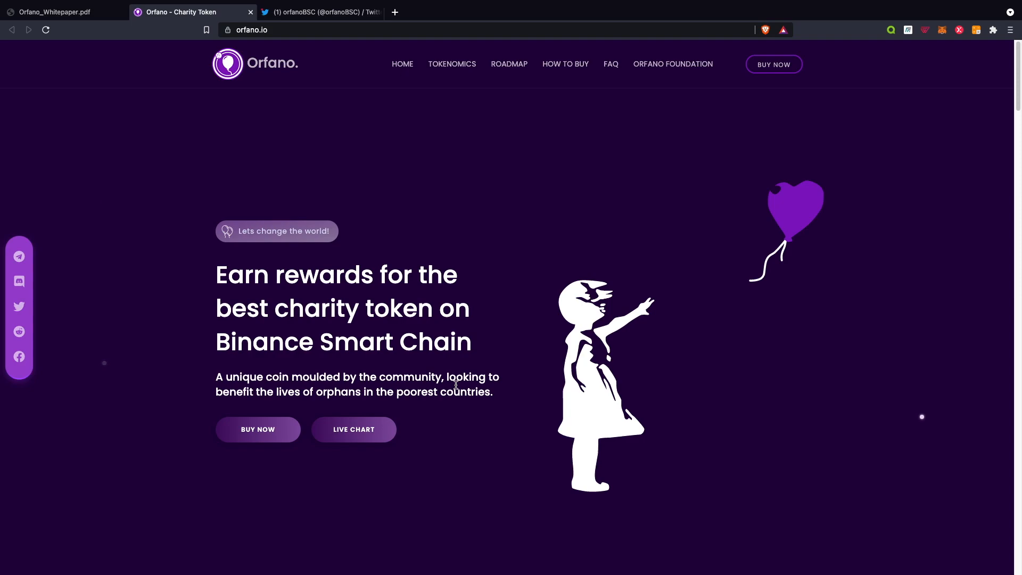
{"action": "mouse_move", "coordinate": [546, 421]}
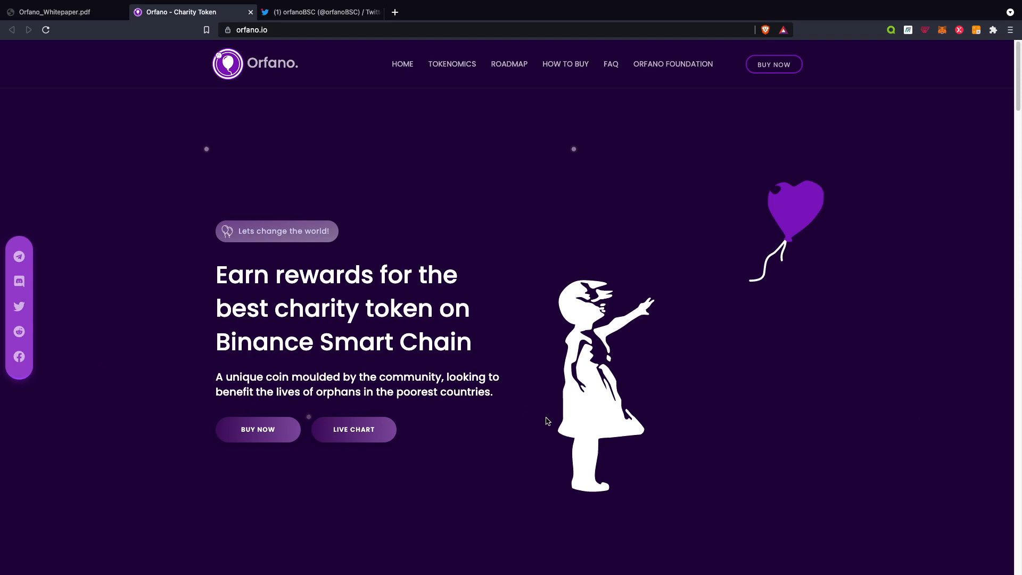
- Scroll past Tokenomics, Our Roadmap and How To Buy to the FAQ and 250,000+ USD raised figure
{"action": "scroll", "scroll_direction": "down", "scroll_amount": 3}
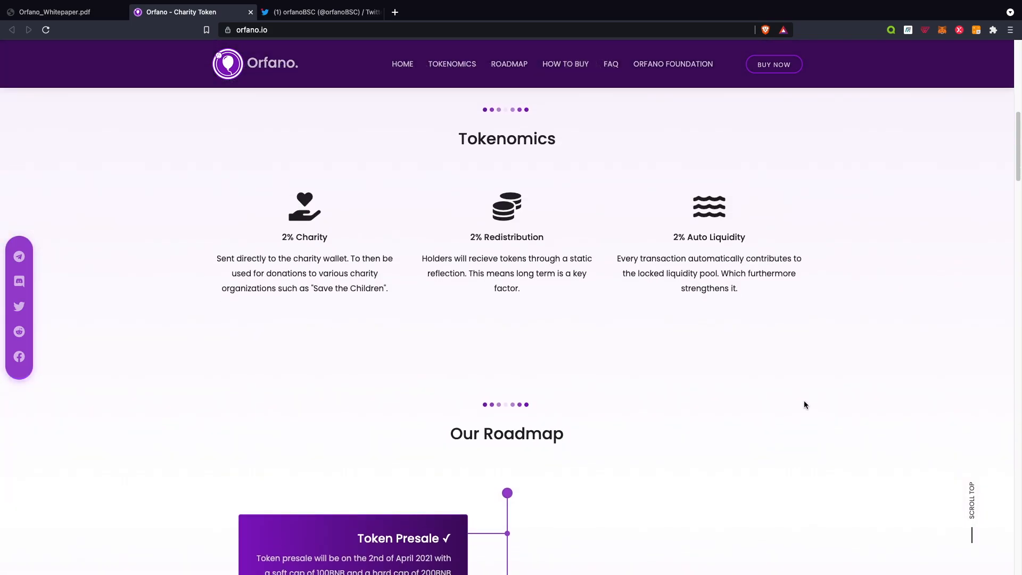
{"action": "scroll", "scroll_direction": "down", "scroll_amount": 3}
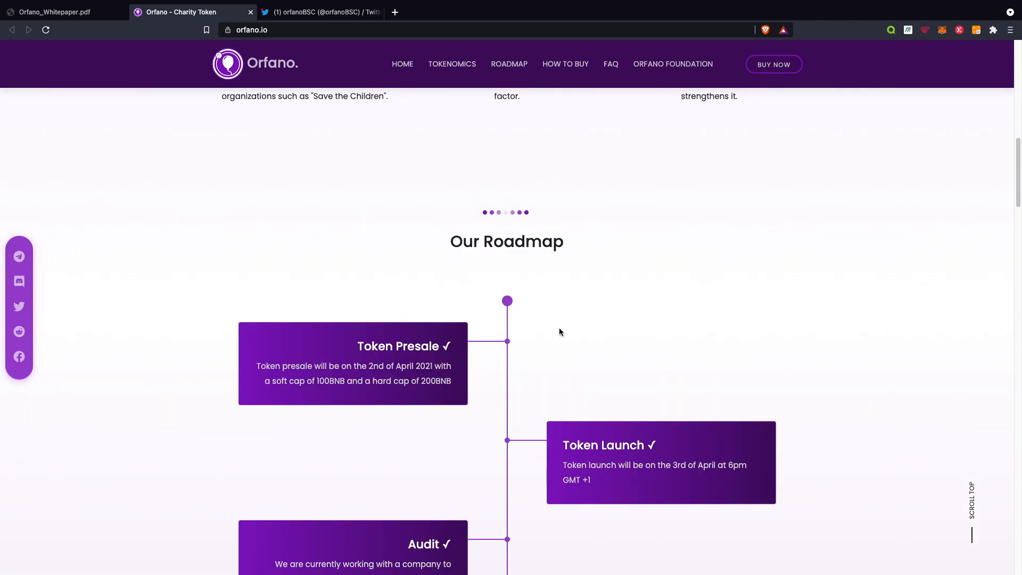
{"action": "scroll", "scroll_direction": "down", "scroll_amount": 3}
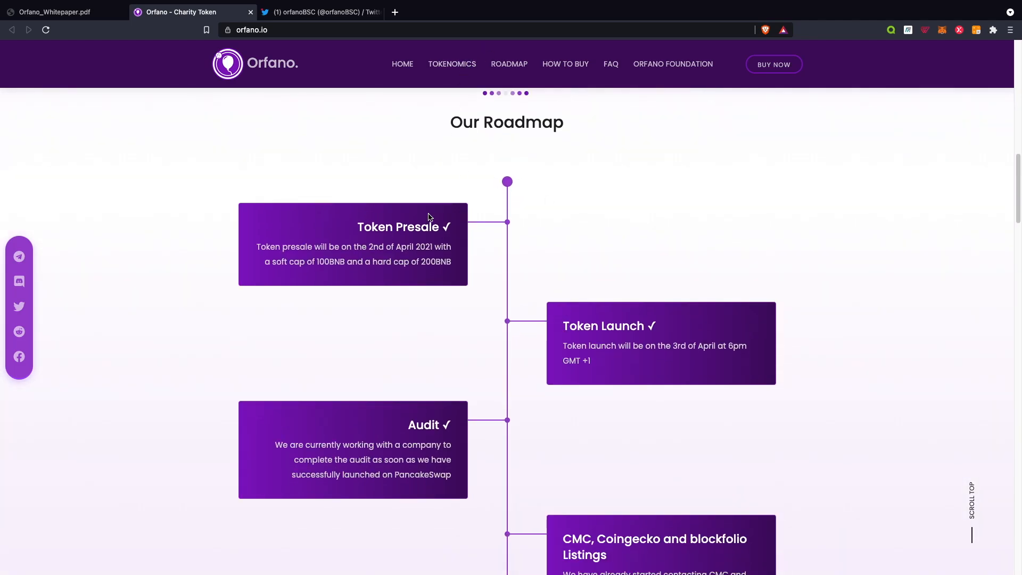
{"action": "mouse_move", "coordinate": [560, 328]}
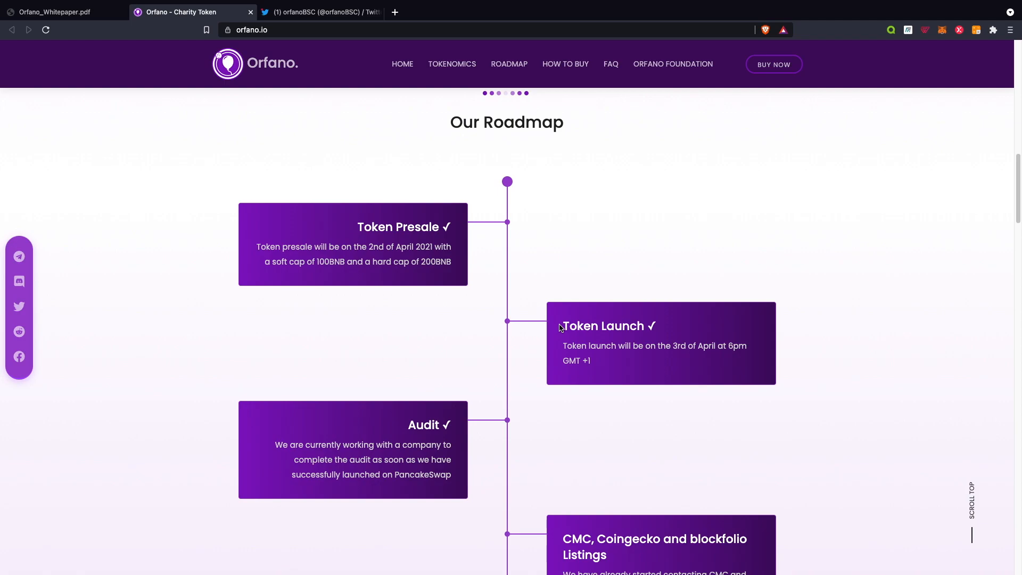
{"action": "scroll", "scroll_direction": "down", "scroll_amount": 3}
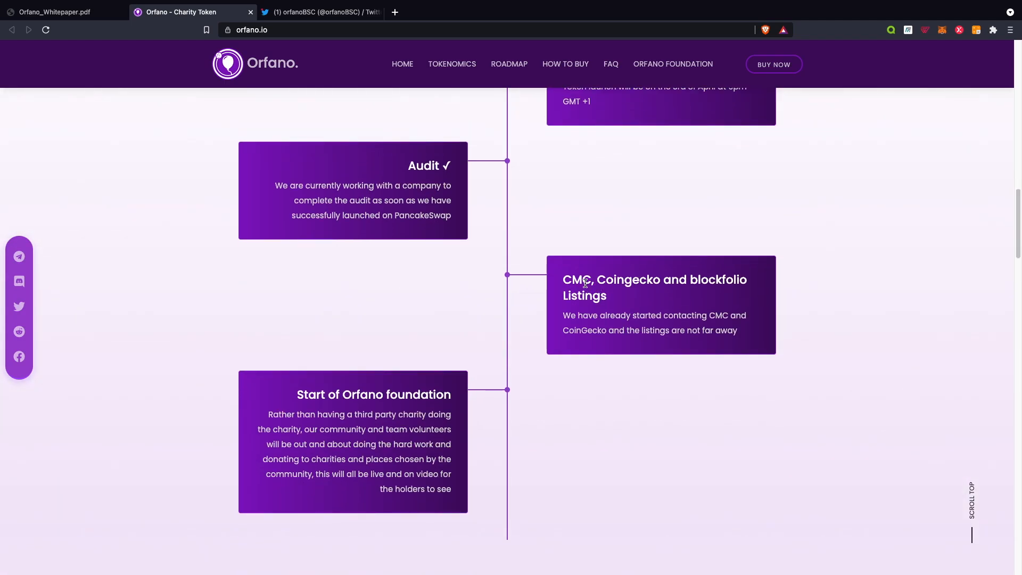
{"action": "mouse_move", "coordinate": [558, 298]}
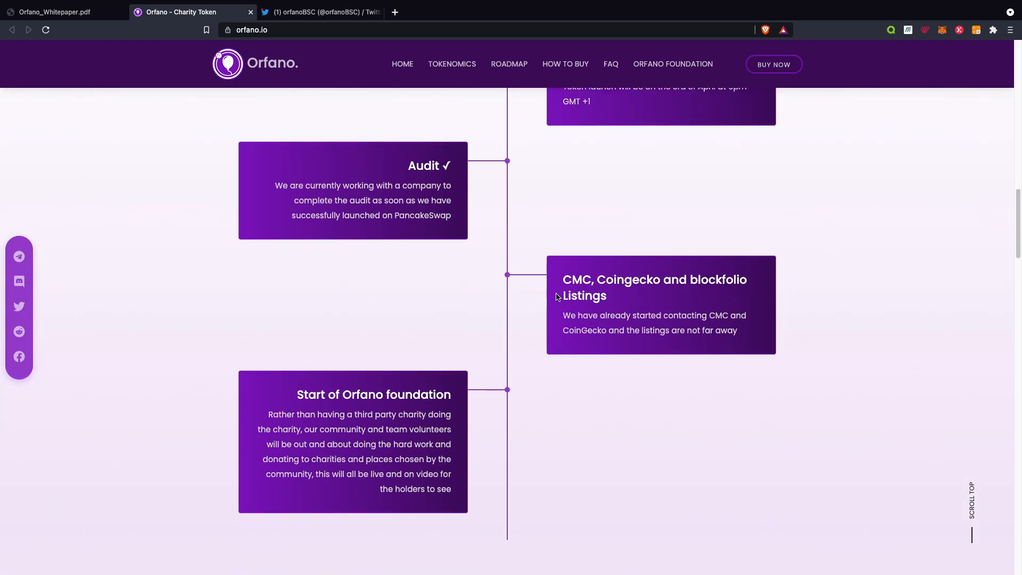
{"action": "scroll", "scroll_direction": "down", "scroll_amount": 3}
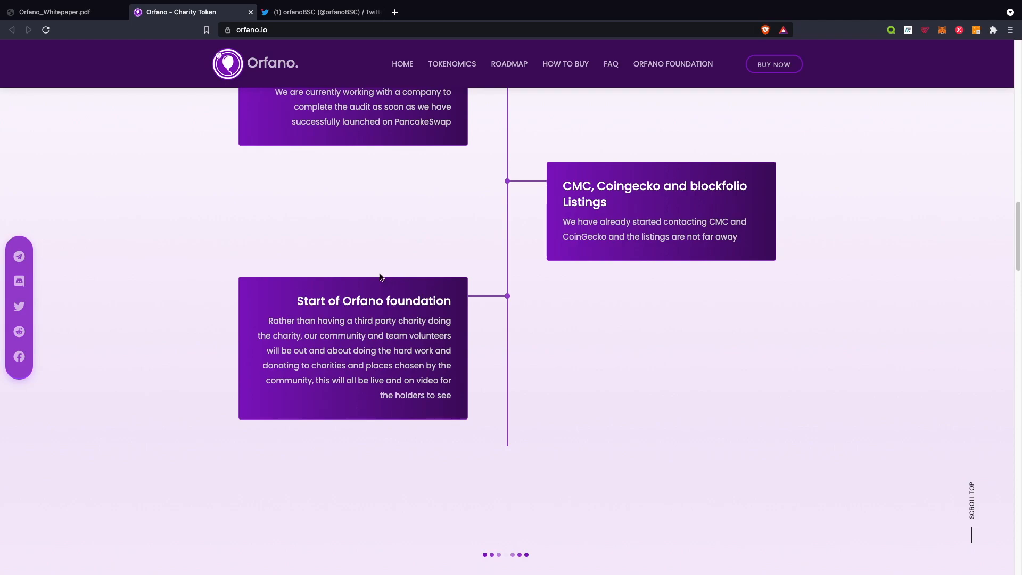
{"action": "mouse_move", "coordinate": [650, 210]}
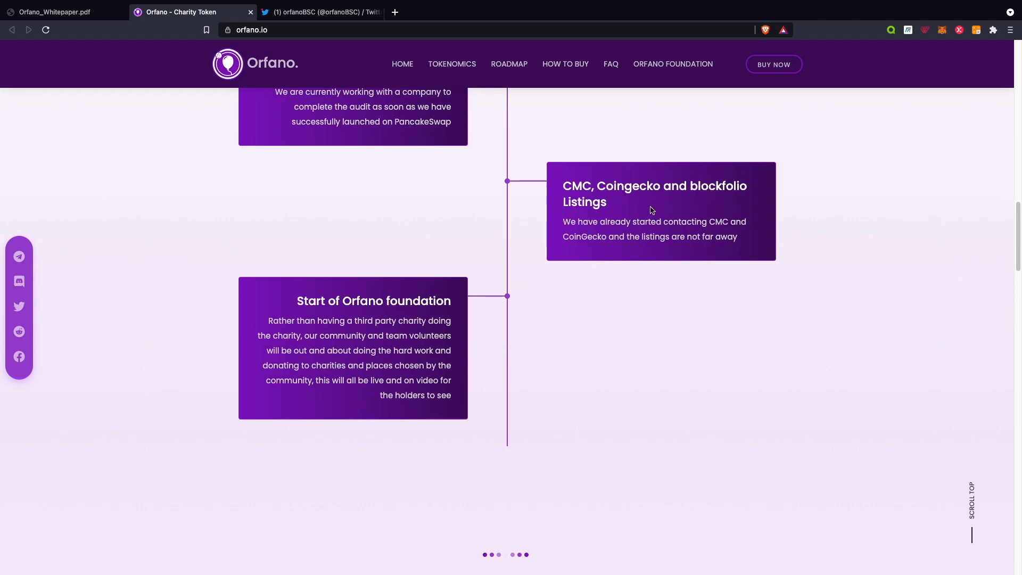
{"action": "scroll", "scroll_direction": "down", "scroll_amount": 3}
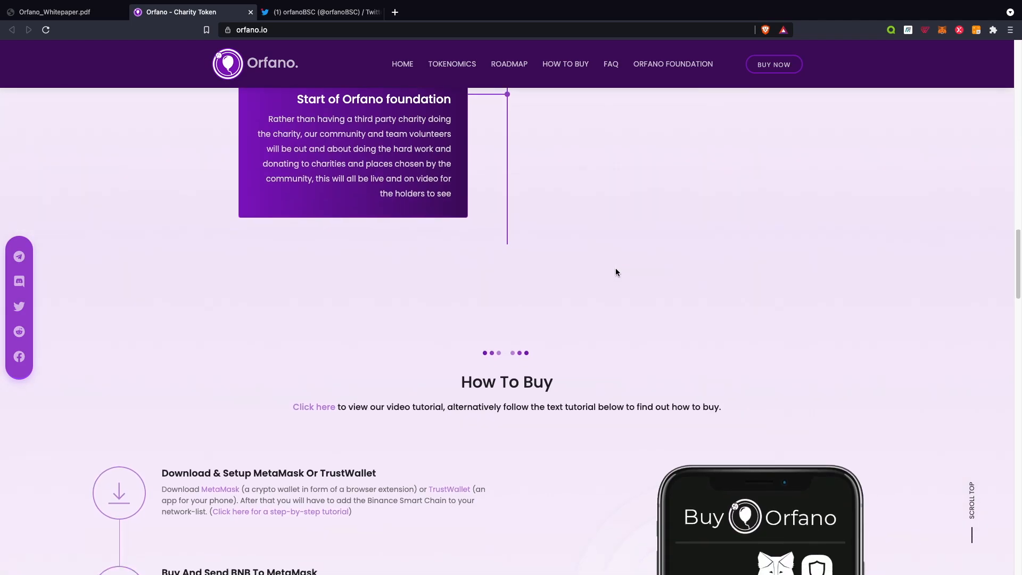
{"action": "scroll", "scroll_direction": "down", "scroll_amount": 3}
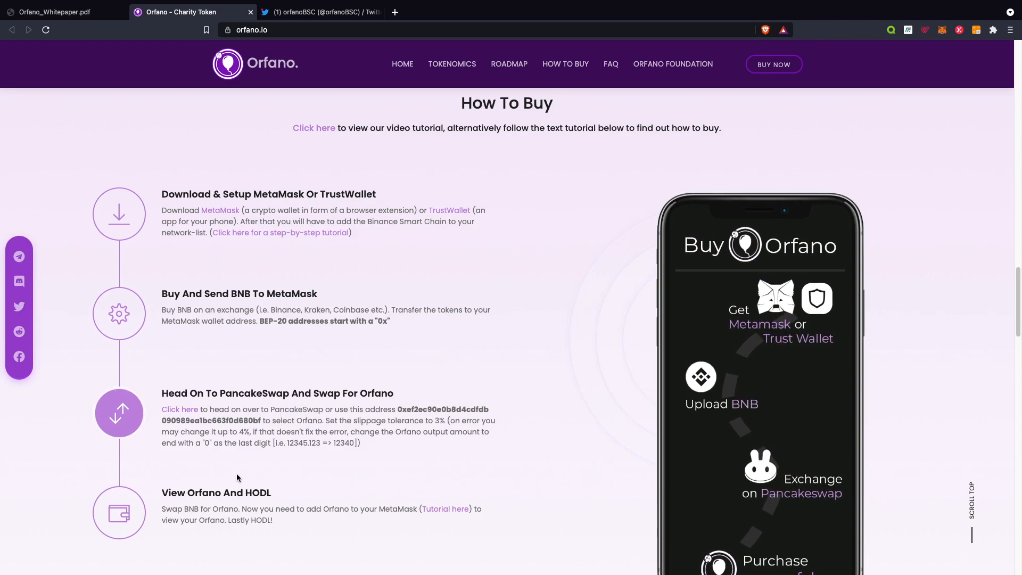
{"action": "scroll", "scroll_direction": "down", "scroll_amount": 3}
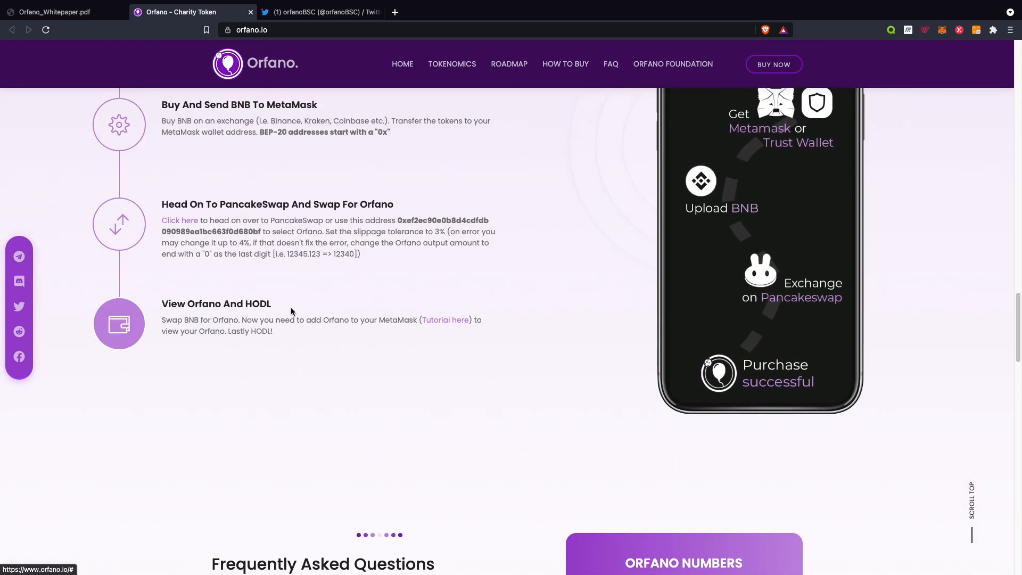
{"action": "scroll", "scroll_direction": "down", "scroll_amount": 3}
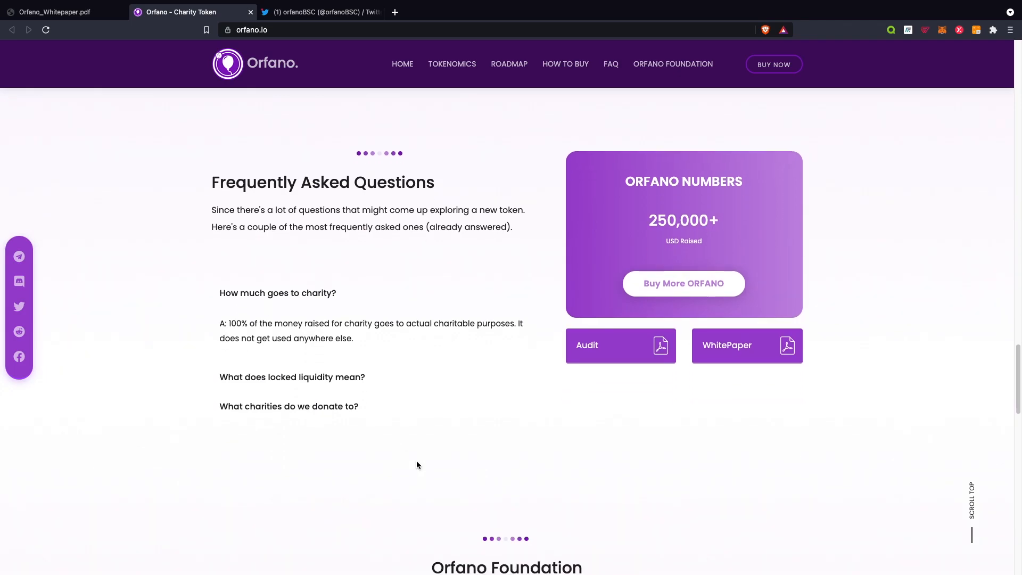
- Scroll through the first and second donation milestones down to the planned Orfano Foundation card
{"action": "scroll", "scroll_direction": "down", "scroll_amount": 3}
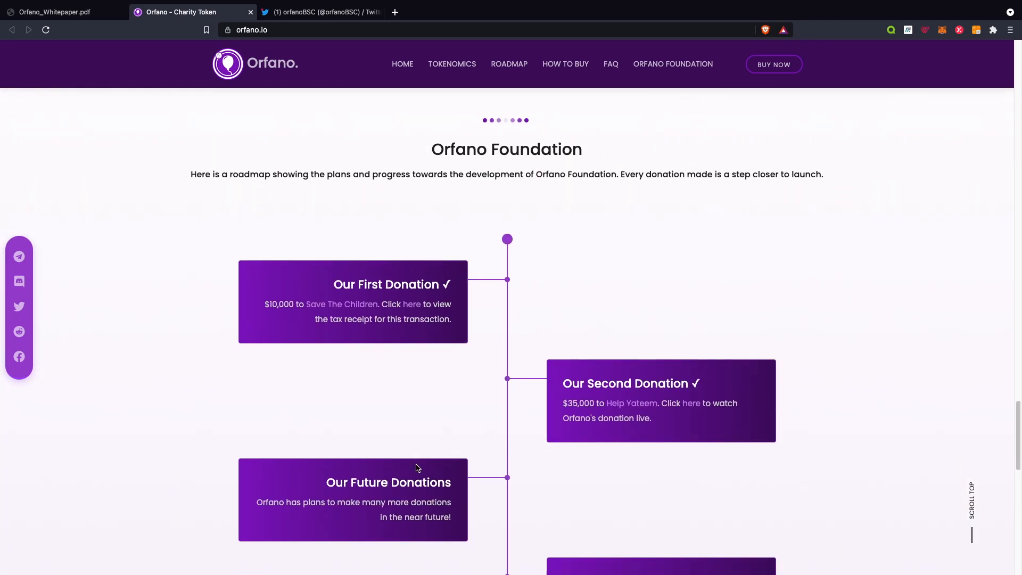
{"action": "mouse_move", "coordinate": [259, 190]}
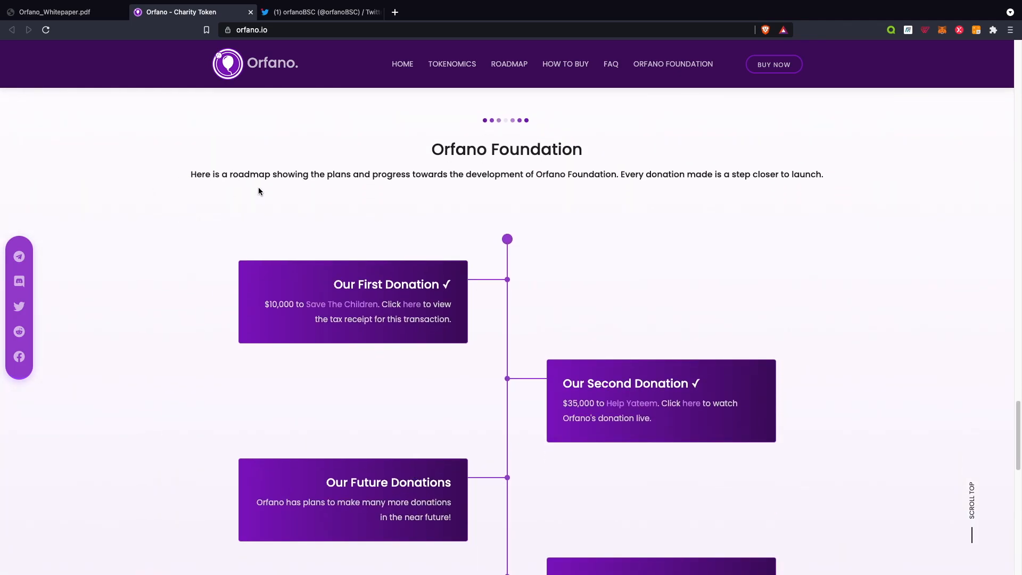
{"action": "mouse_move", "coordinate": [553, 194]}
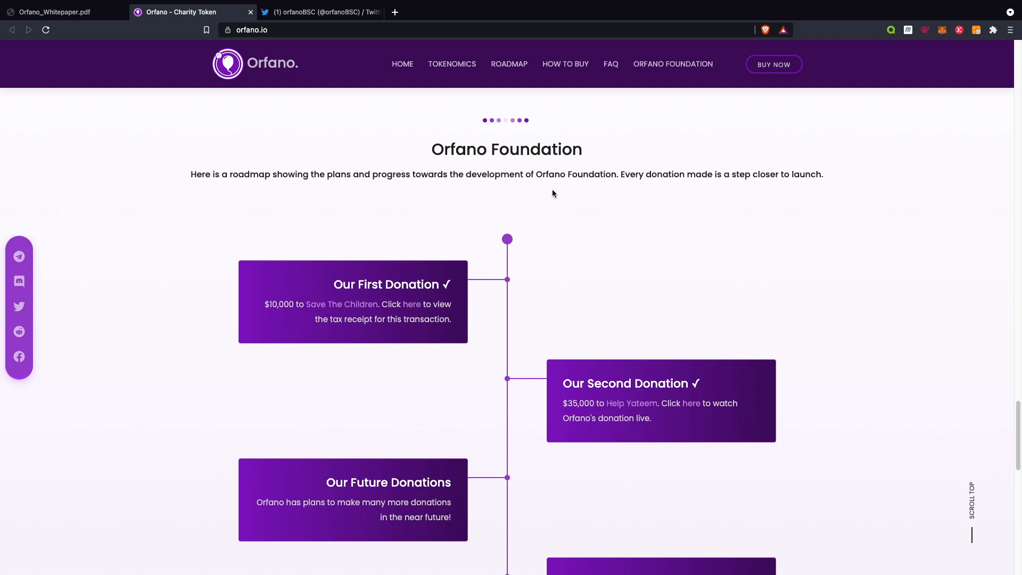
{"action": "mouse_move", "coordinate": [686, 233]}
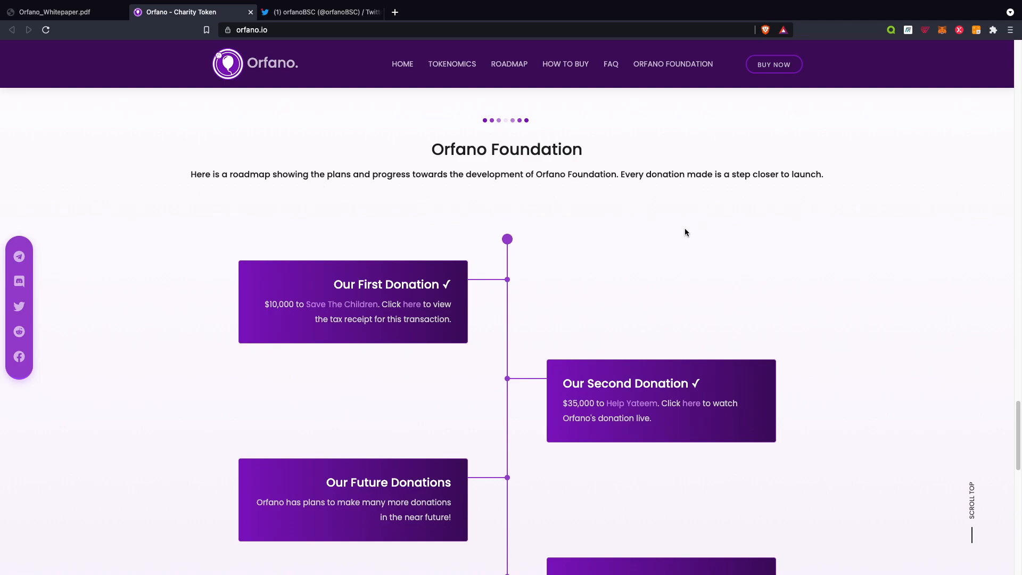
{"action": "scroll", "scroll_direction": "down", "scroll_amount": 3}
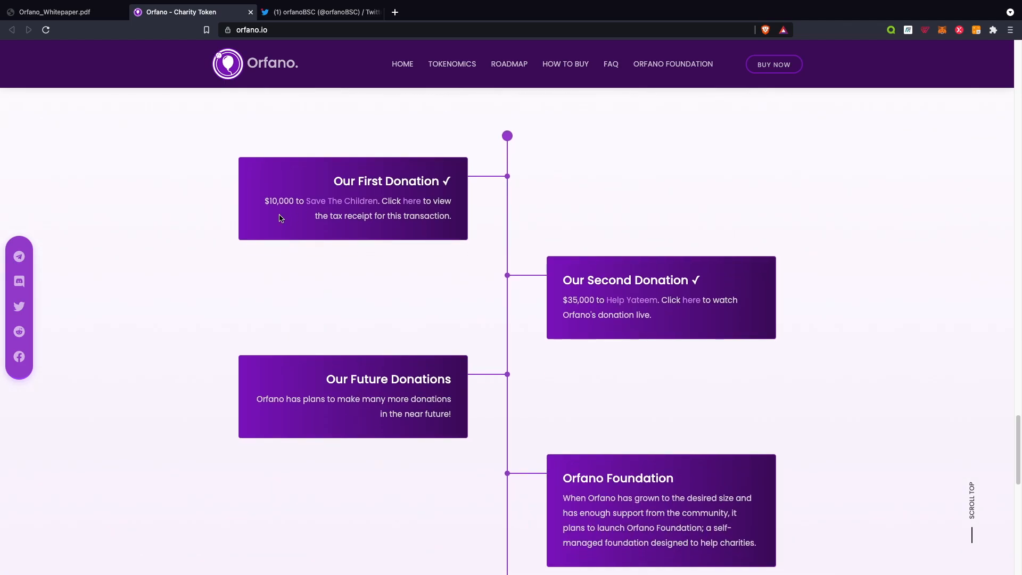
{"action": "mouse_move", "coordinate": [368, 208]}
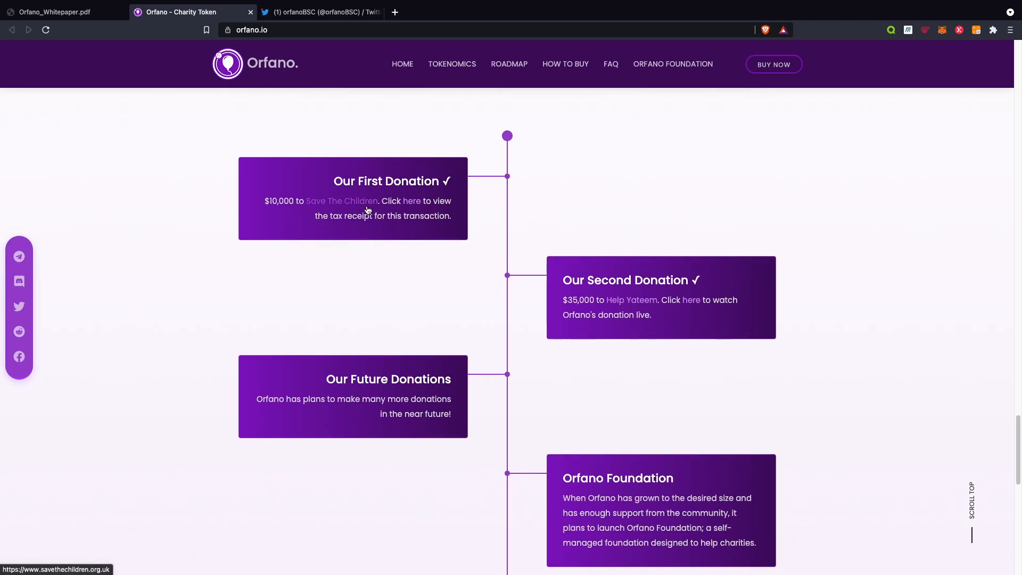
{"action": "mouse_move", "coordinate": [344, 224]}
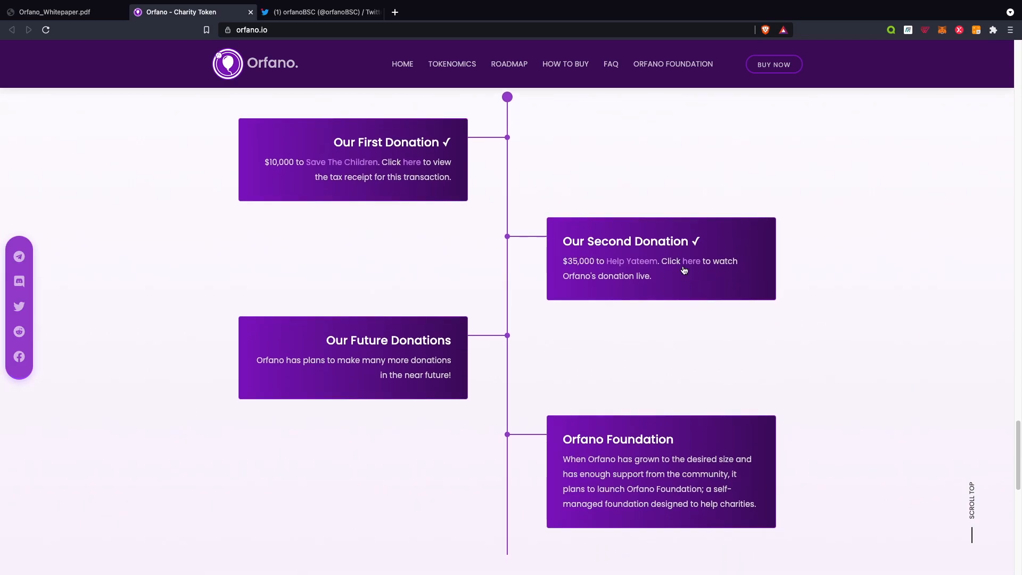
{"action": "mouse_move", "coordinate": [557, 262]}
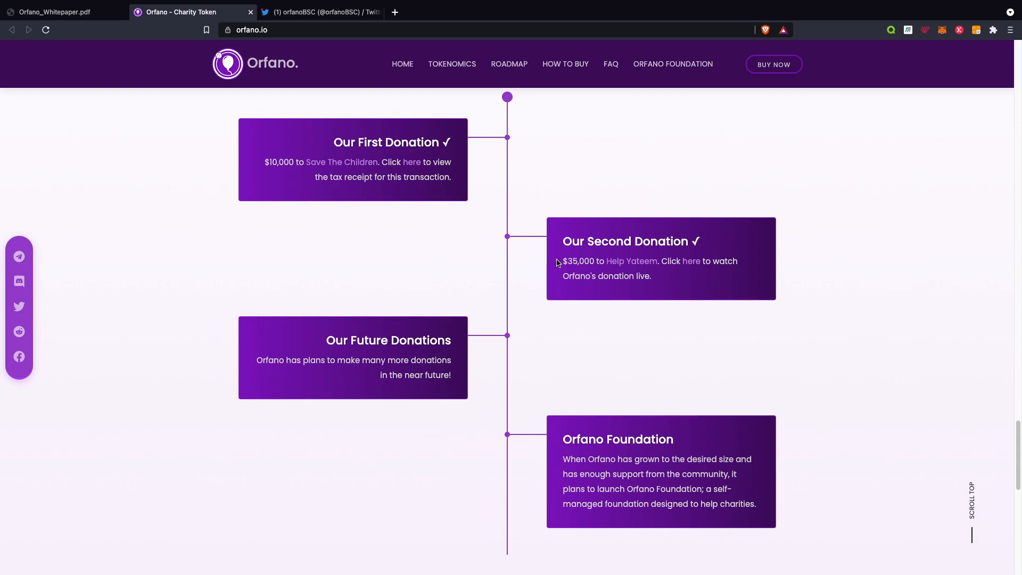
{"action": "scroll", "scroll_direction": "down", "scroll_amount": 3}
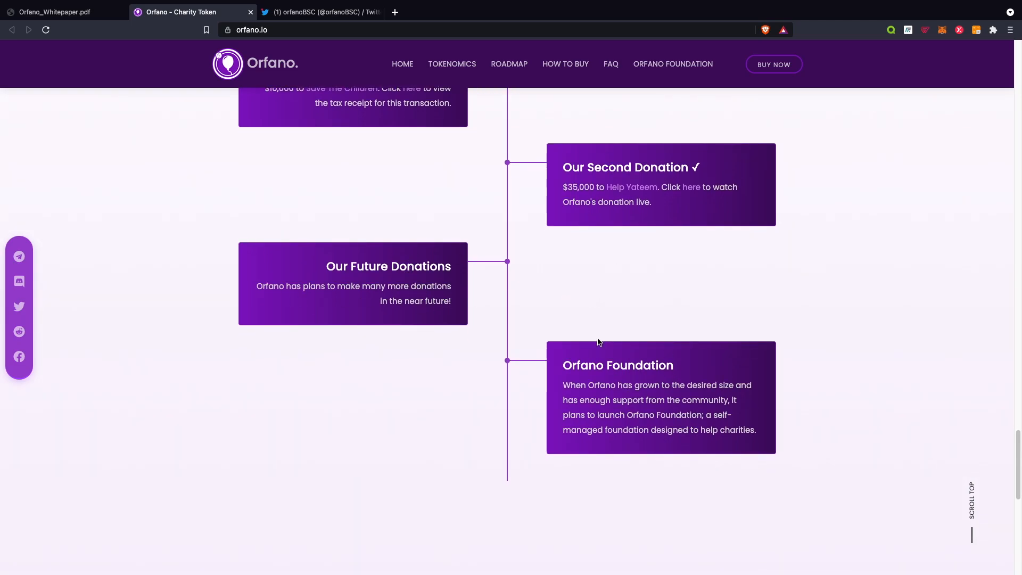
{"action": "mouse_move", "coordinate": [600, 363]}
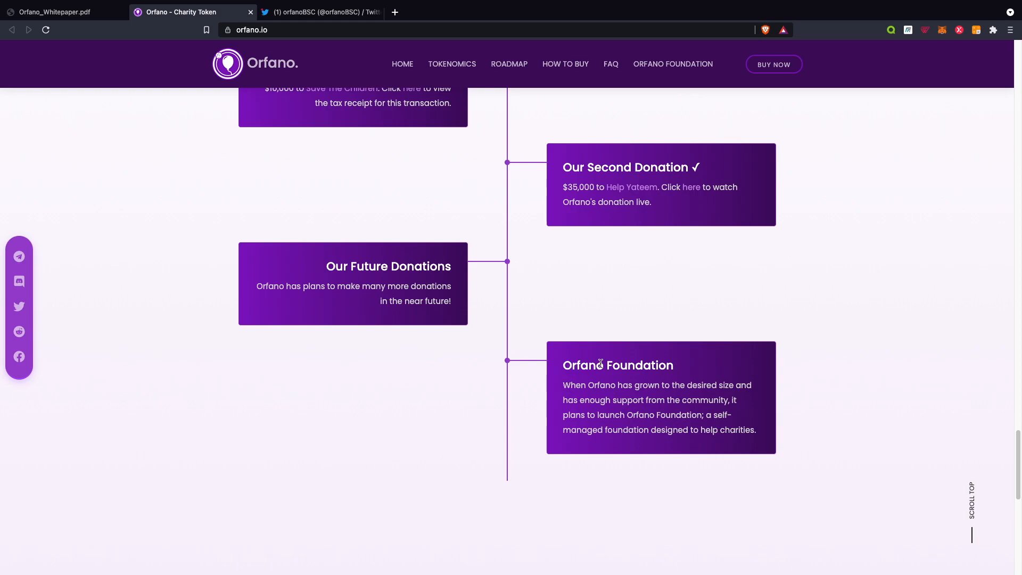
{"action": "mouse_move", "coordinate": [700, 396]}
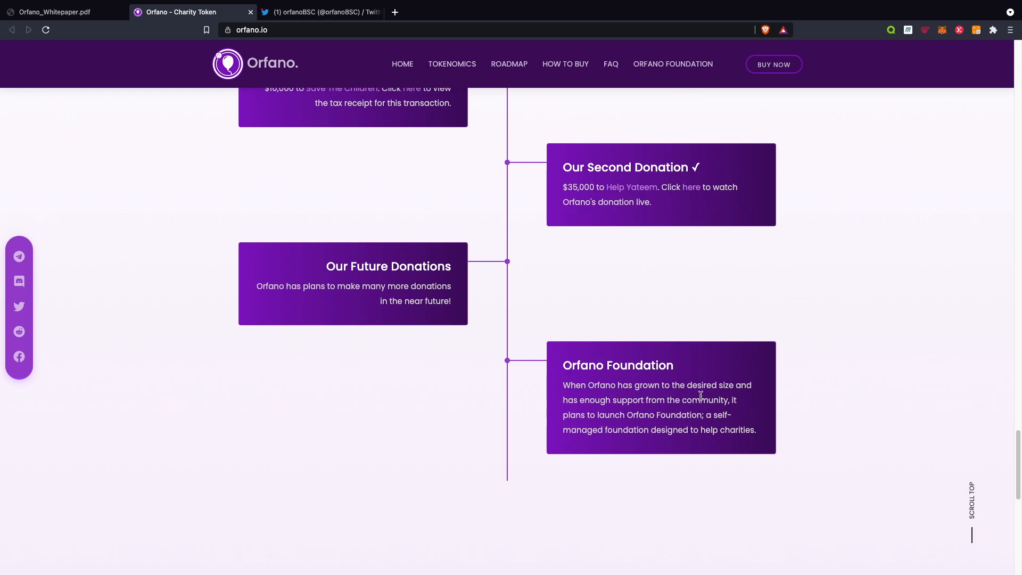
{"action": "mouse_move", "coordinate": [629, 406]}
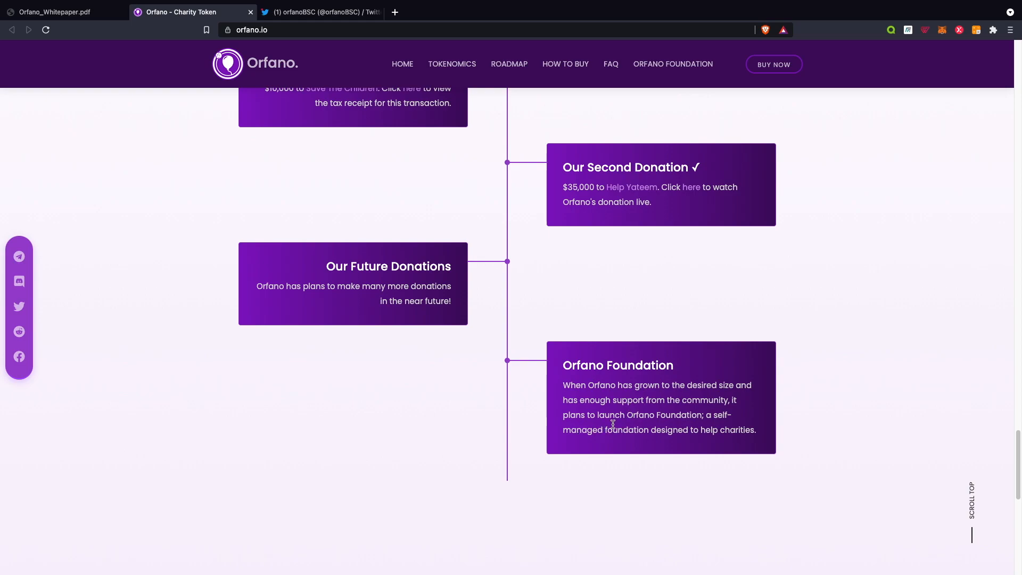
{"action": "mouse_move", "coordinate": [592, 449]}
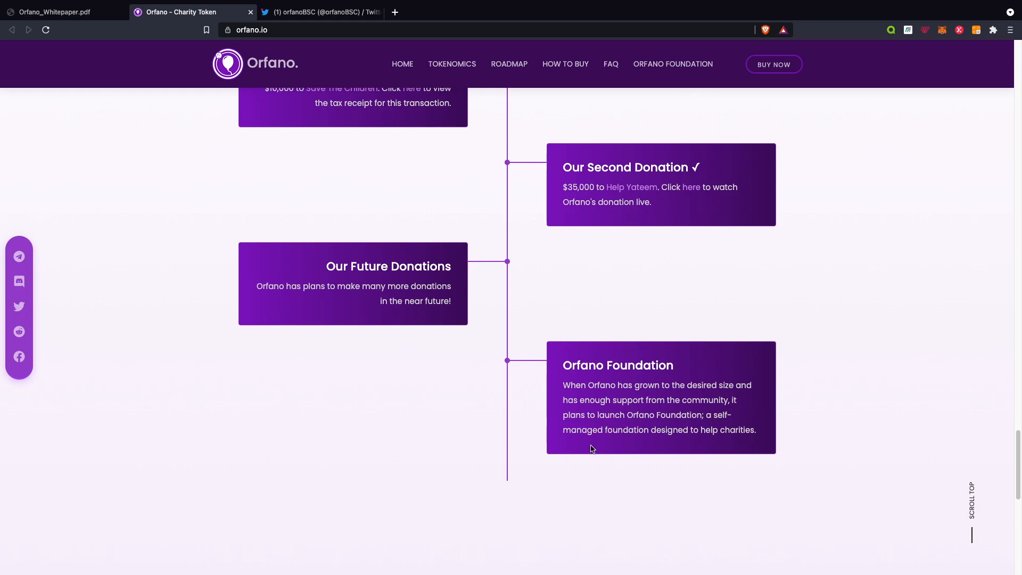
- Scroll to the Our Team founder and co-founder section, then back to the top hero headline
{"action": "scroll", "scroll_direction": "down", "scroll_amount": 3}
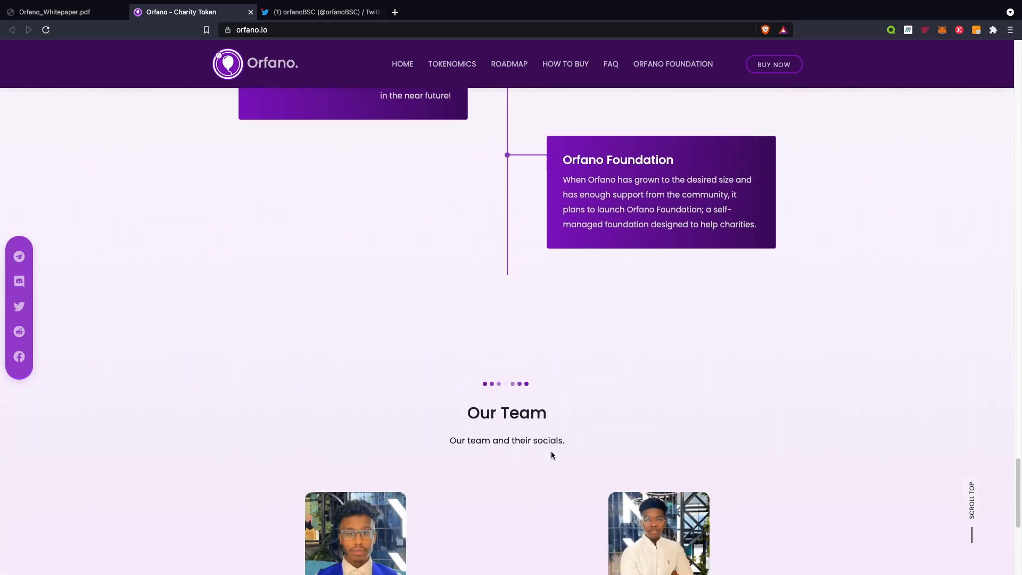
{"action": "scroll", "scroll_direction": "down", "scroll_amount": 3}
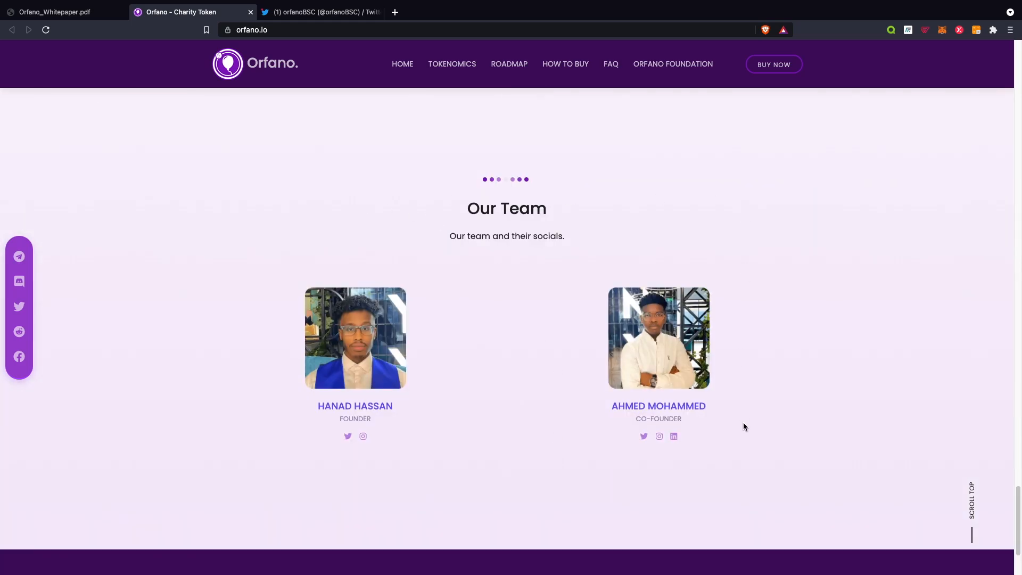
{"action": "mouse_move", "coordinate": [599, 434]}
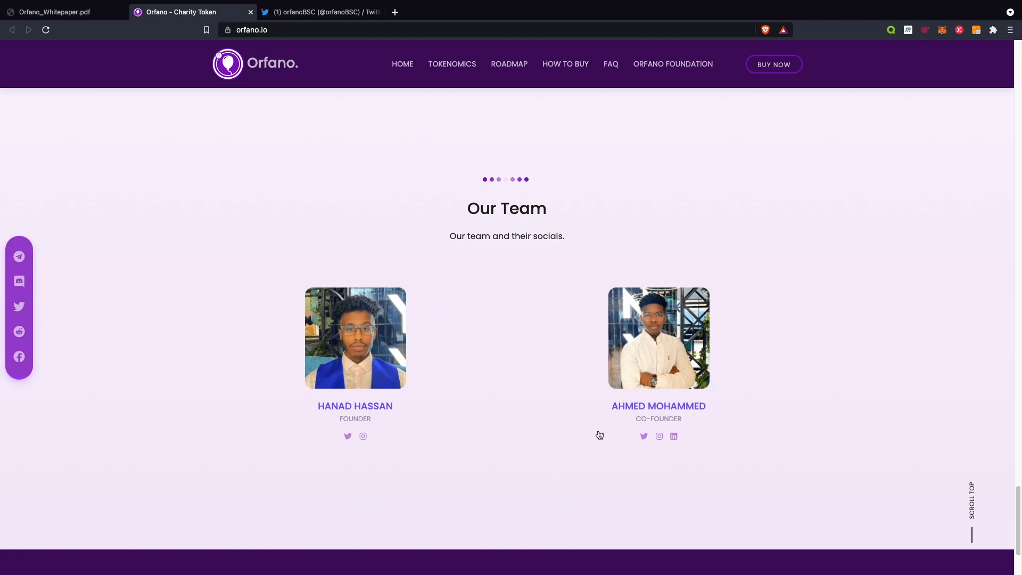
{"action": "scroll", "scroll_direction": "up", "scroll_amount": 3}
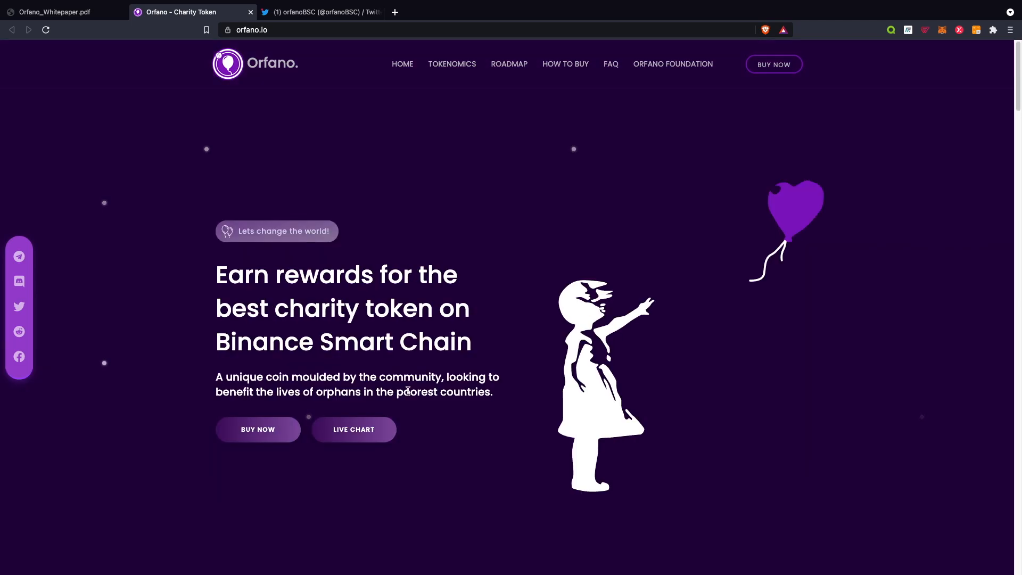
{"action": "mouse_move", "coordinate": [264, 93]}
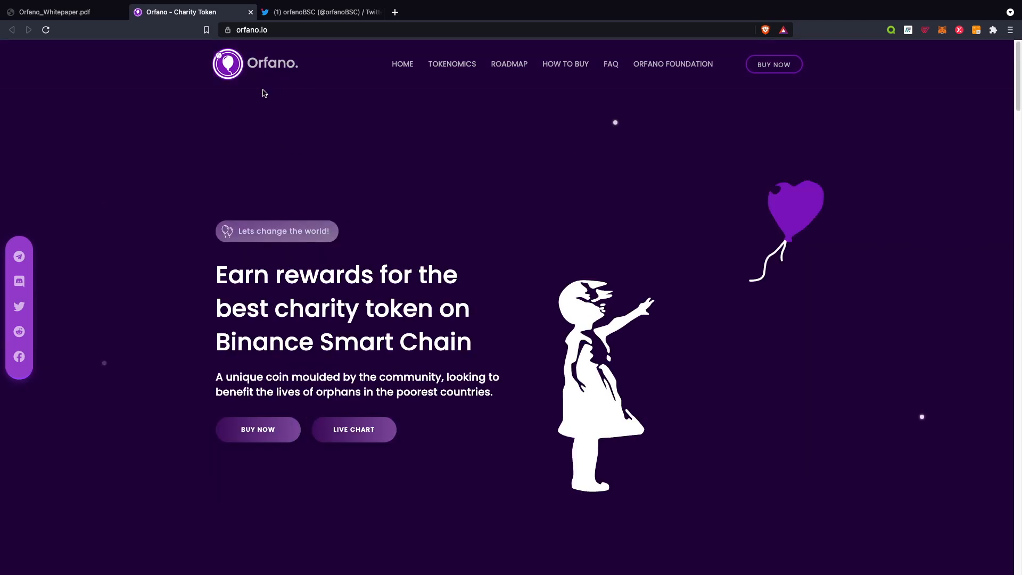
{"action": "mouse_move", "coordinate": [580, 210]}
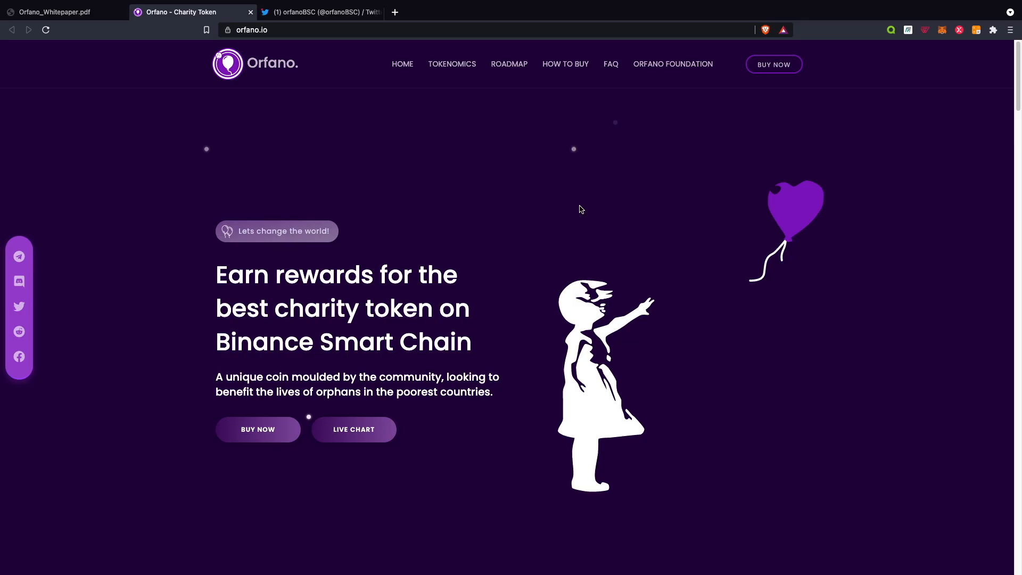
- Switch to the orfanoBSC Twitter tab showing the Day 1 marketing and YouTube influencer partnership tweets
{"action": "left_click", "coordinate": [320, 12]}
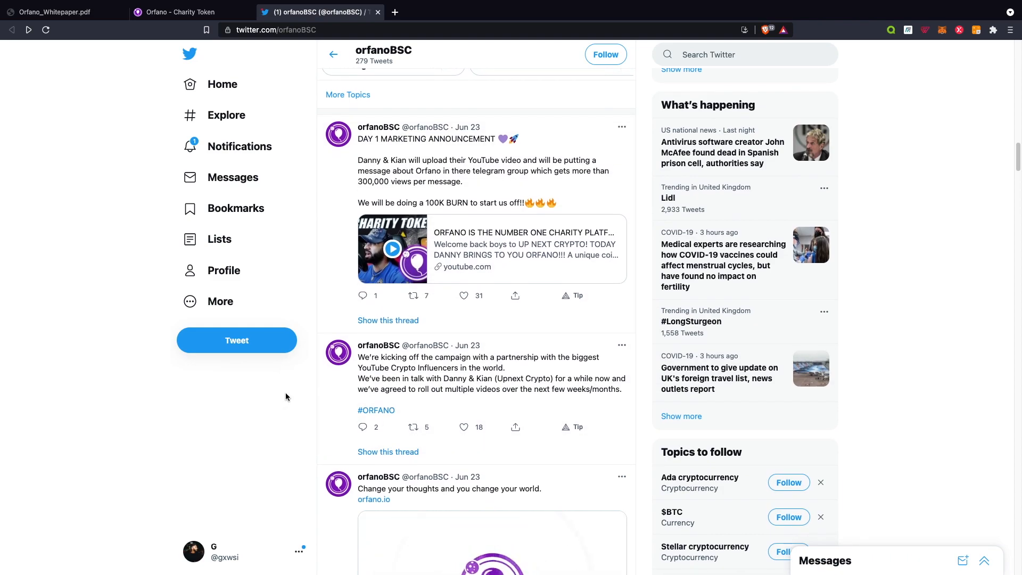
{"action": "mouse_move", "coordinate": [366, 365]}
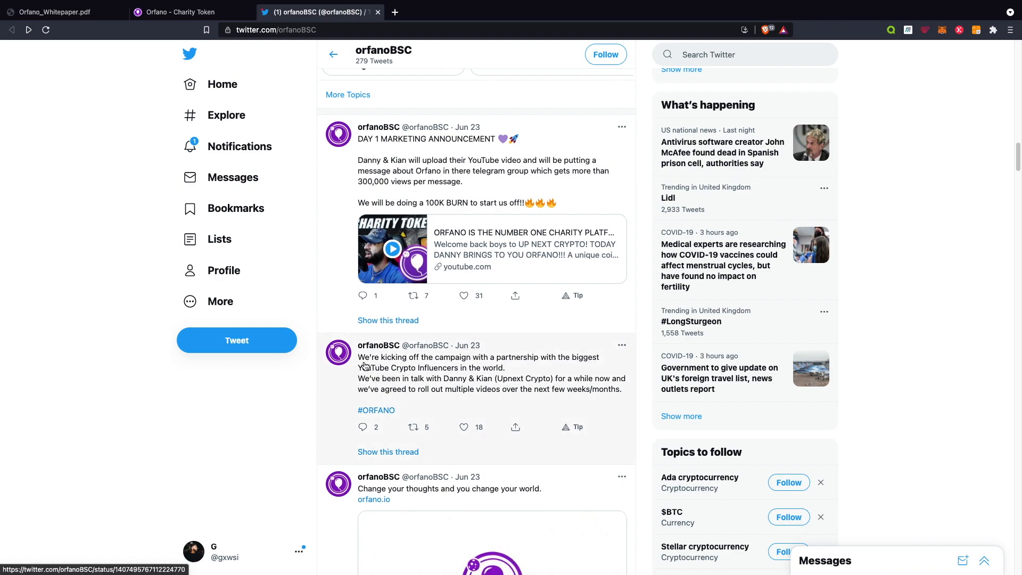
{"action": "mouse_move", "coordinate": [502, 378]}
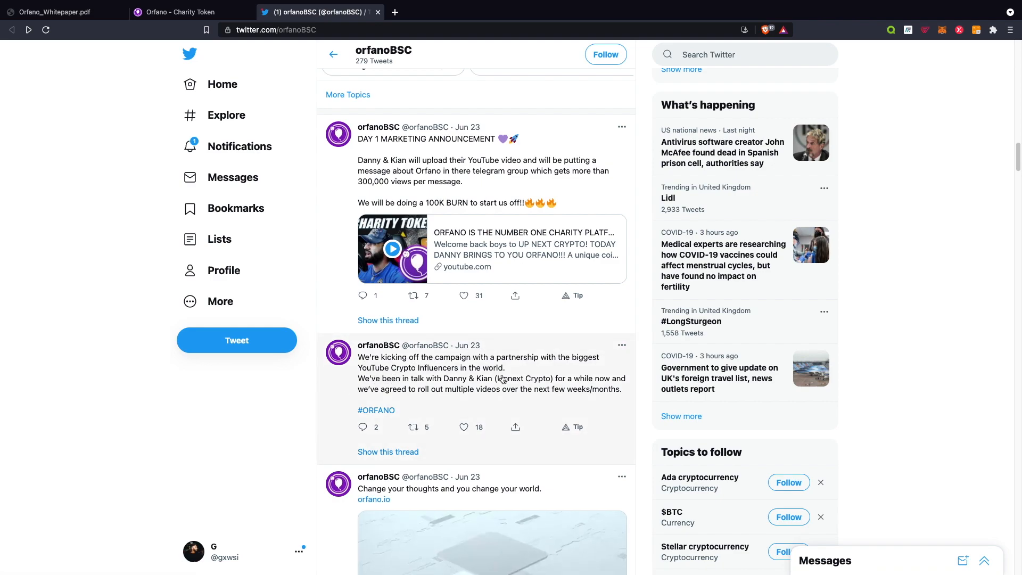
{"action": "mouse_move", "coordinate": [448, 379]}
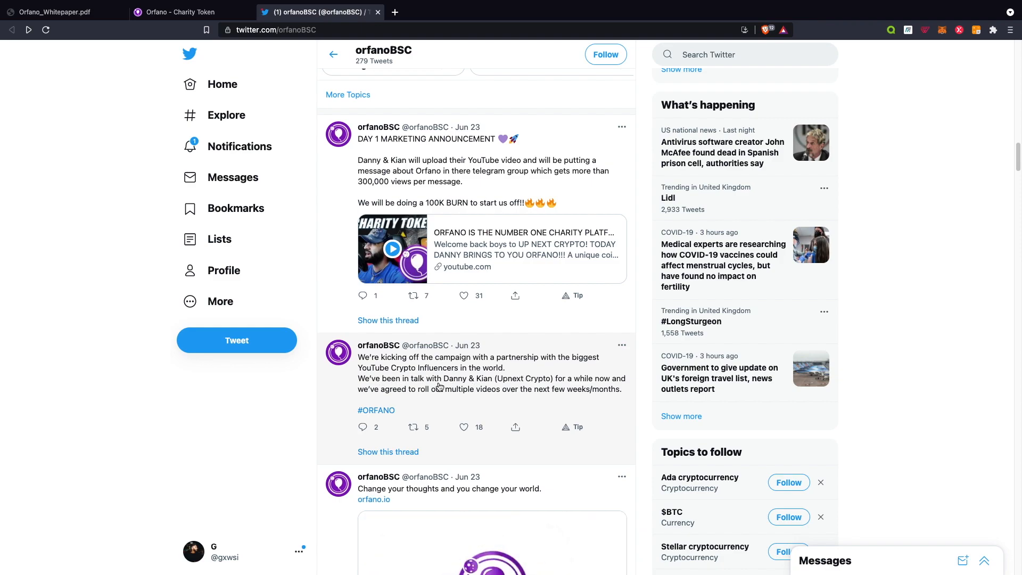
{"action": "mouse_move", "coordinate": [526, 388]}
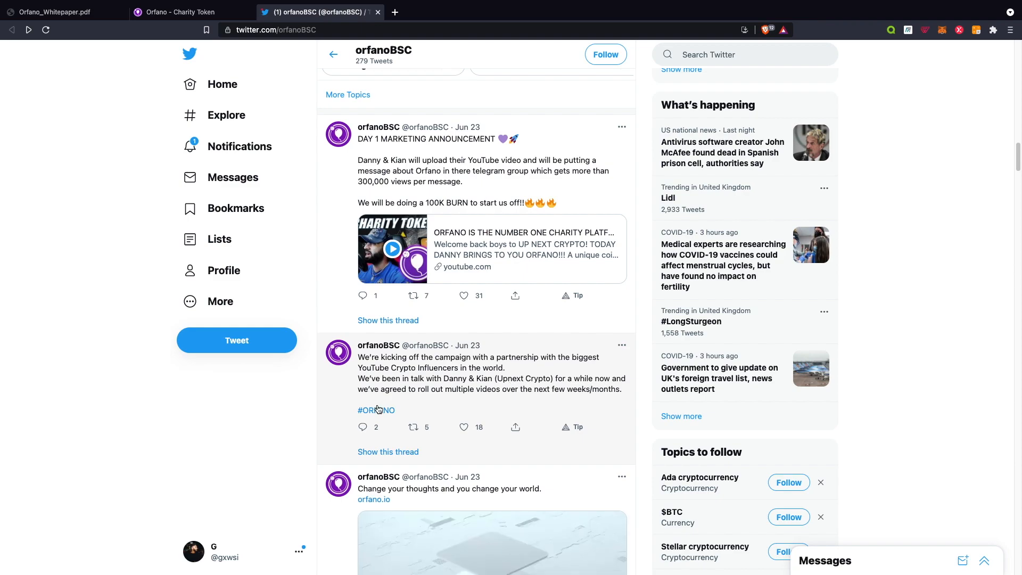
{"action": "mouse_move", "coordinate": [442, 400]}
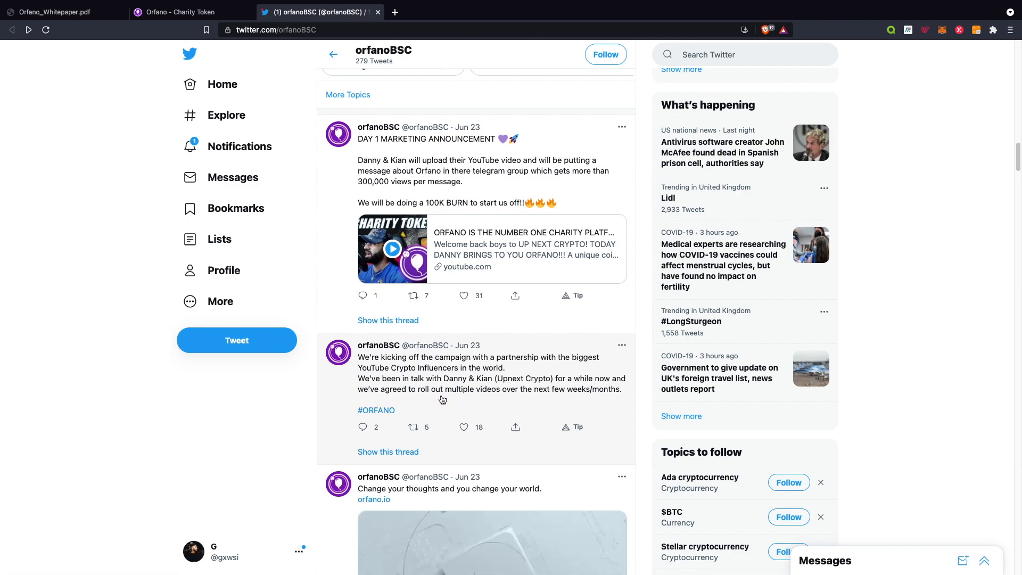
{"action": "scroll", "scroll_direction": "down", "scroll_amount": 3}
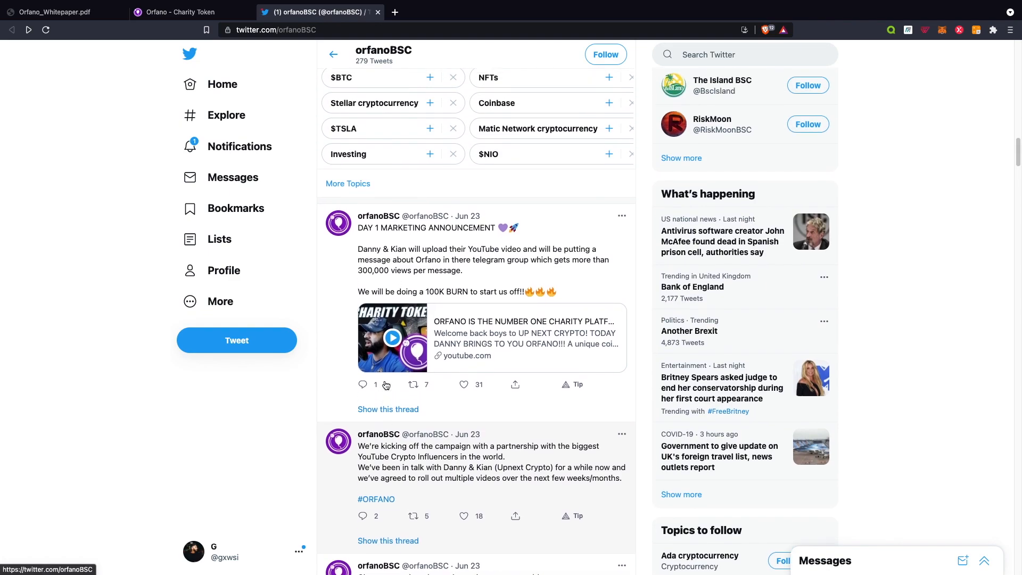
{"action": "mouse_move", "coordinate": [506, 240]}
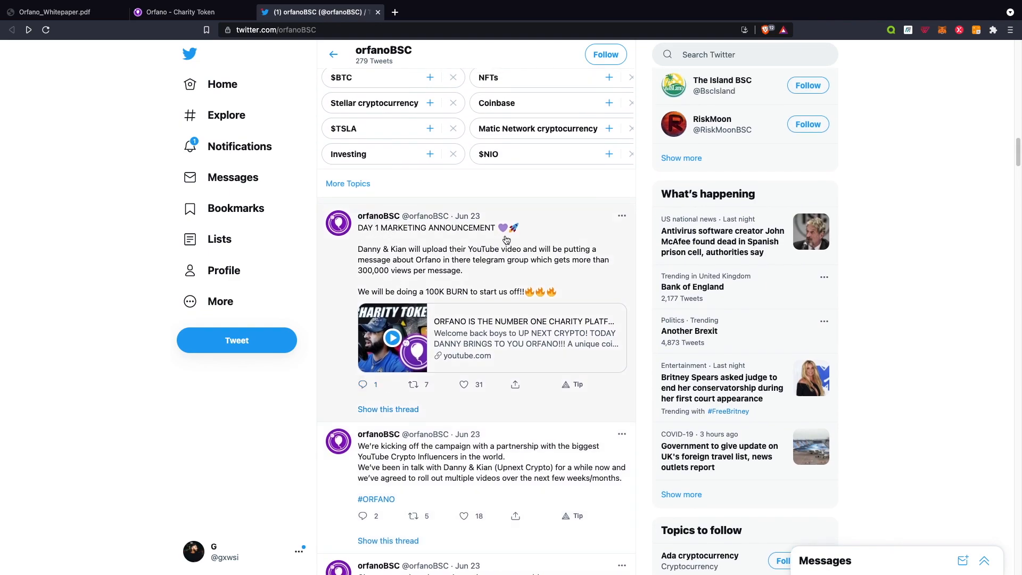
{"action": "mouse_move", "coordinate": [329, 275]}
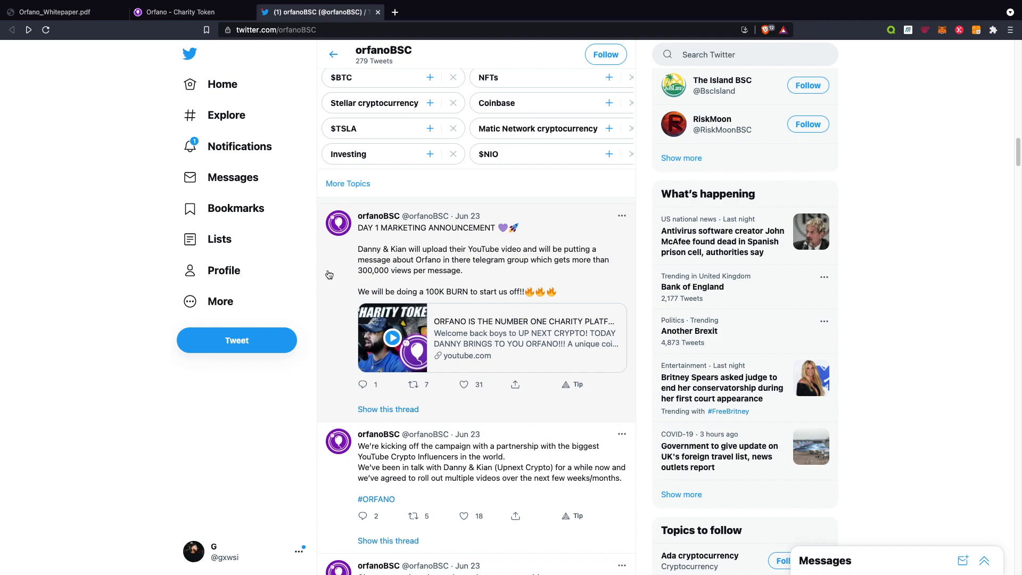
{"action": "mouse_move", "coordinate": [448, 267]}
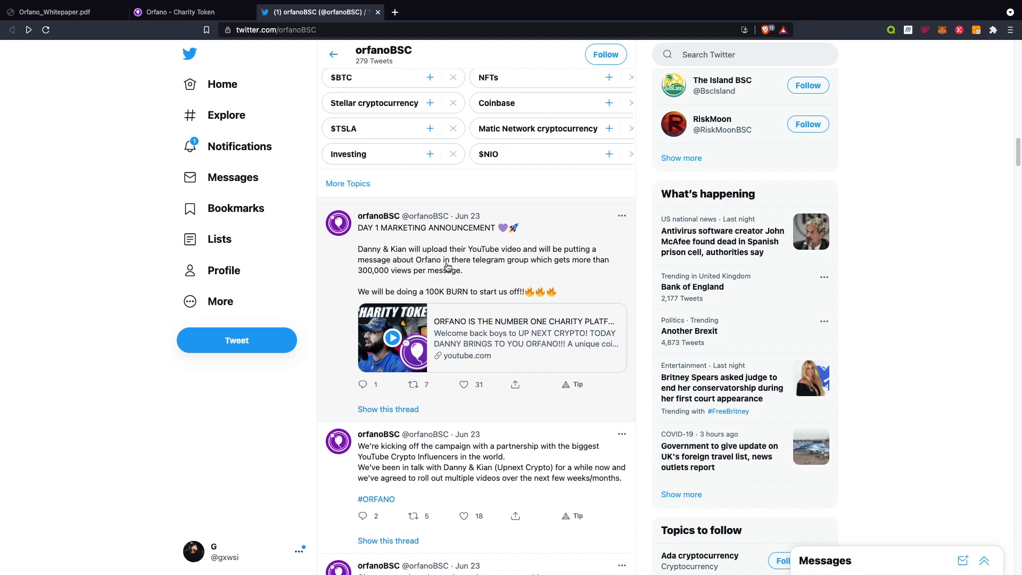
{"action": "mouse_move", "coordinate": [413, 274]}
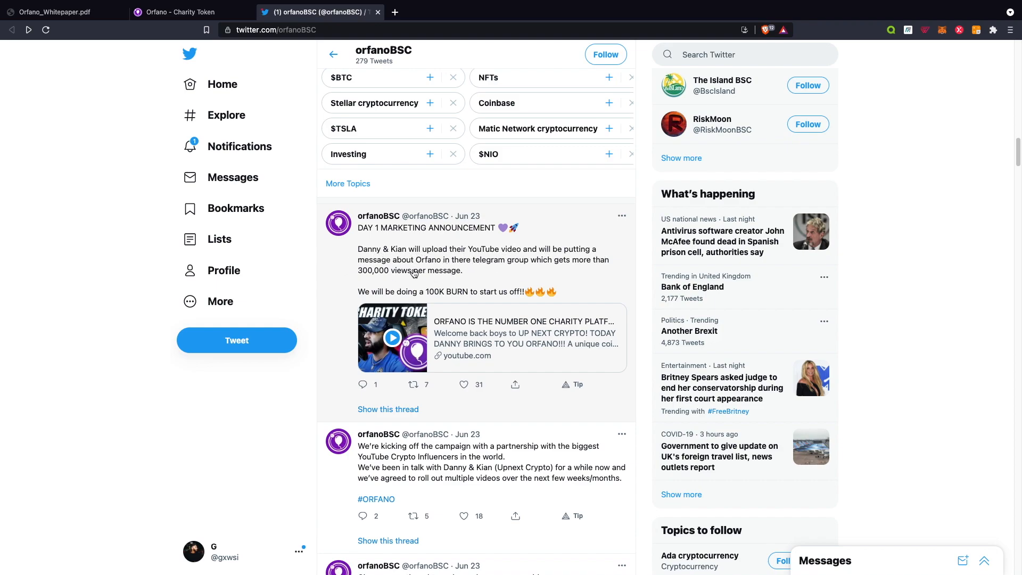
{"action": "mouse_move", "coordinate": [422, 269]}
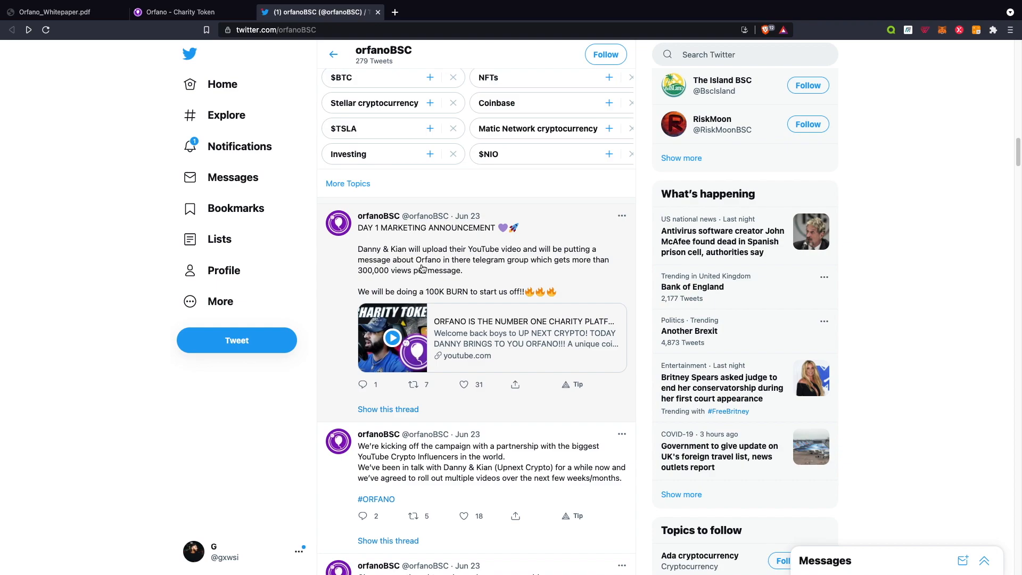
{"action": "mouse_move", "coordinate": [397, 281]}
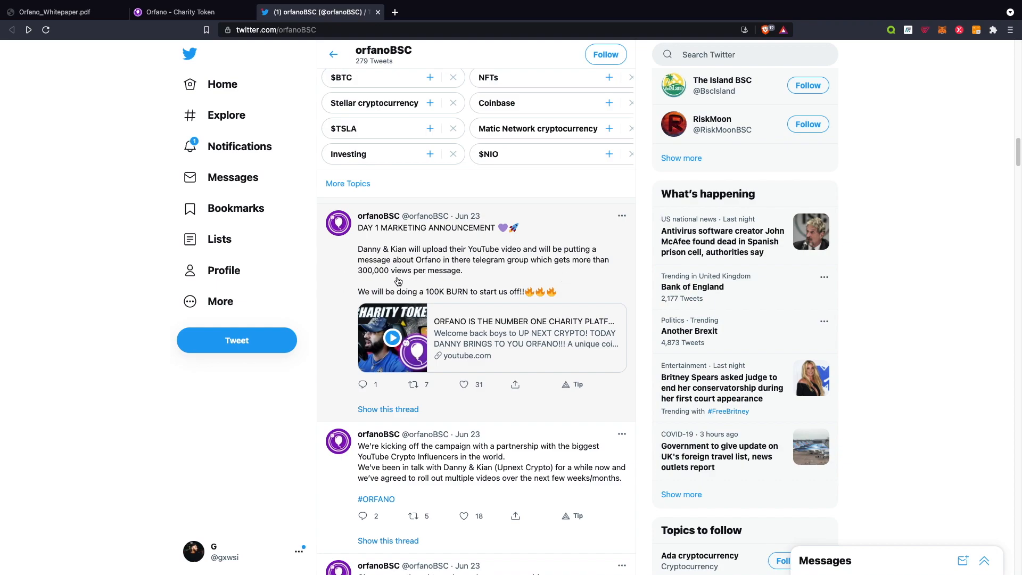
{"action": "mouse_move", "coordinate": [529, 339]}
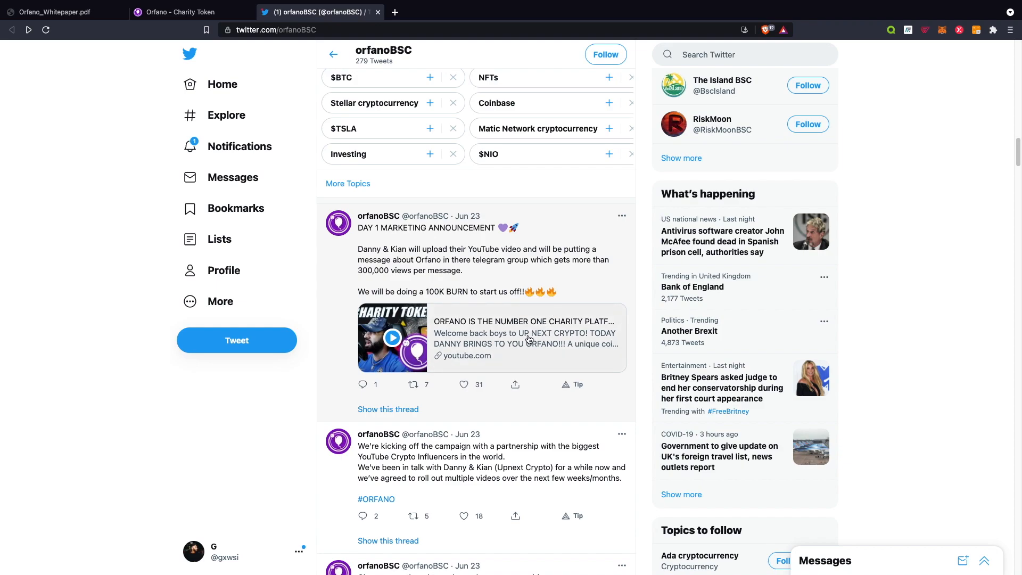
{"action": "mouse_move", "coordinate": [437, 300]}
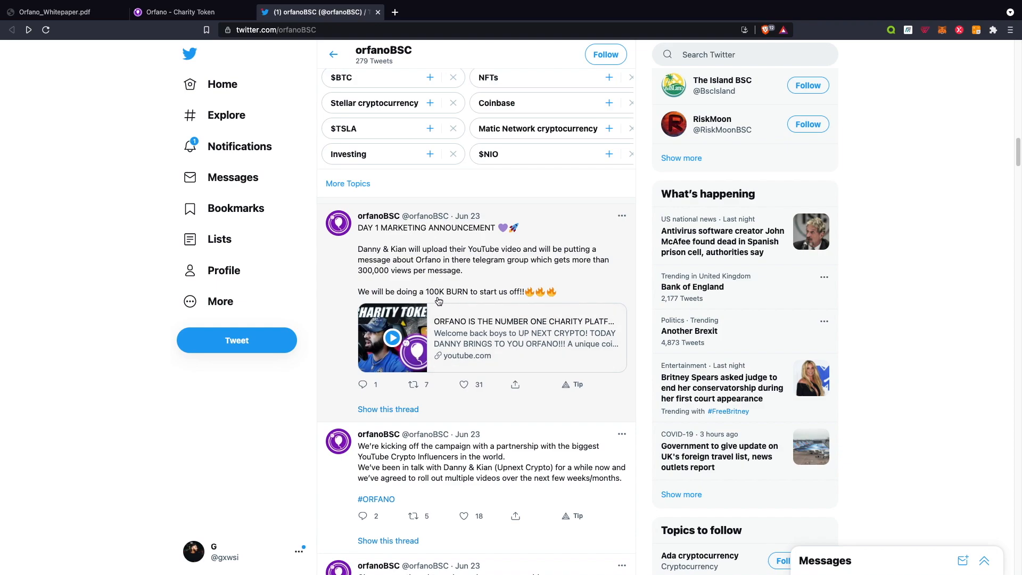
{"action": "mouse_move", "coordinate": [476, 313]}
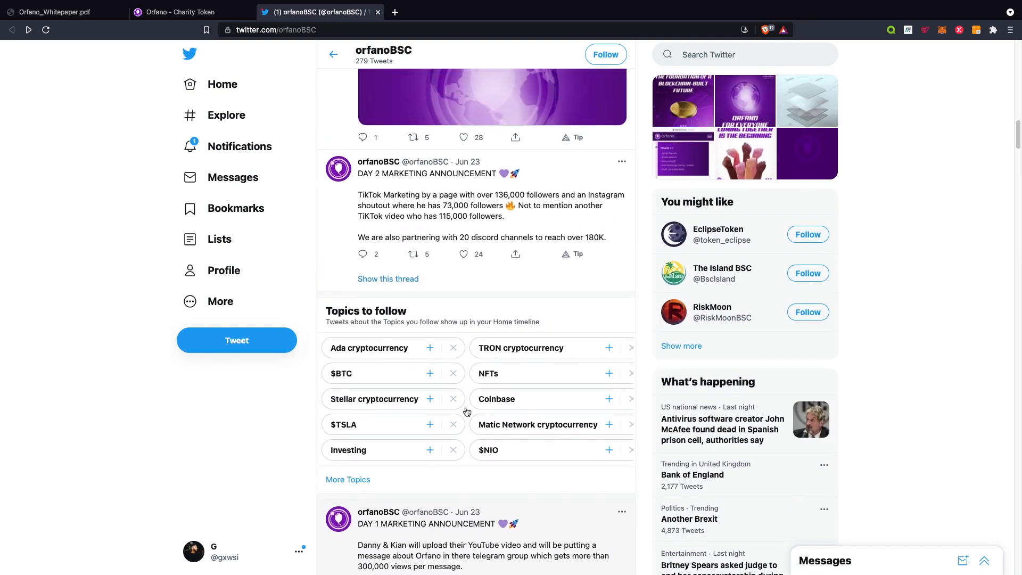
{"action": "scroll", "scroll_direction": "up", "scroll_amount": 3}
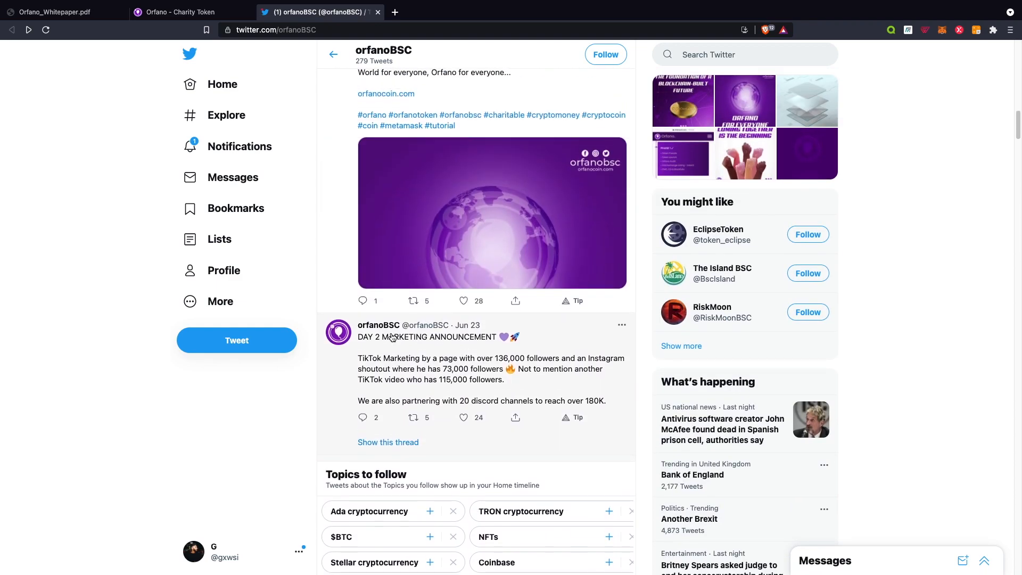
{"action": "mouse_move", "coordinate": [344, 392]}
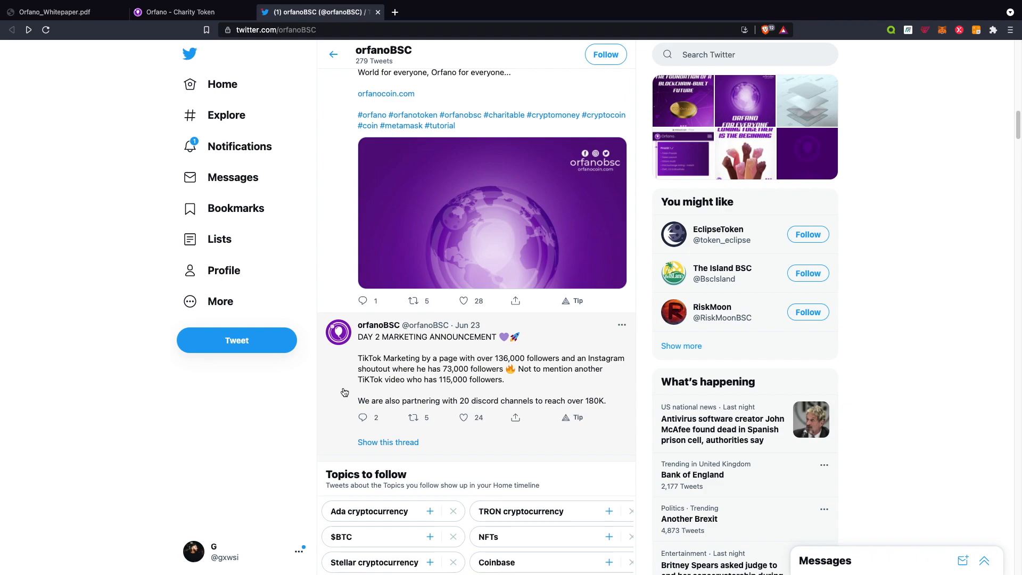
{"action": "scroll", "scroll_direction": "up", "scroll_amount": 3}
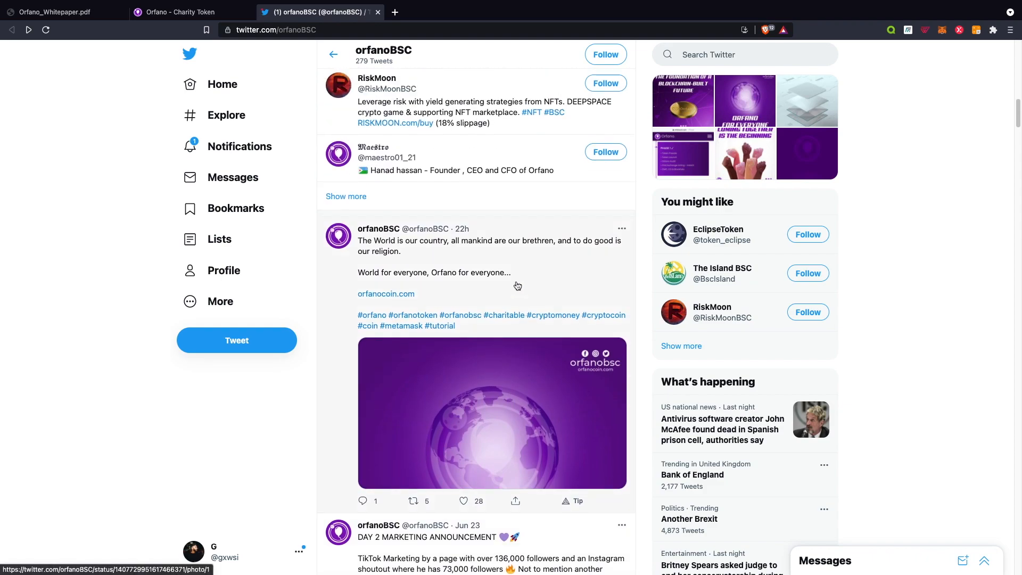
{"action": "mouse_move", "coordinate": [517, 286]}
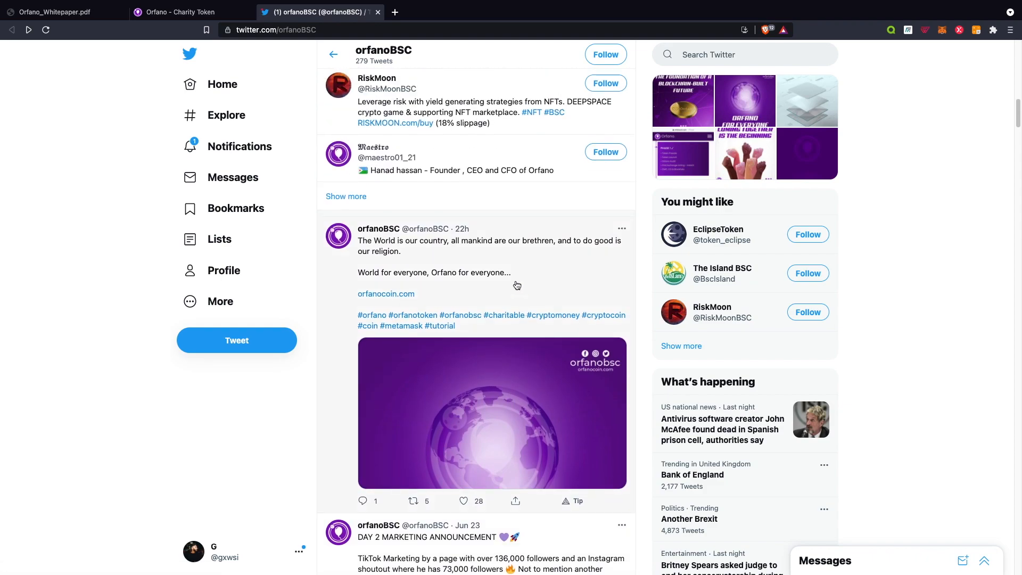
{"action": "mouse_move", "coordinate": [585, 254]}
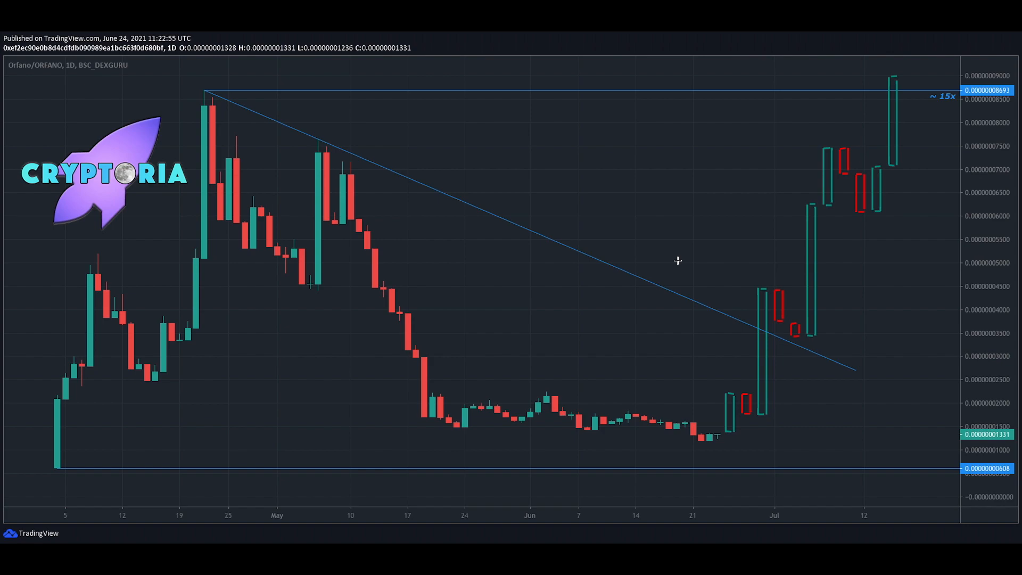
{"action": "mouse_move", "coordinate": [70, 70]}
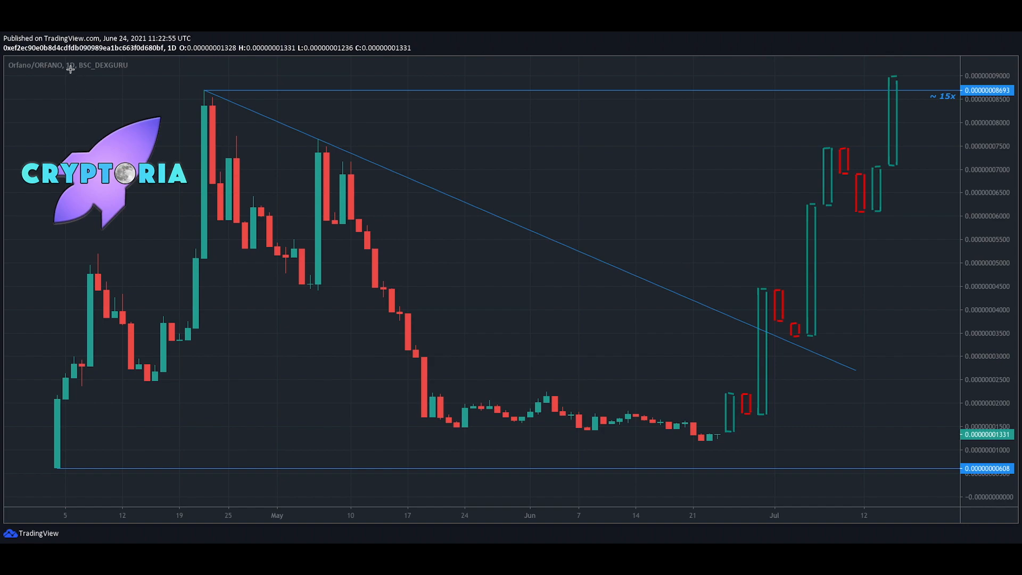
{"action": "mouse_move", "coordinate": [194, 338]}
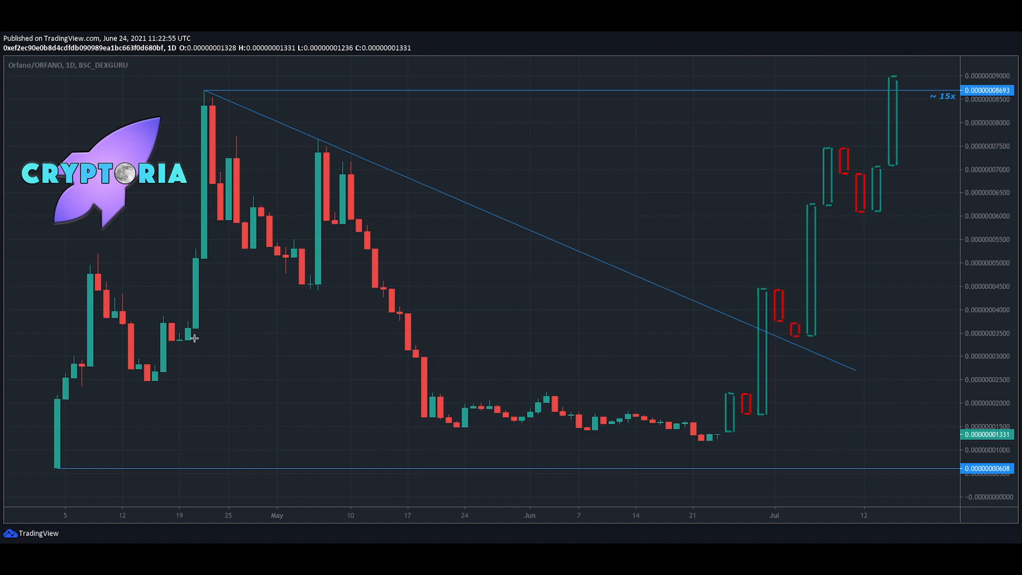
{"action": "mouse_move", "coordinate": [730, 430]}
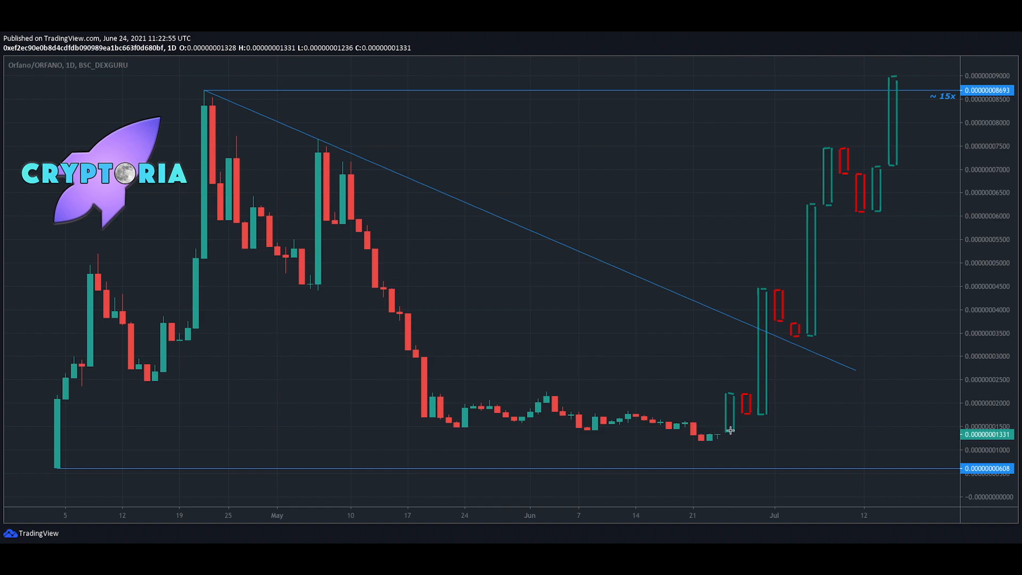
{"action": "mouse_move", "coordinate": [743, 413]}
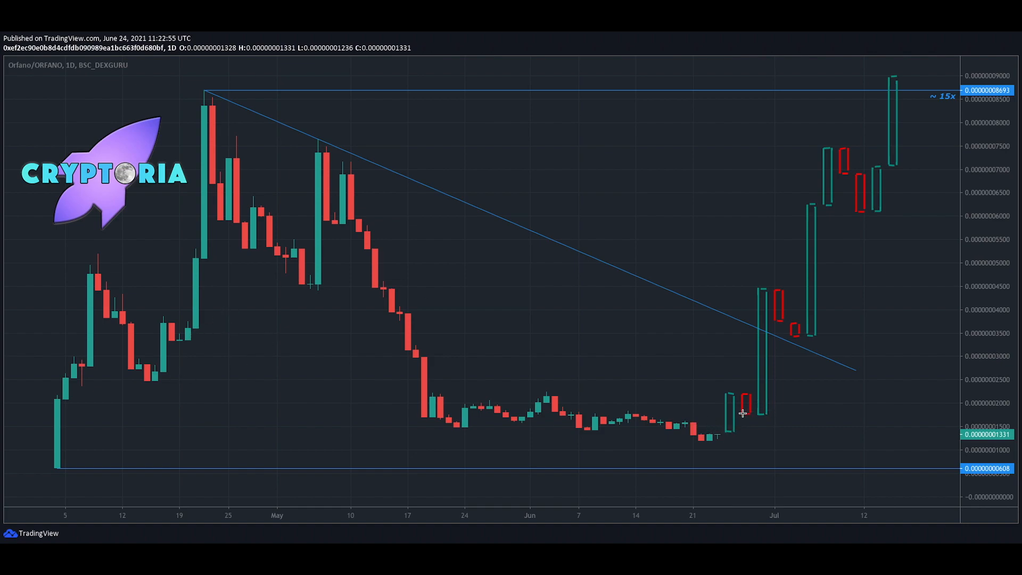
{"action": "mouse_move", "coordinate": [829, 252]}
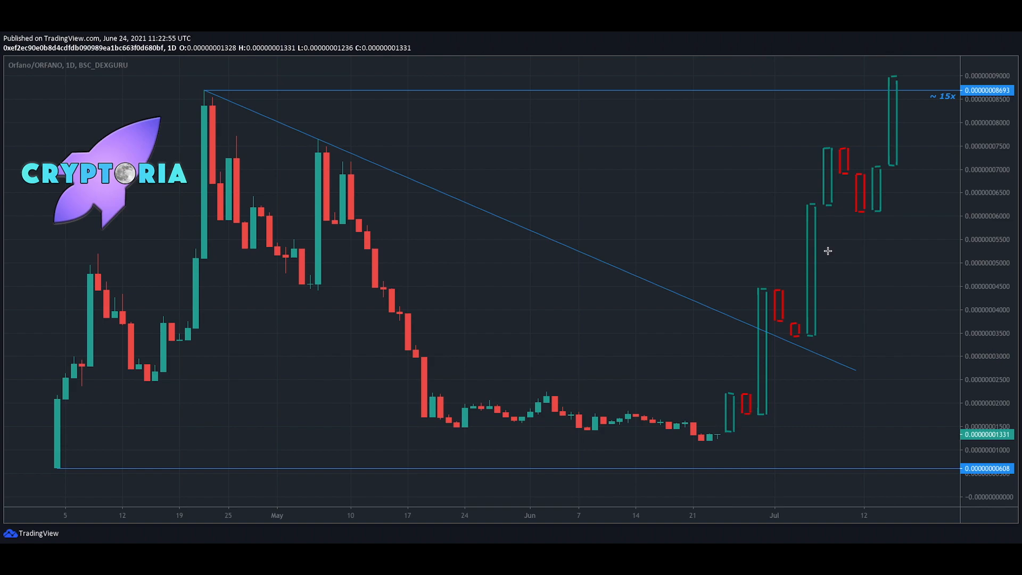
{"action": "mouse_move", "coordinate": [779, 261]}
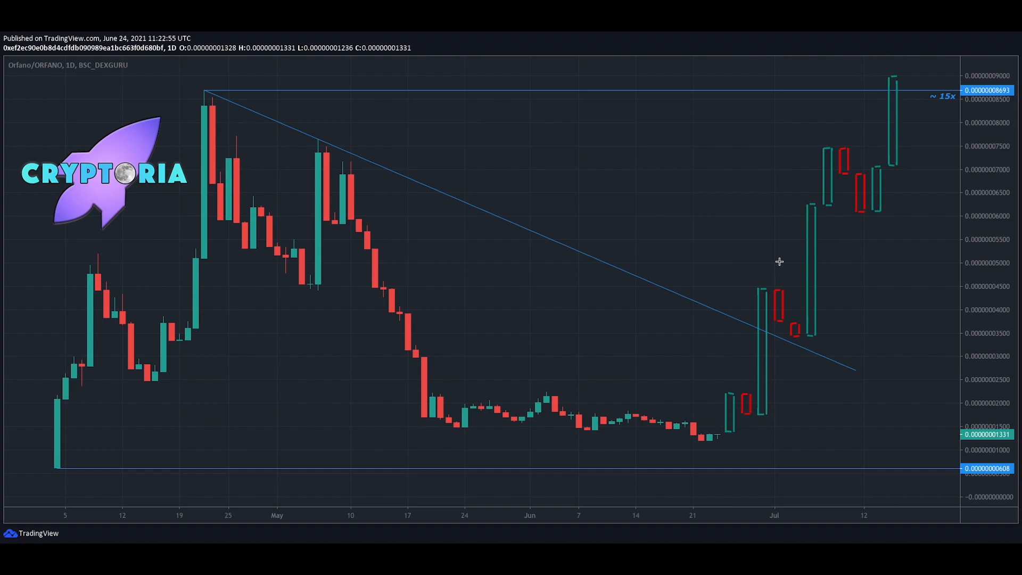
{"action": "mouse_move", "coordinate": [286, 344]}
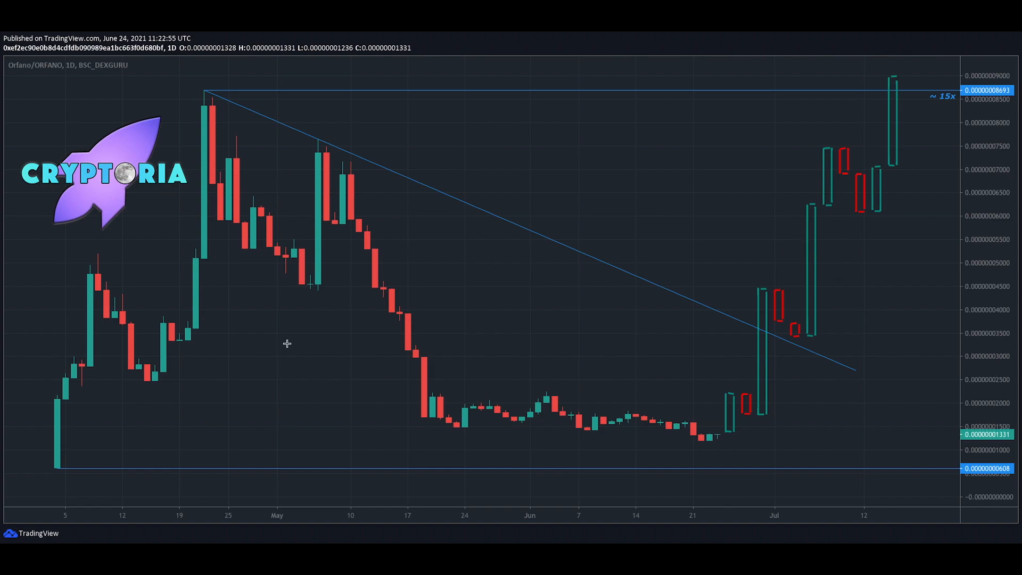
{"action": "mouse_move", "coordinate": [941, 106]}
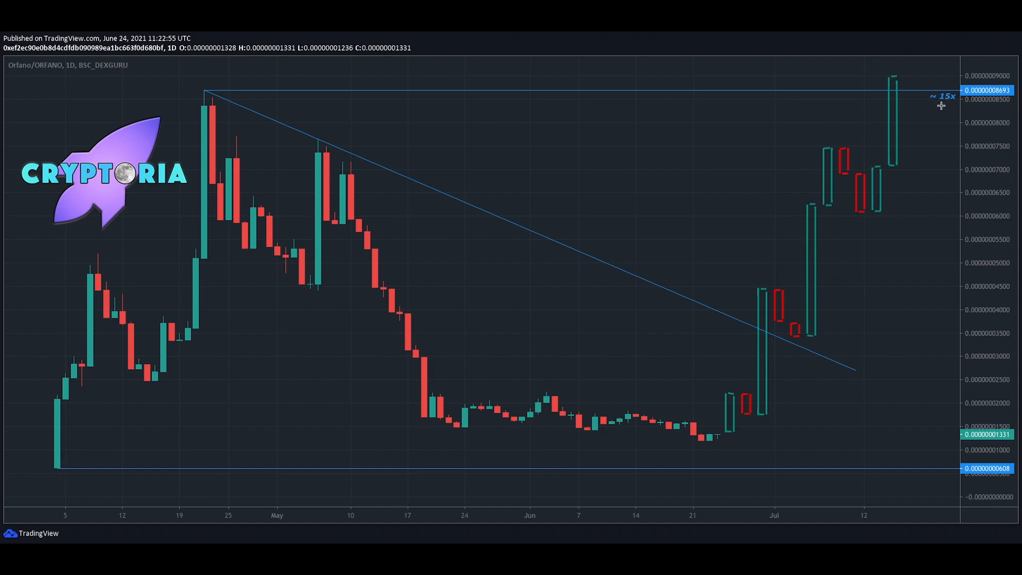
{"action": "mouse_move", "coordinate": [986, 102]}
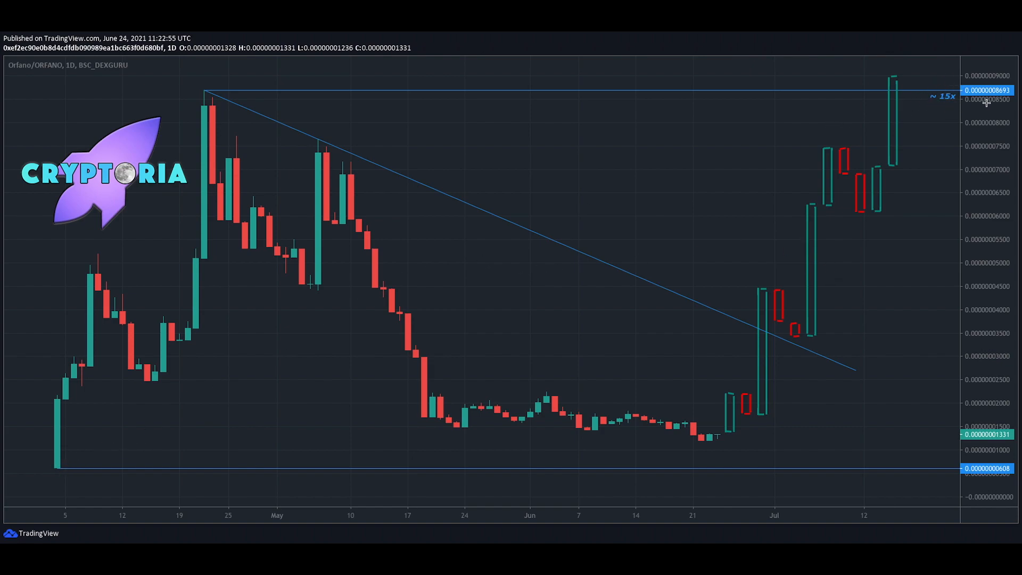
{"action": "mouse_move", "coordinate": [328, 179]}
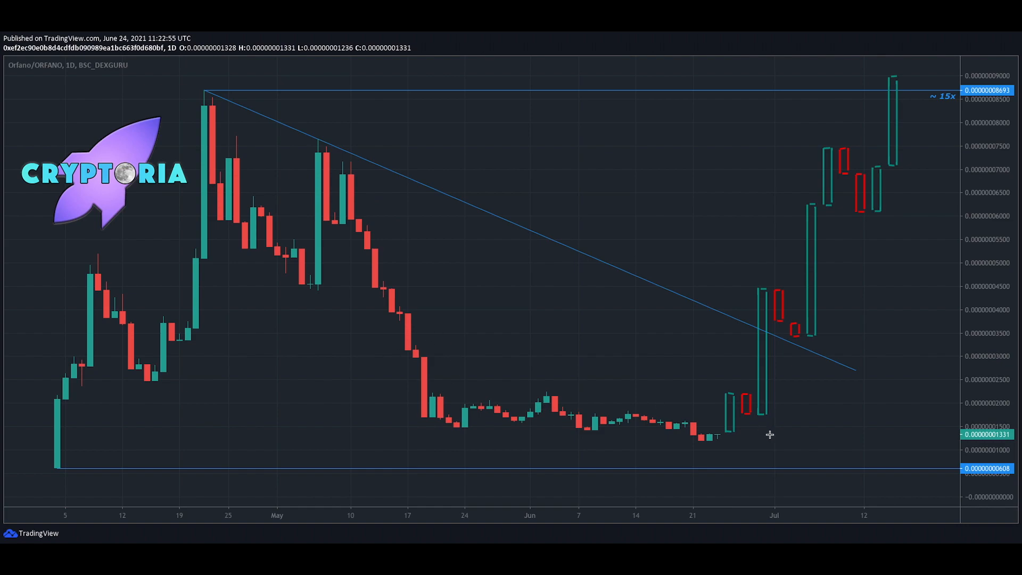
{"action": "mouse_move", "coordinate": [920, 440]}
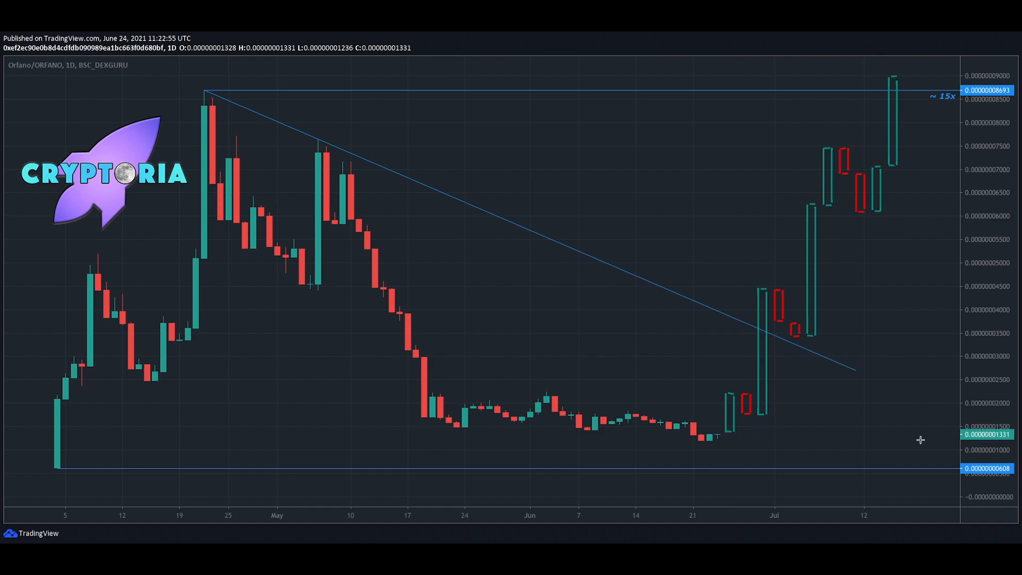
{"action": "mouse_move", "coordinate": [707, 441]}
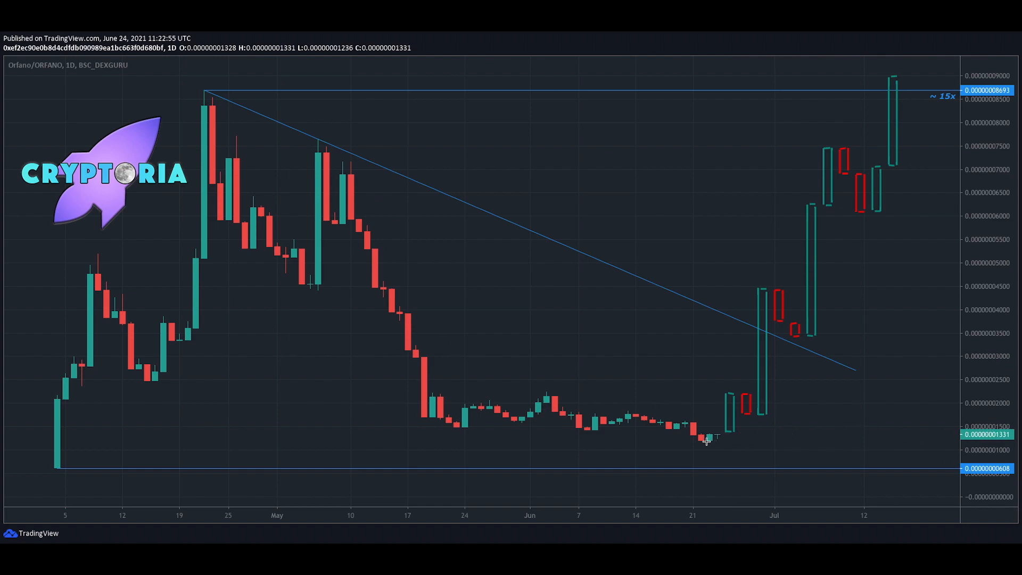
{"action": "mouse_move", "coordinate": [727, 440]}
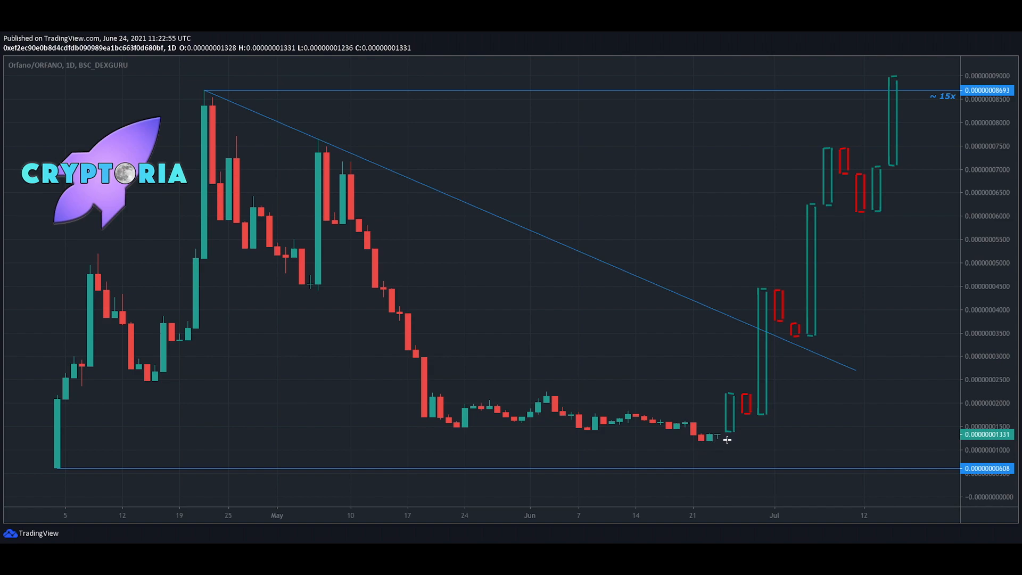
{"action": "mouse_move", "coordinate": [706, 442]}
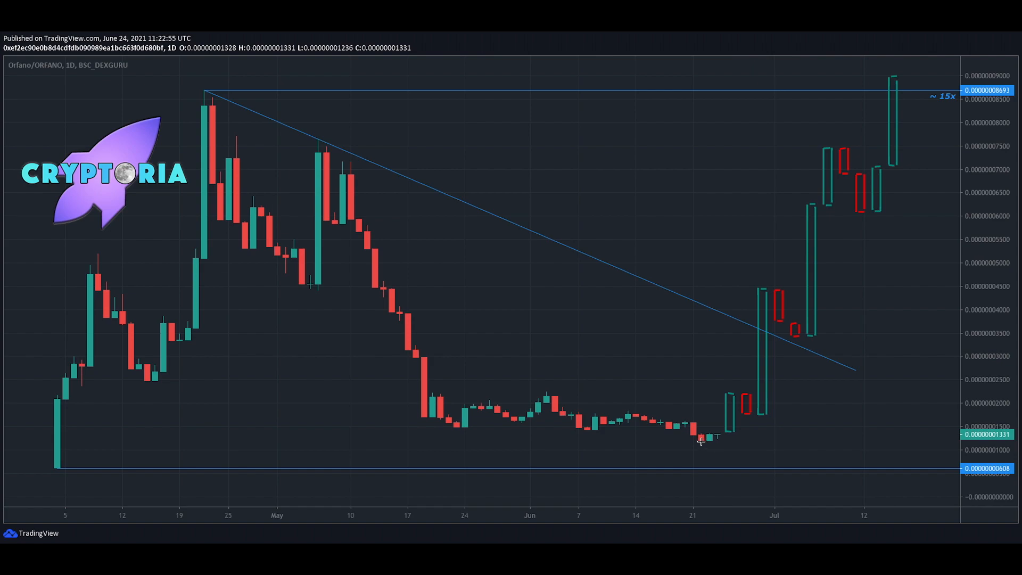
{"action": "mouse_move", "coordinate": [717, 443]}
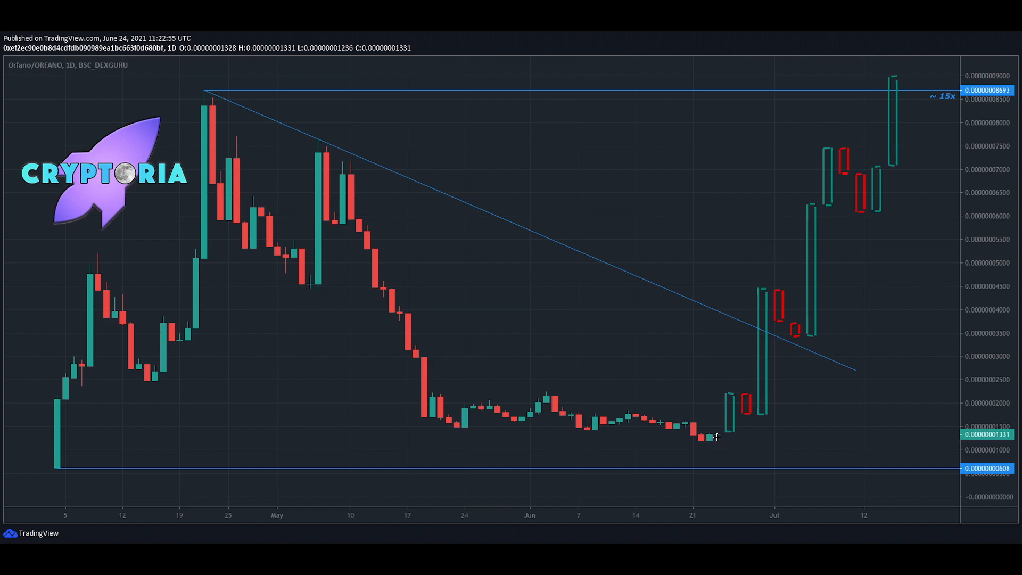
{"action": "mouse_move", "coordinate": [730, 429]}
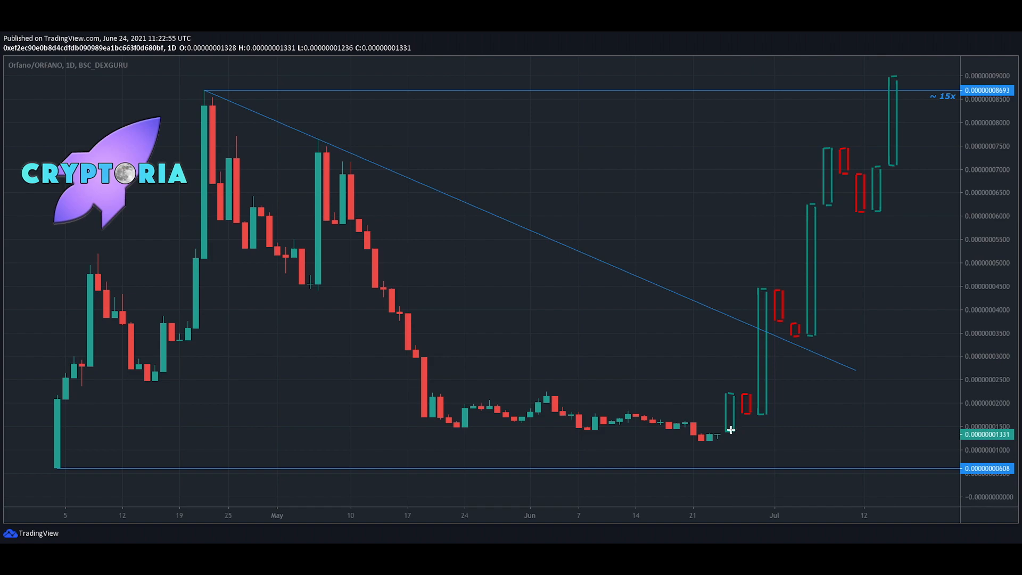
{"action": "mouse_move", "coordinate": [429, 393]}
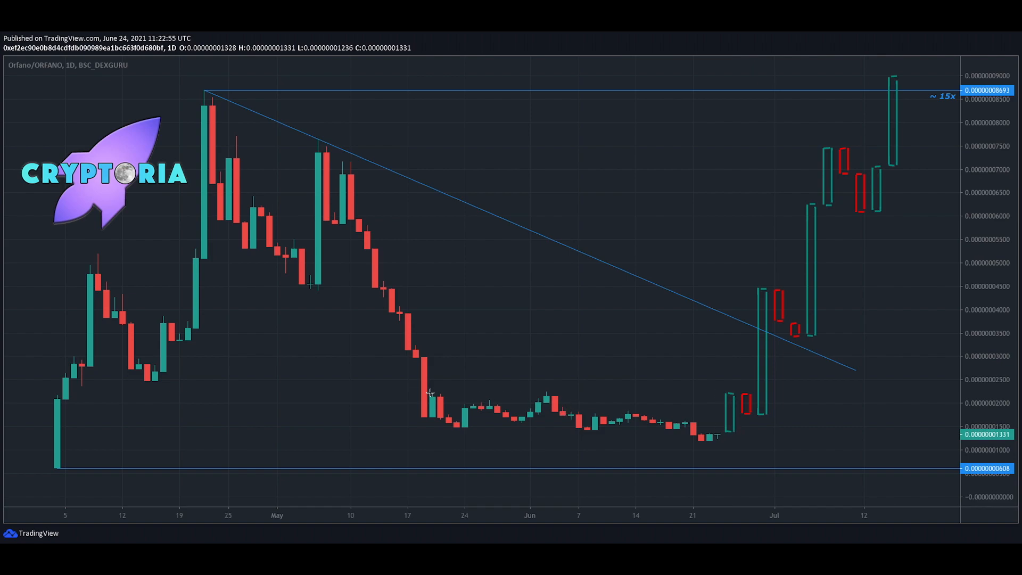
{"action": "mouse_move", "coordinate": [741, 412]}
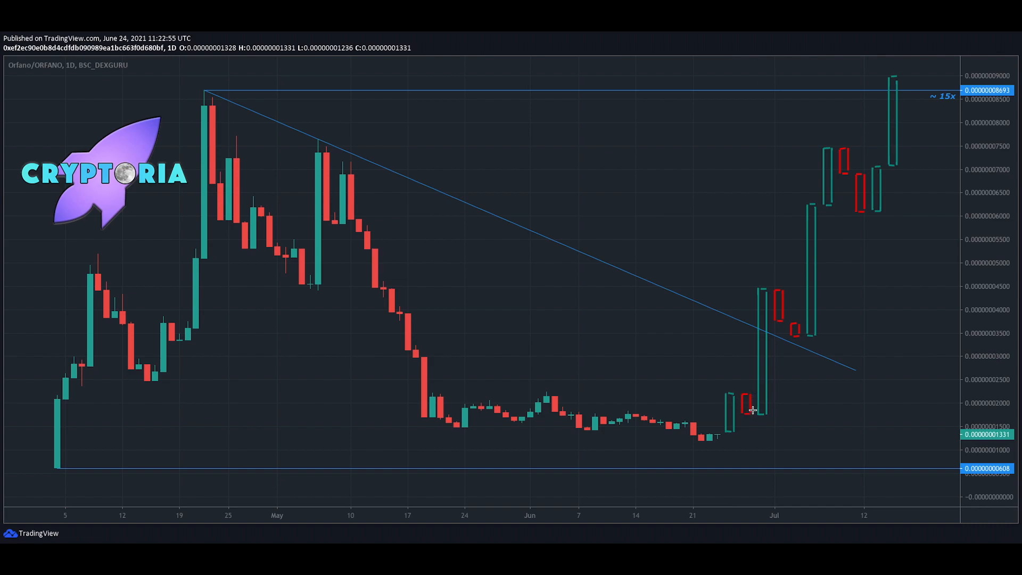
{"action": "mouse_move", "coordinate": [761, 347]}
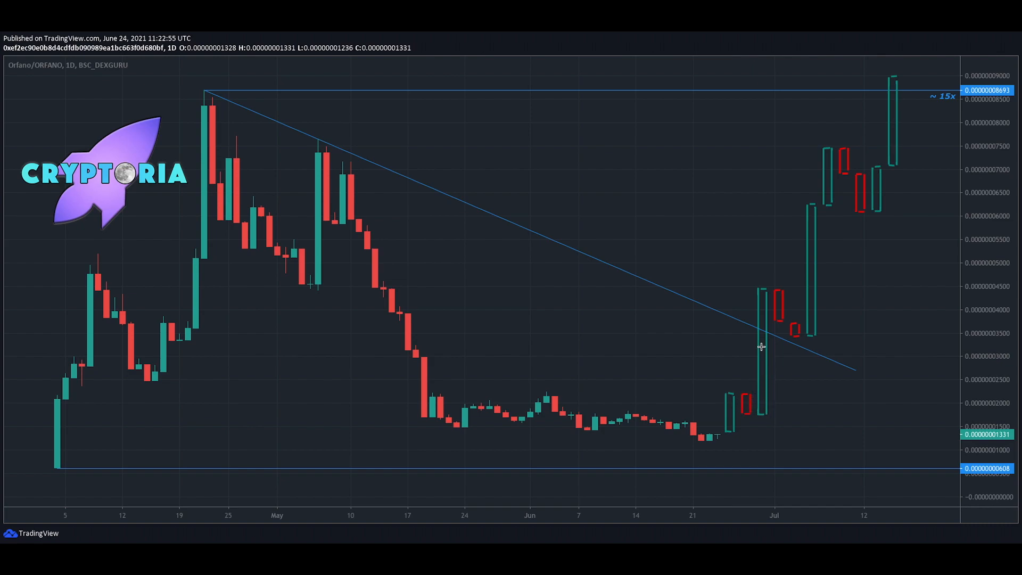
{"action": "mouse_move", "coordinate": [358, 188]}
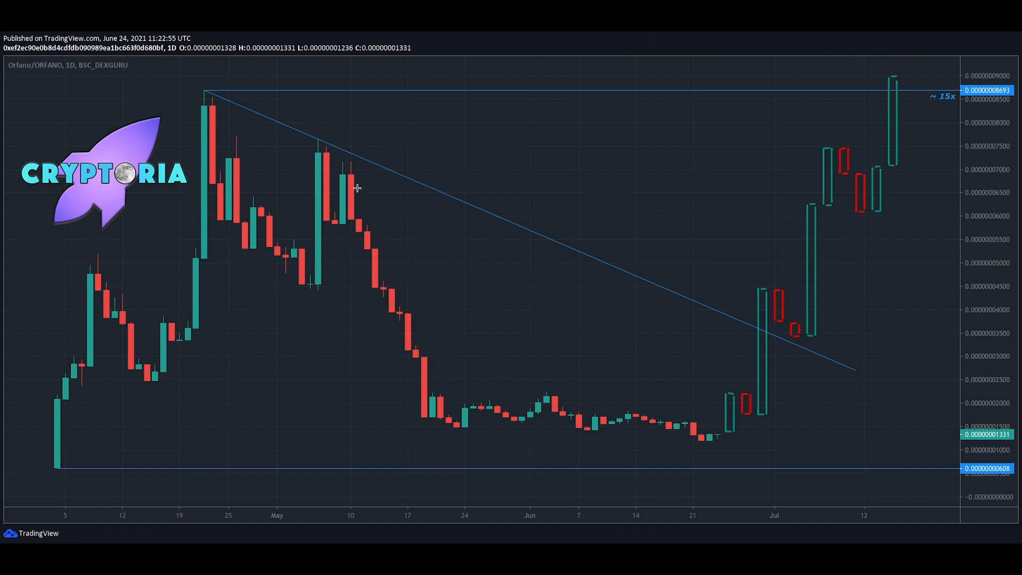
{"action": "mouse_move", "coordinate": [394, 215]}
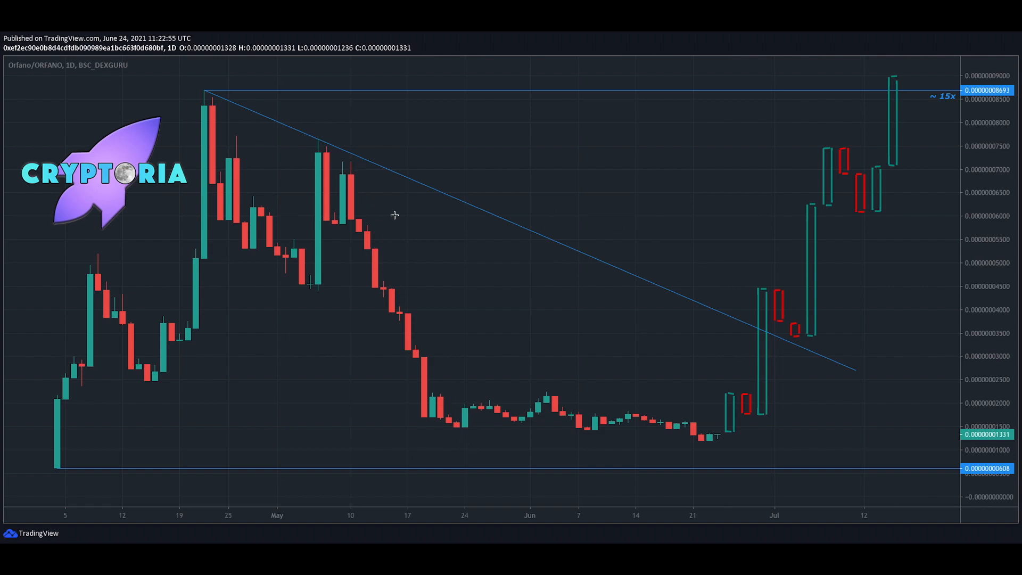
{"action": "mouse_move", "coordinate": [211, 90]}
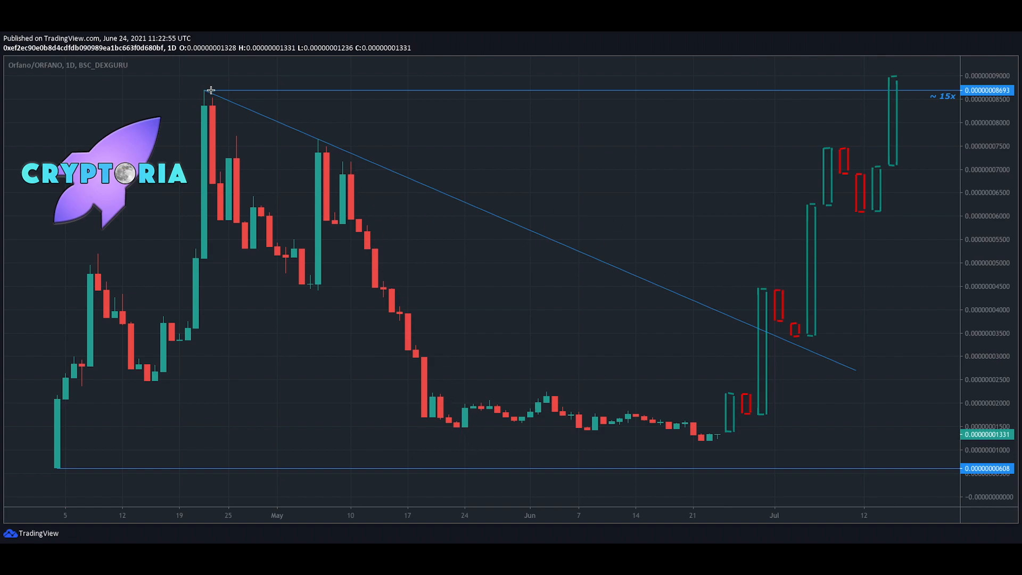
{"action": "mouse_move", "coordinate": [721, 283]}
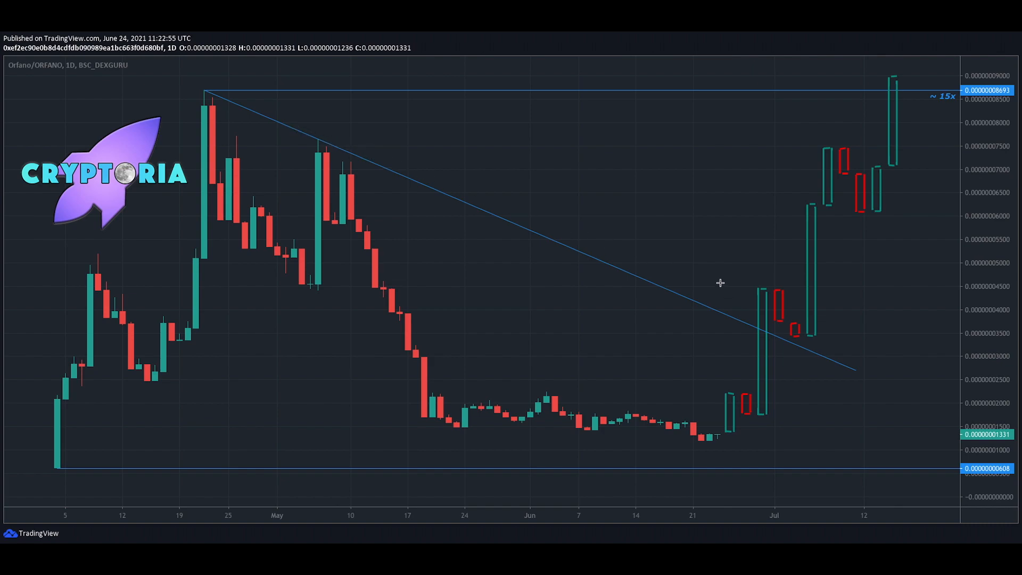
{"action": "mouse_move", "coordinate": [795, 331]}
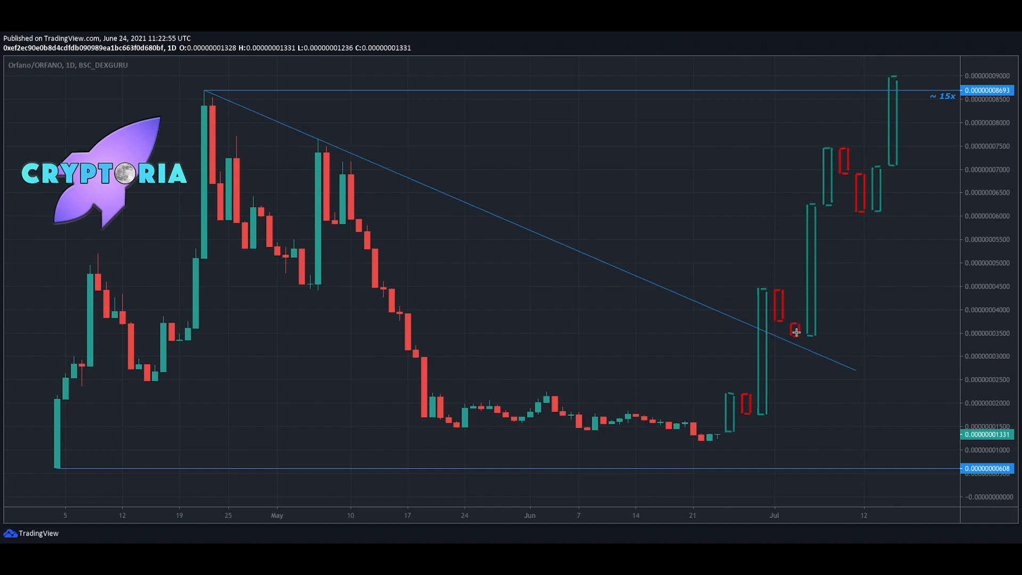
{"action": "mouse_move", "coordinate": [813, 347]}
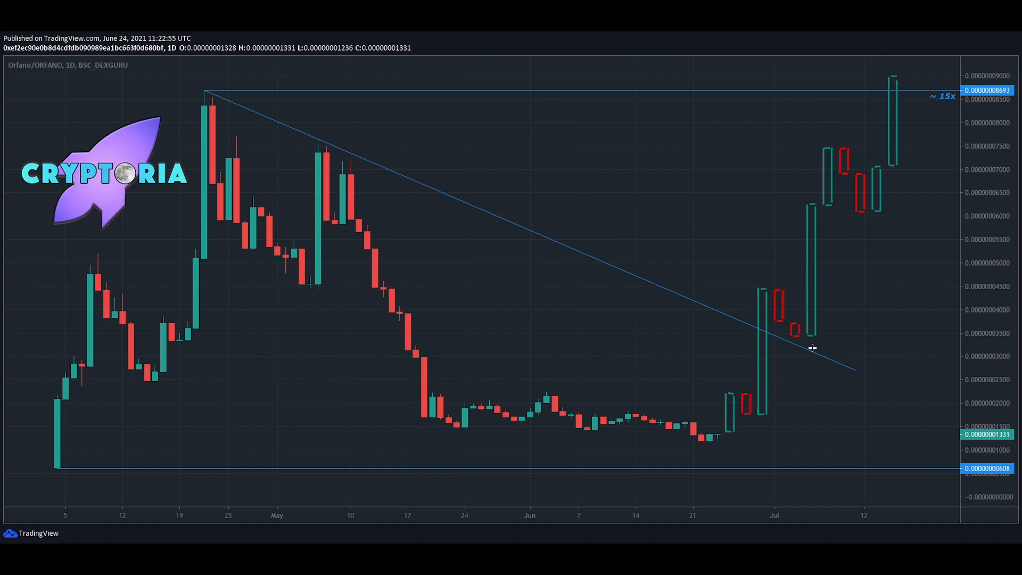
{"action": "mouse_move", "coordinate": [321, 147]}
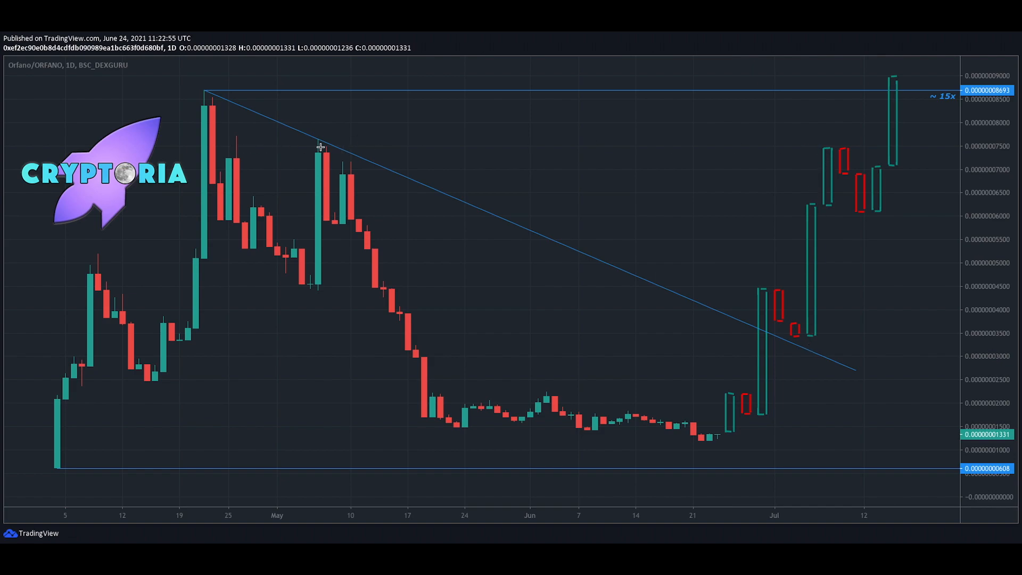
{"action": "mouse_move", "coordinate": [846, 150]}
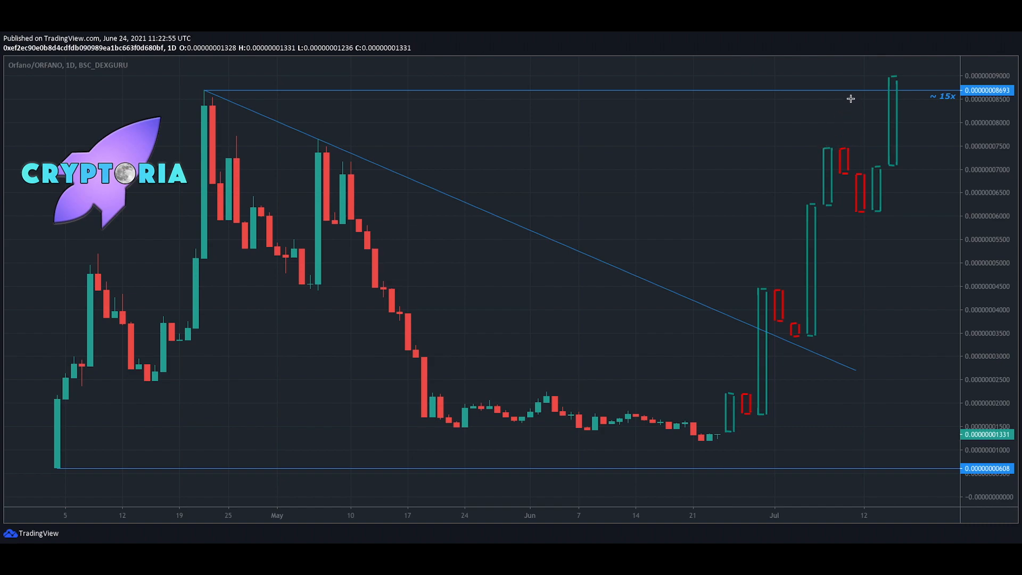
{"action": "mouse_move", "coordinate": [827, 149]}
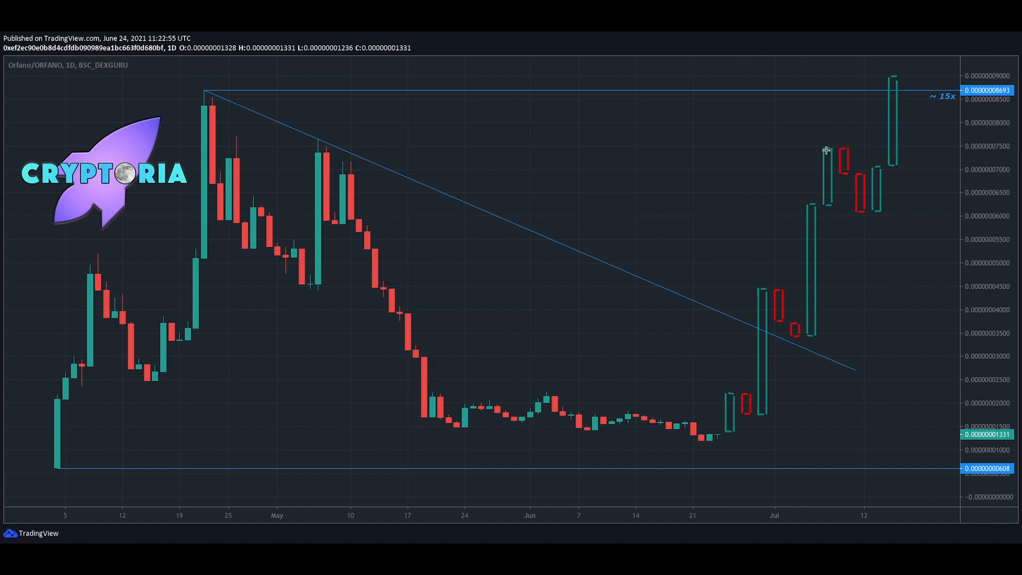
{"action": "mouse_move", "coordinate": [875, 221]}
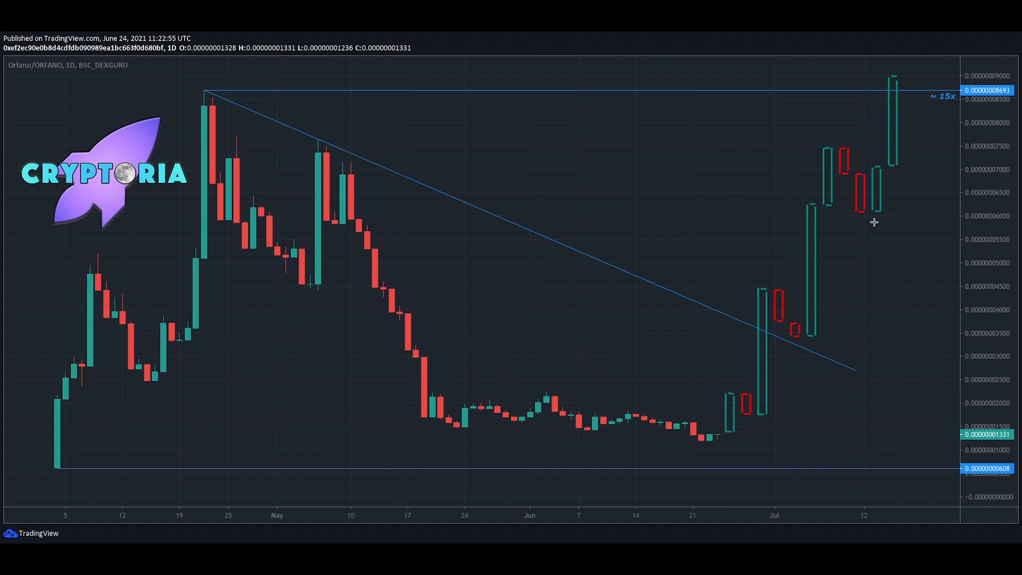
{"action": "mouse_move", "coordinate": [896, 81]}
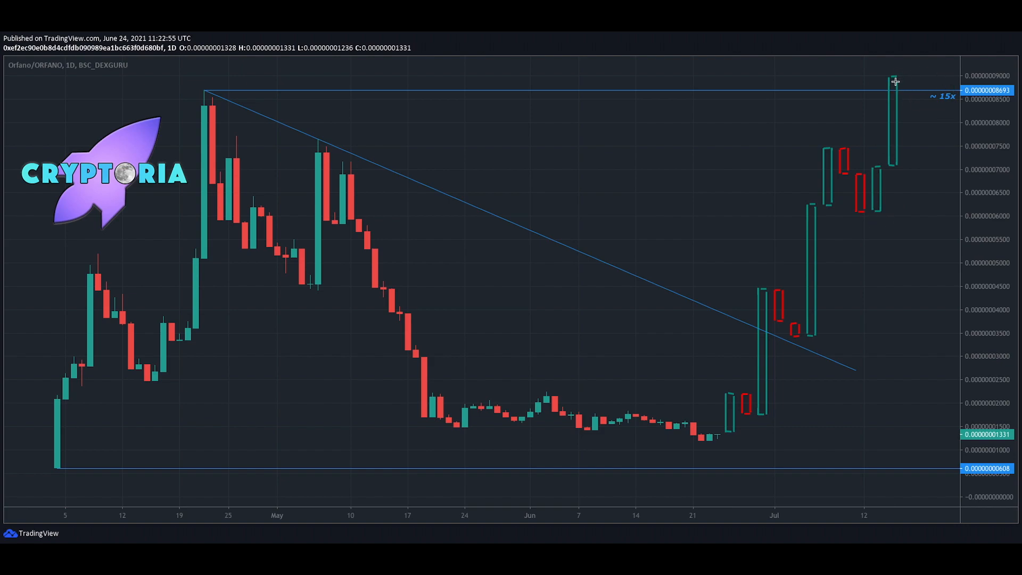
{"action": "mouse_move", "coordinate": [296, 236]}
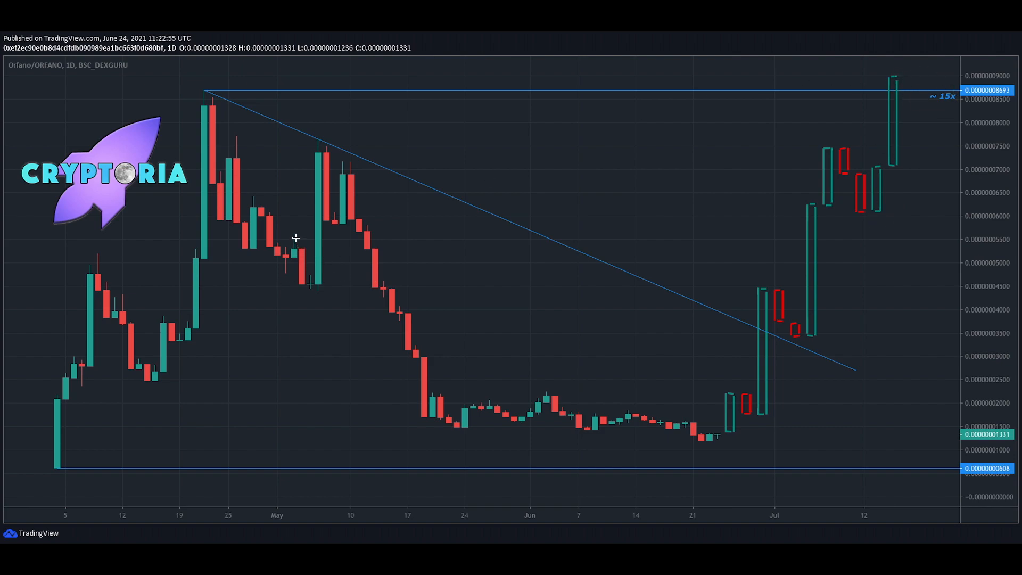
{"action": "mouse_move", "coordinate": [684, 301]}
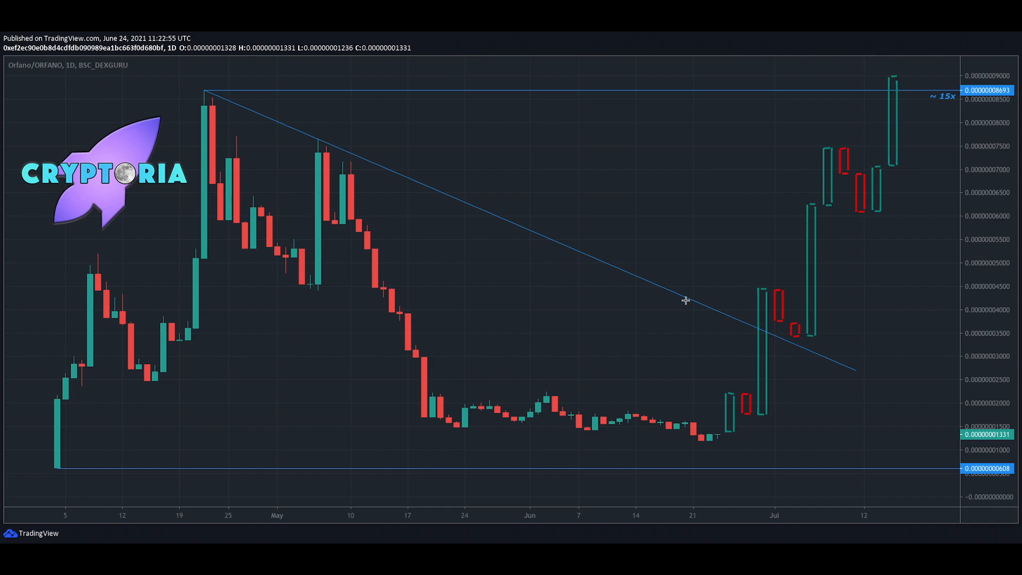
{"action": "mouse_move", "coordinate": [886, 108]}
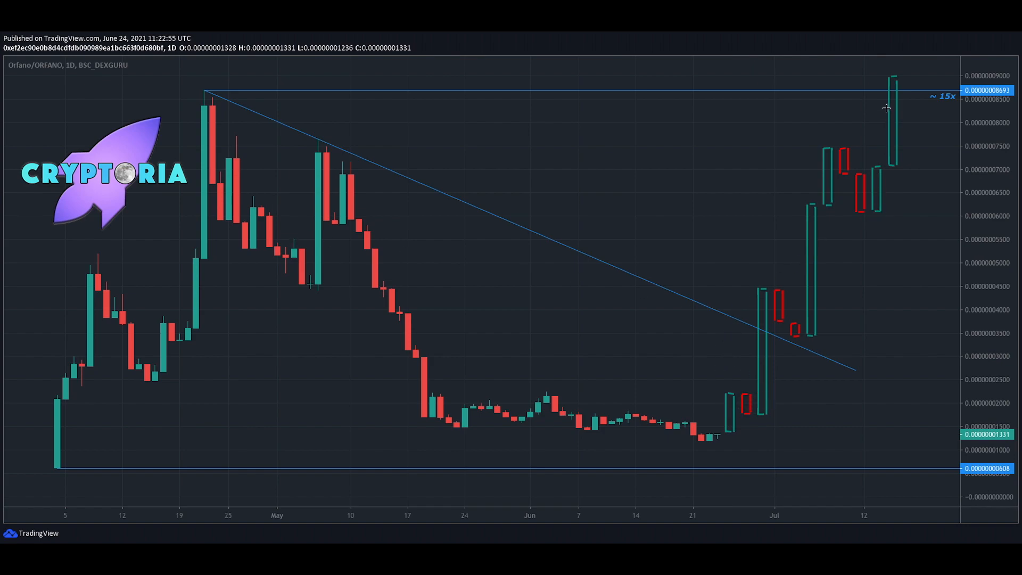
{"action": "mouse_move", "coordinate": [797, 332]}
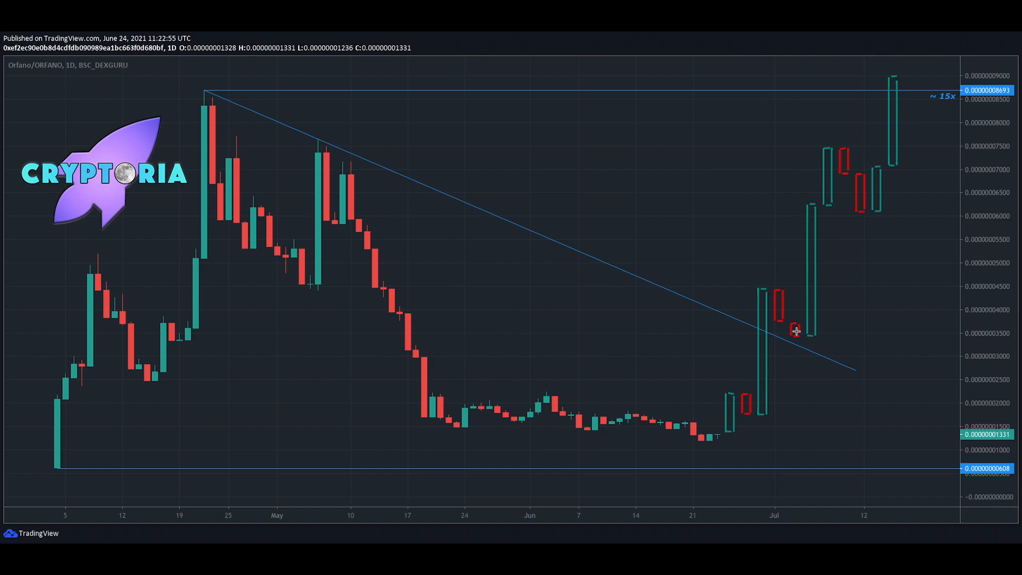
{"action": "mouse_move", "coordinate": [704, 415]}
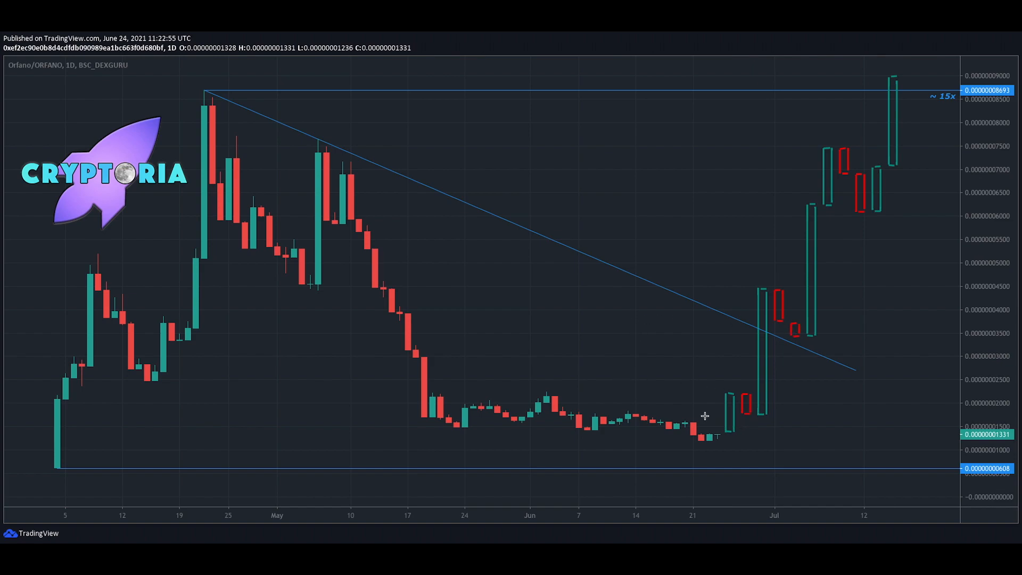
{"action": "mouse_move", "coordinate": [664, 357]}
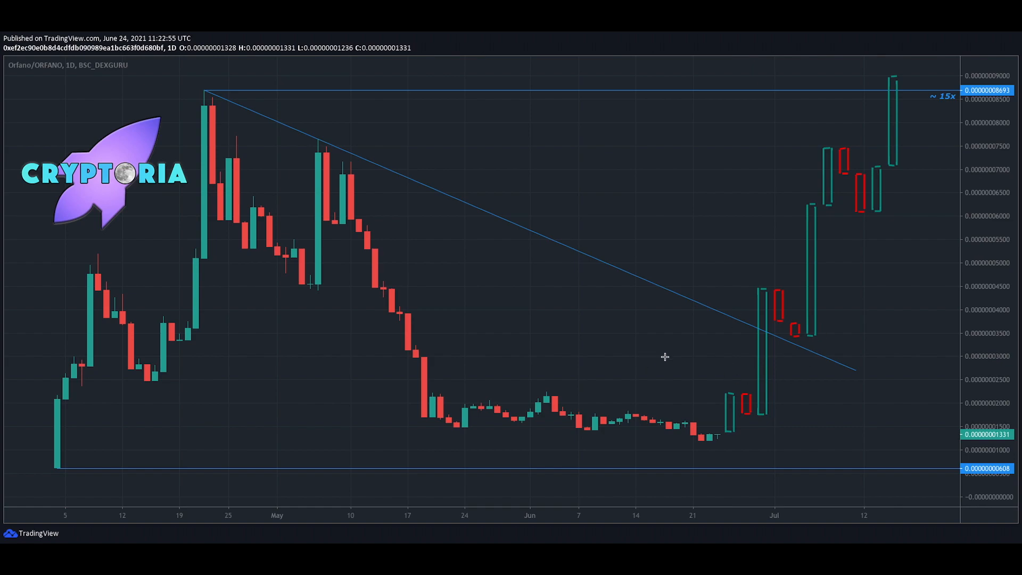
{"action": "mouse_move", "coordinate": [500, 362]}
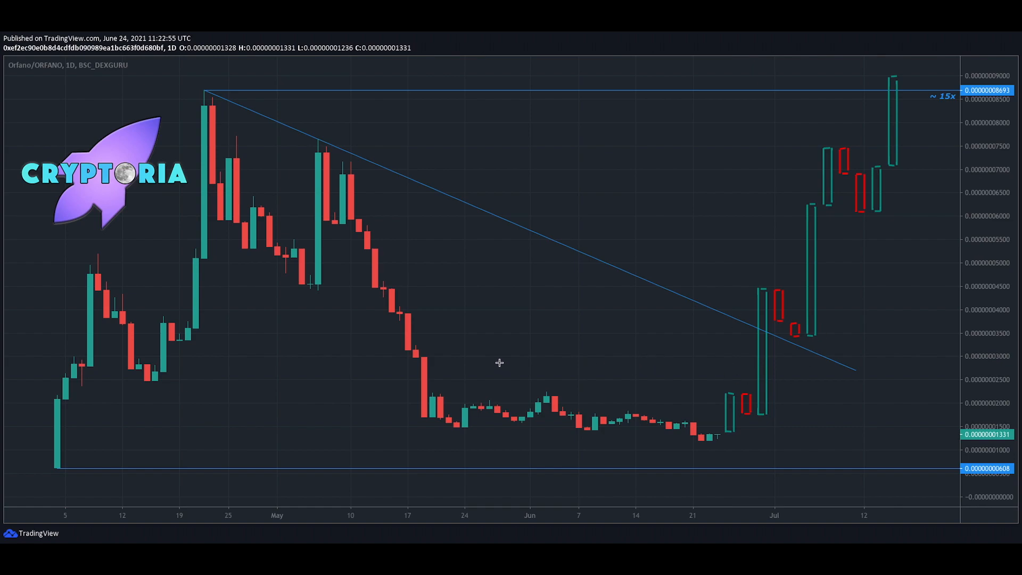
{"action": "mouse_move", "coordinate": [665, 396]}
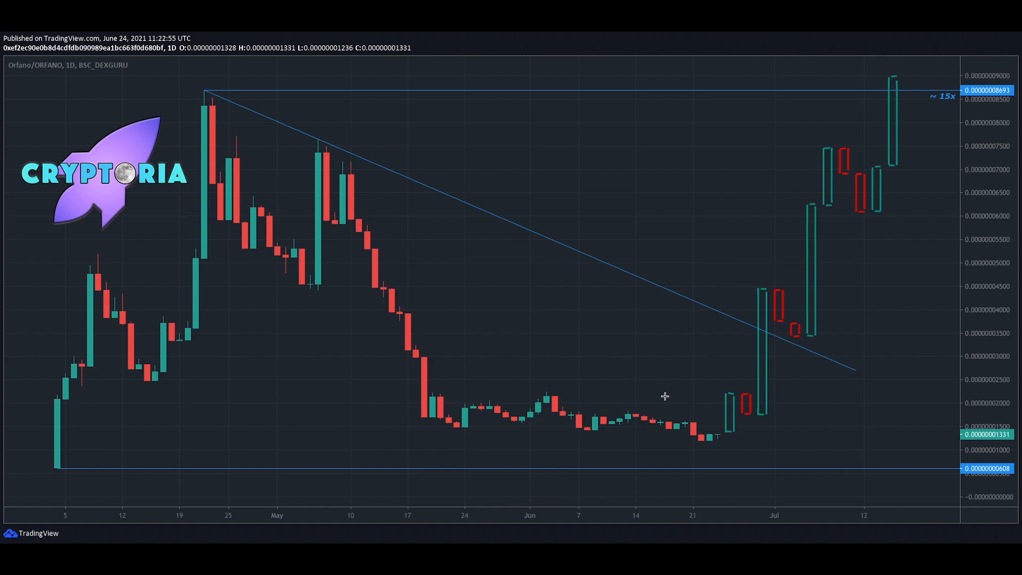
{"action": "mouse_move", "coordinate": [811, 365]}
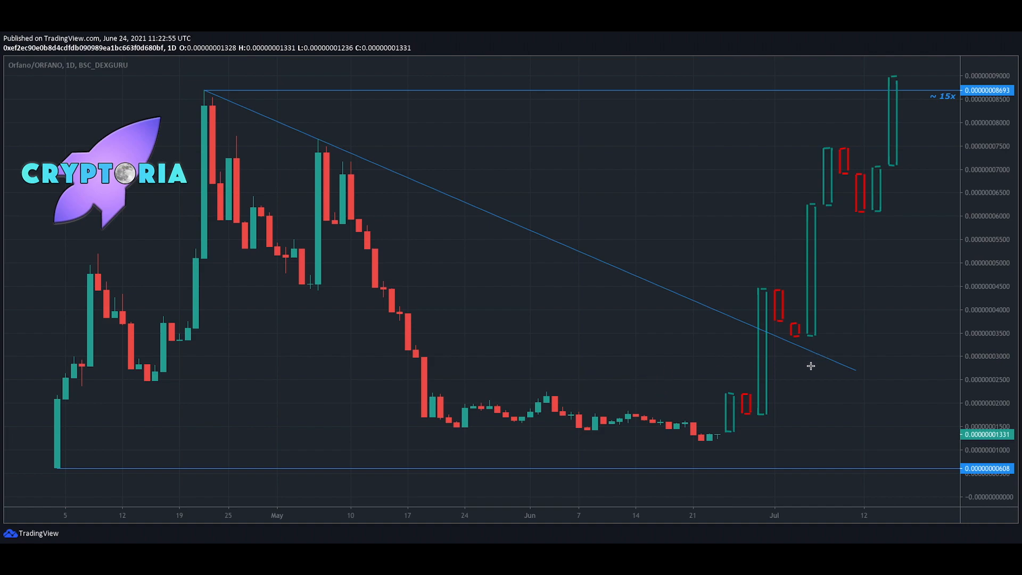
{"action": "mouse_move", "coordinate": [716, 433]}
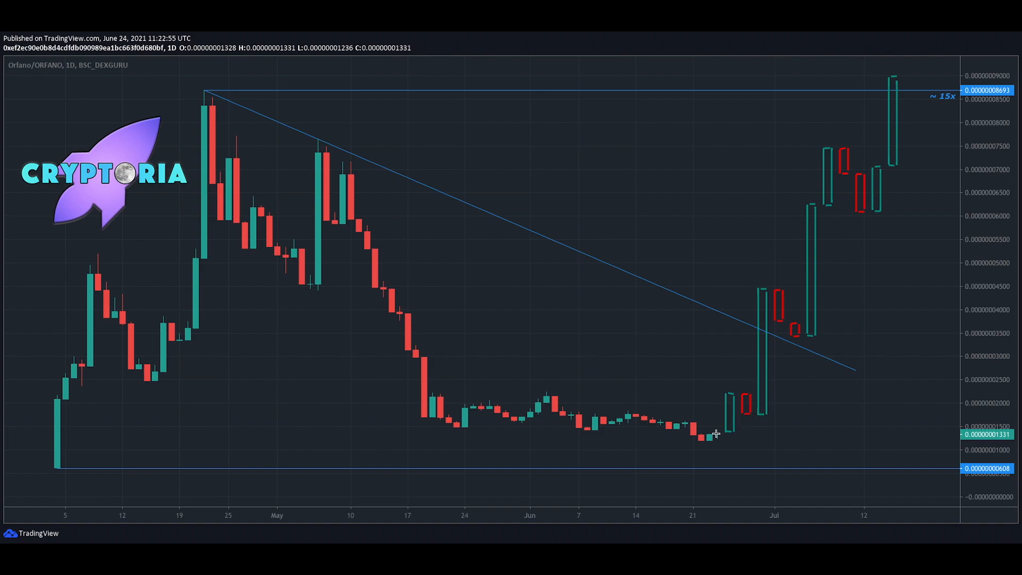
{"action": "mouse_move", "coordinate": [711, 439]}
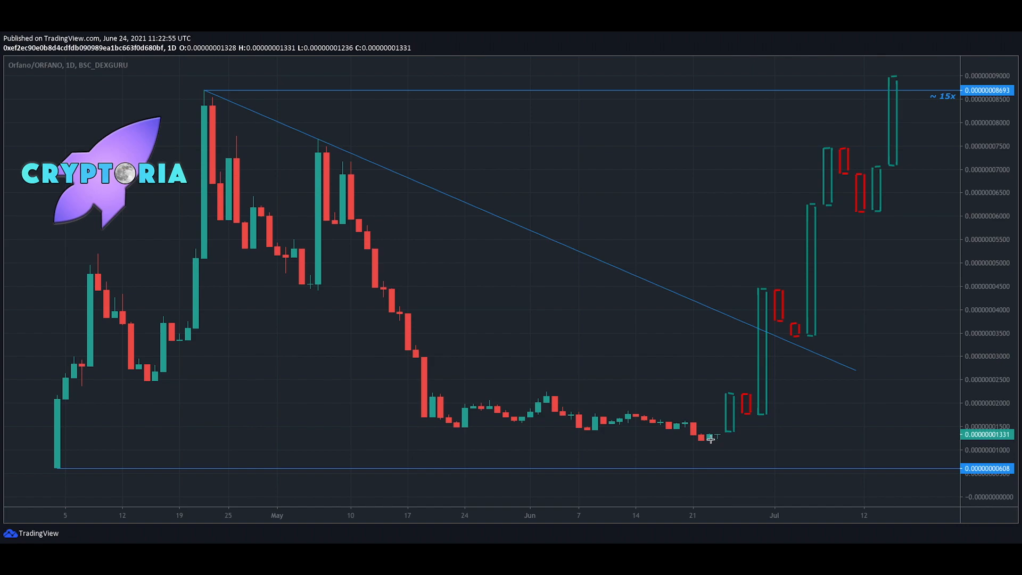
{"action": "mouse_move", "coordinate": [788, 304]}
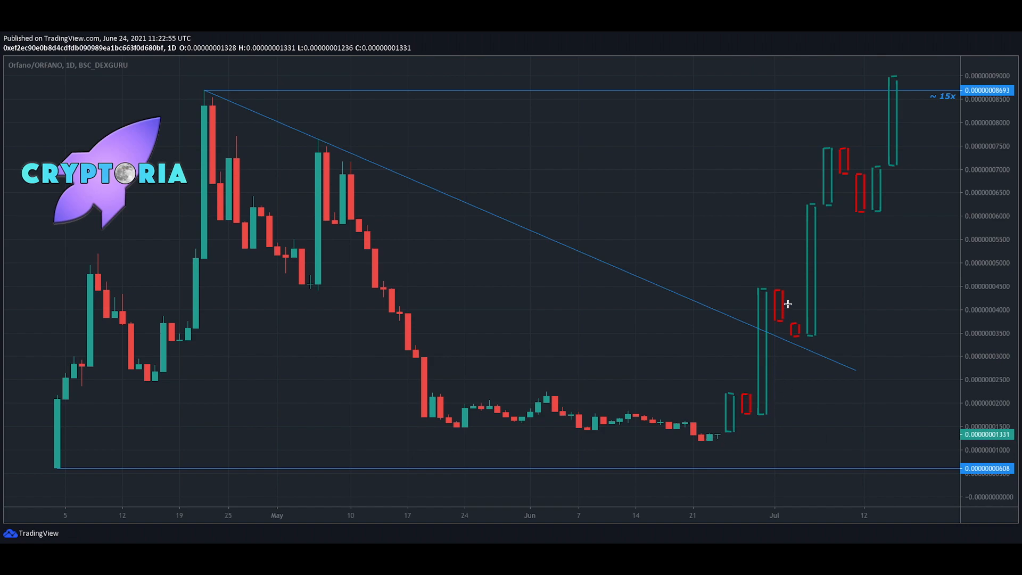
{"action": "mouse_move", "coordinate": [799, 363]}
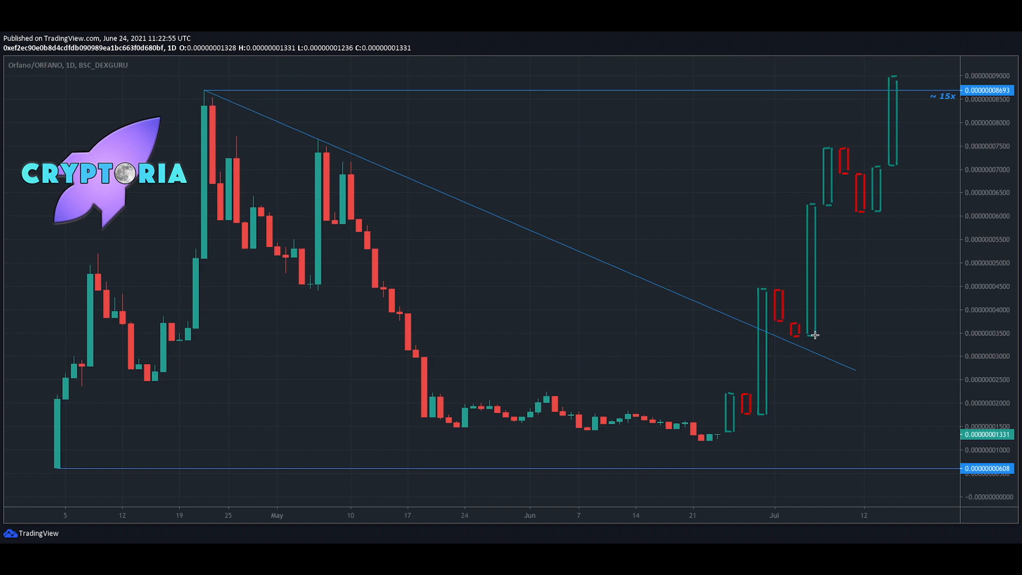
{"action": "mouse_move", "coordinate": [835, 173]}
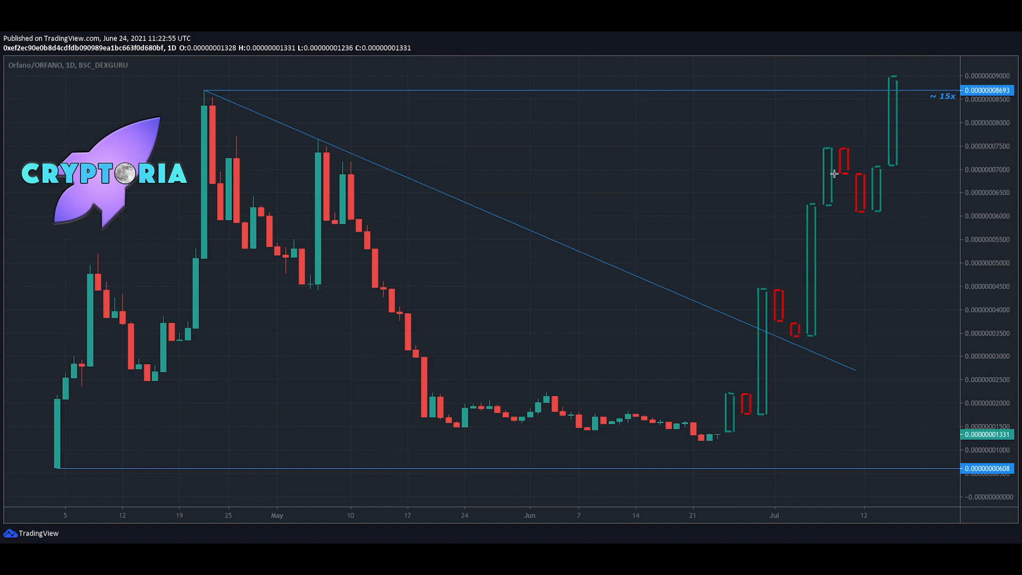
{"action": "mouse_move", "coordinate": [950, 90]}
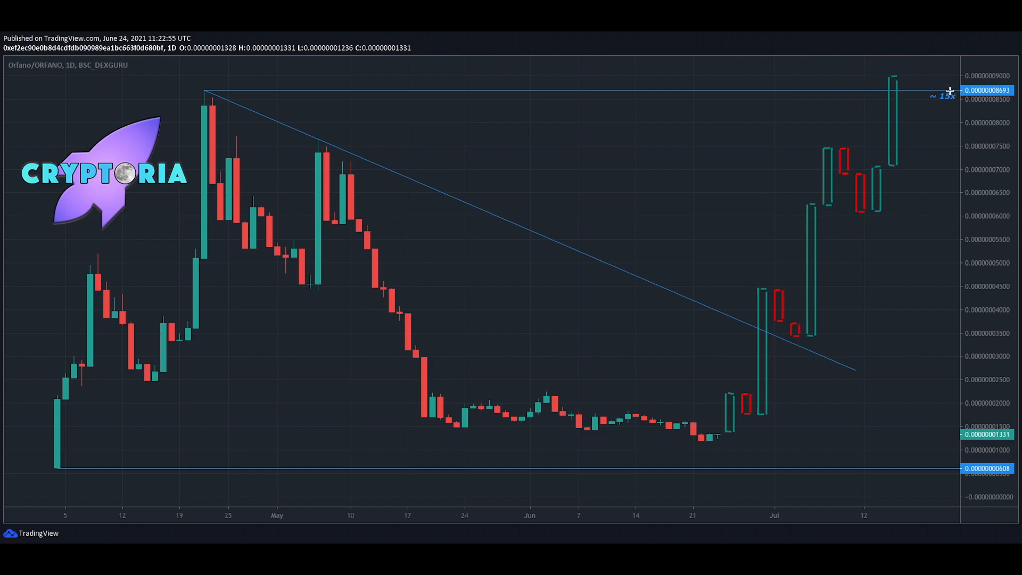
{"action": "mouse_move", "coordinate": [684, 431]}
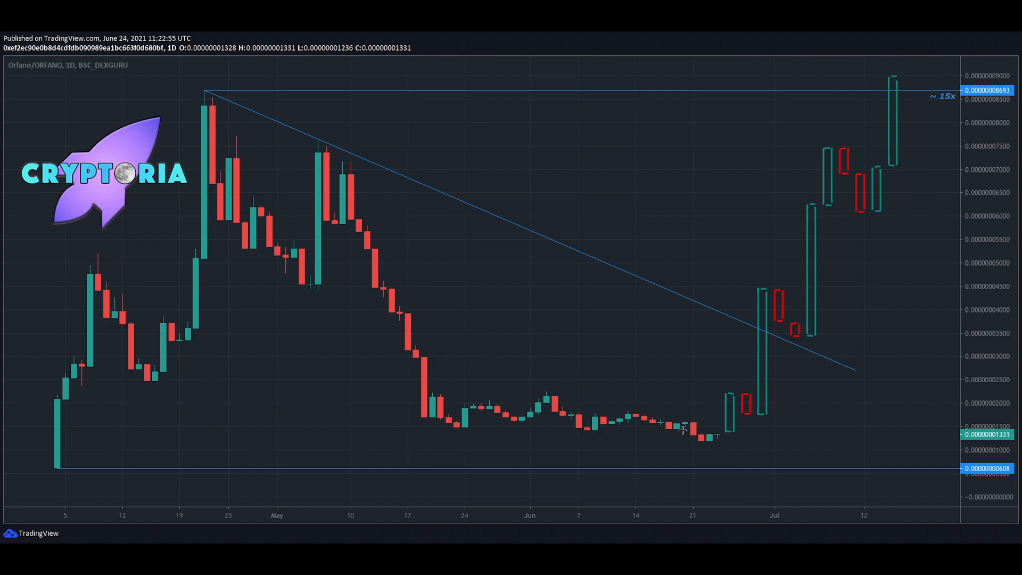
{"action": "mouse_move", "coordinate": [679, 437]}
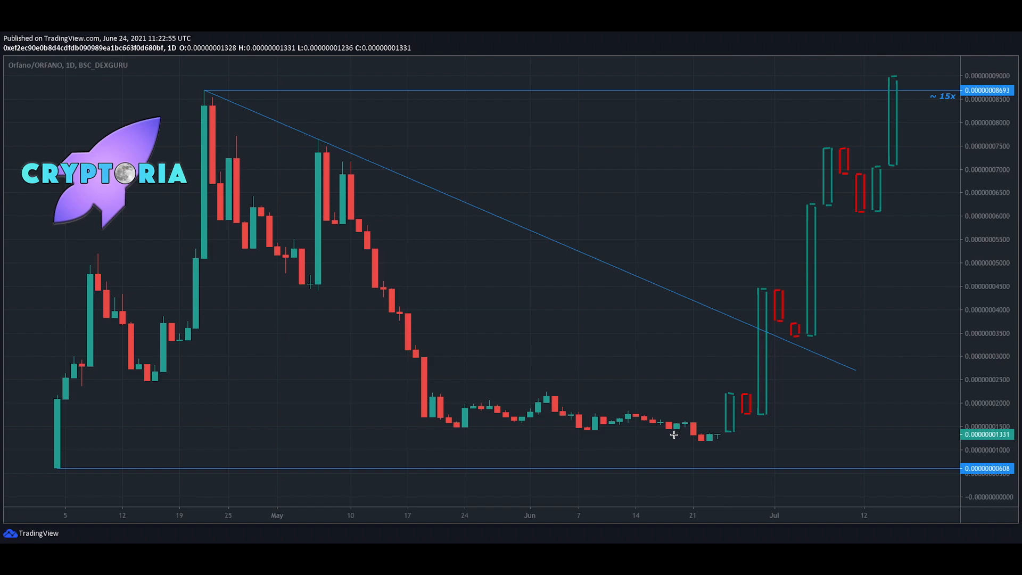
{"action": "mouse_move", "coordinate": [650, 387]}
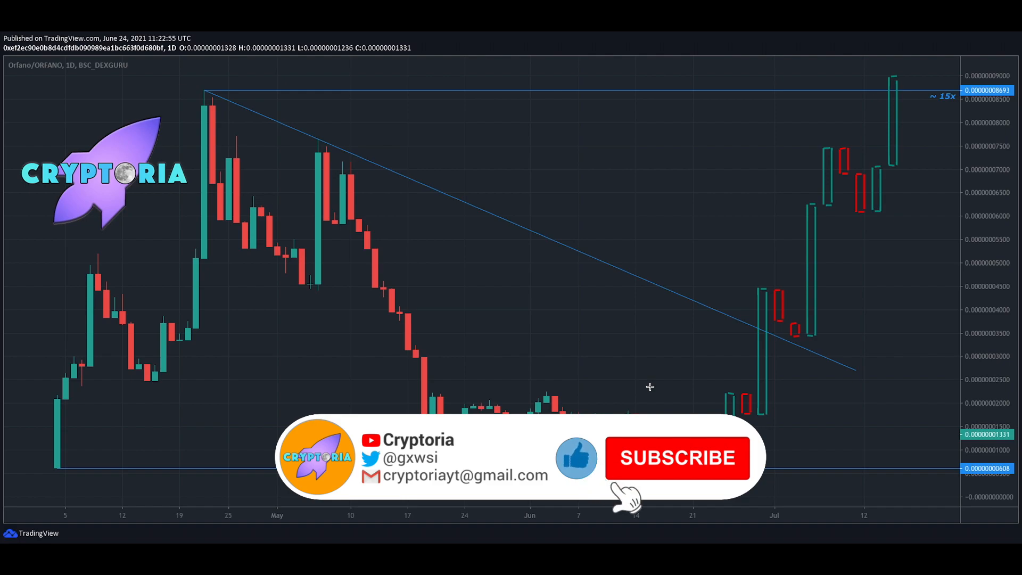
{"action": "left_click", "coordinate": [677, 458]}
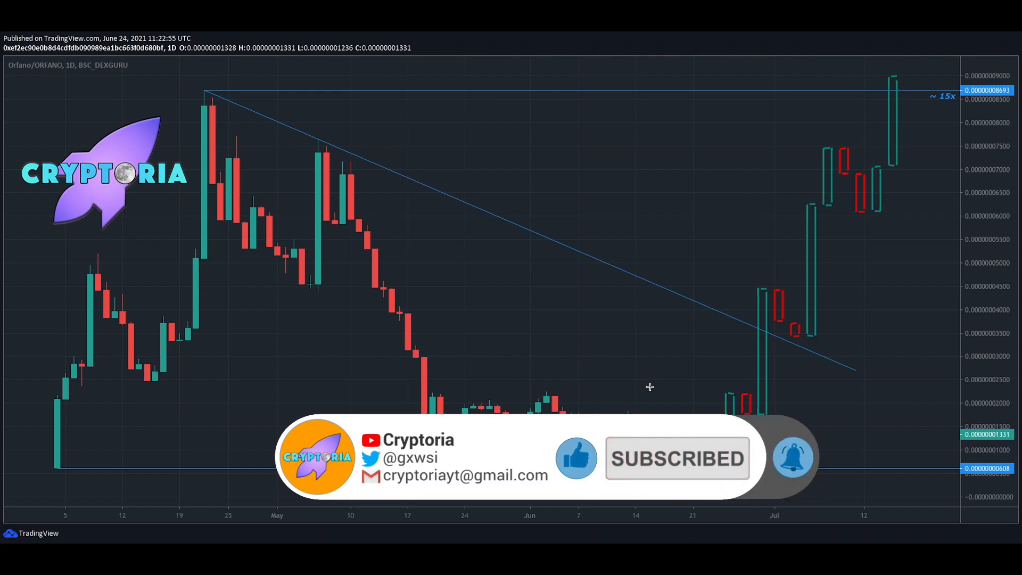